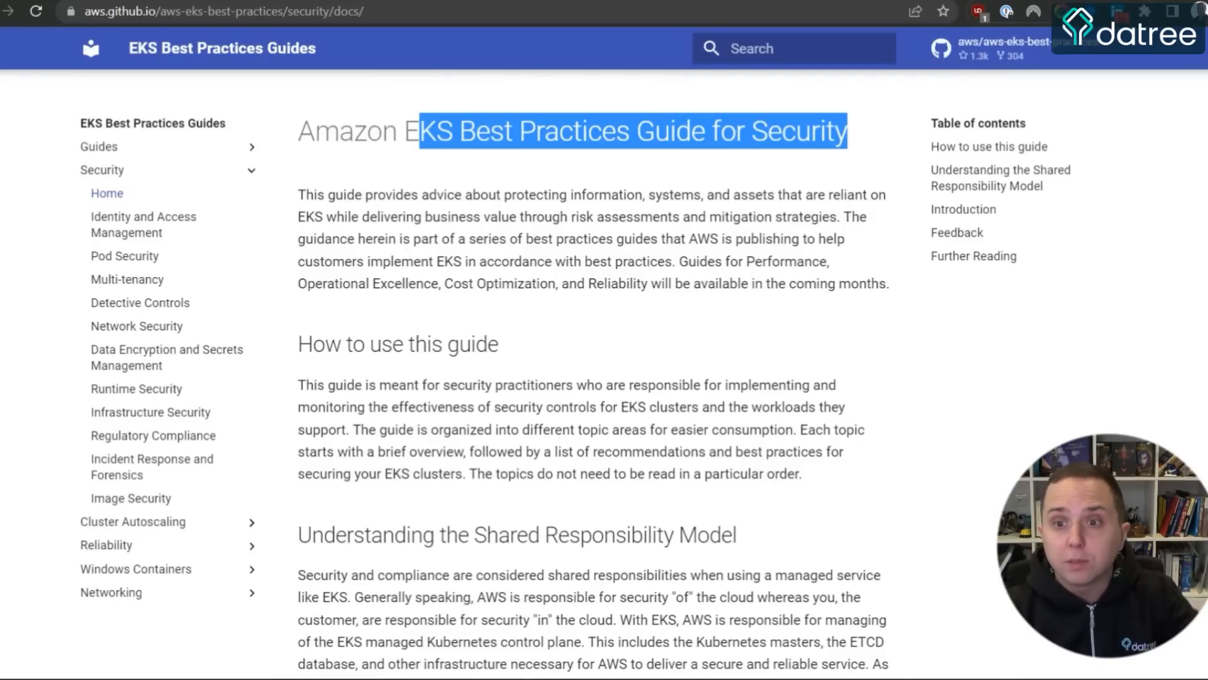
# - Open the guide's Network Security page and scroll to the default-deny and DNS-access policy examples
pyautogui.scroll(-3)
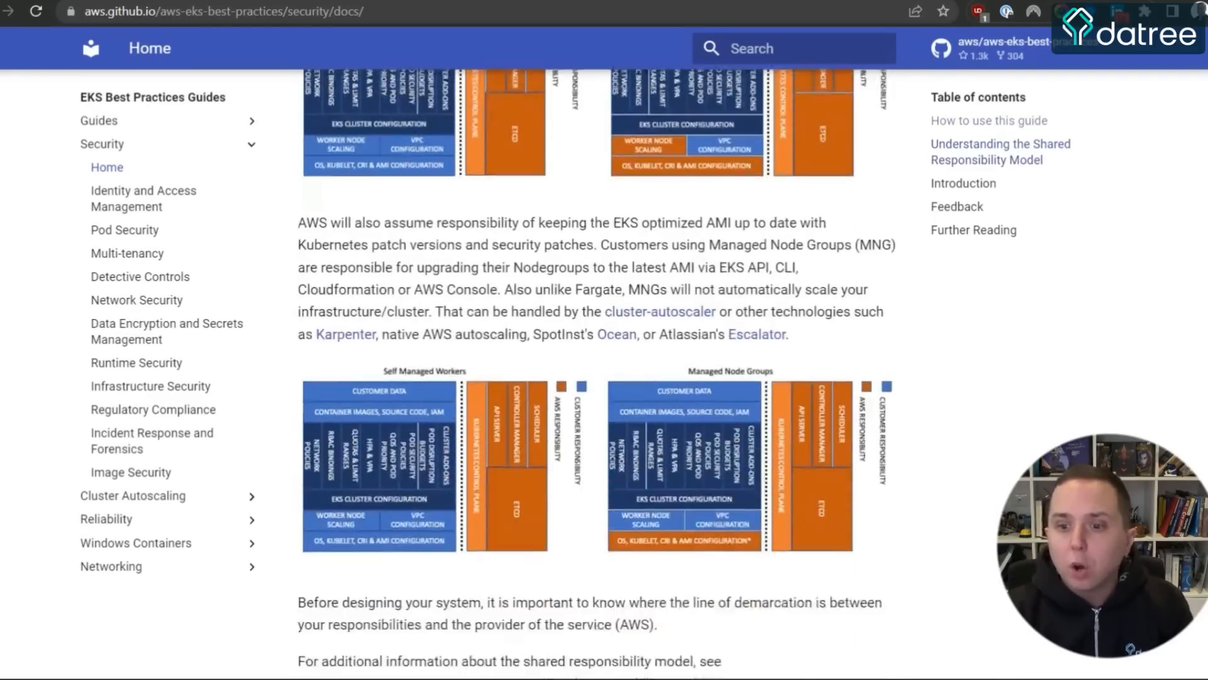
pyautogui.scroll(-3)
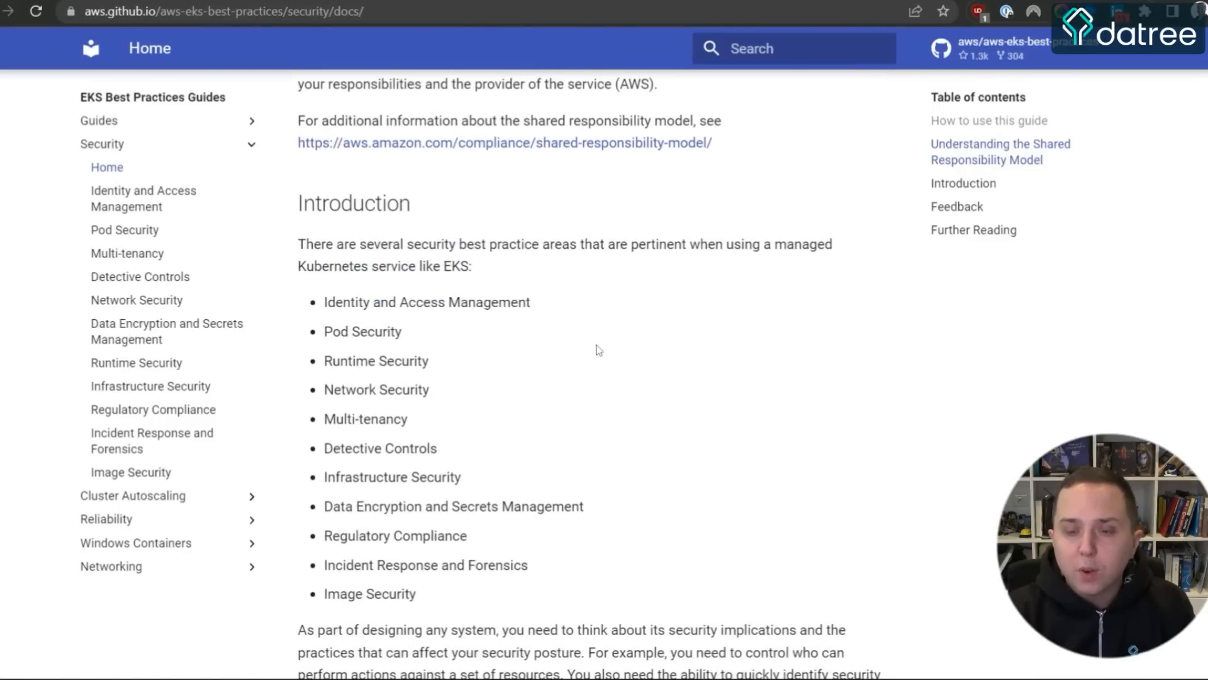
pyautogui.moveTo(518, 376)
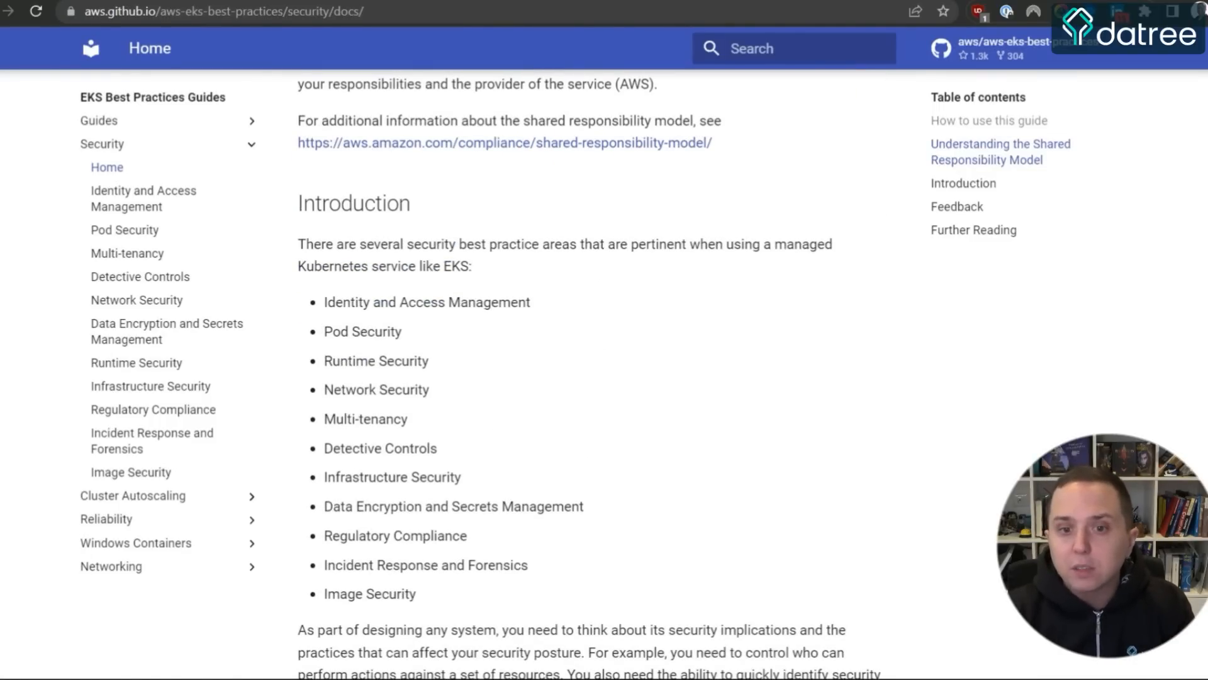
pyautogui.click(137, 299)
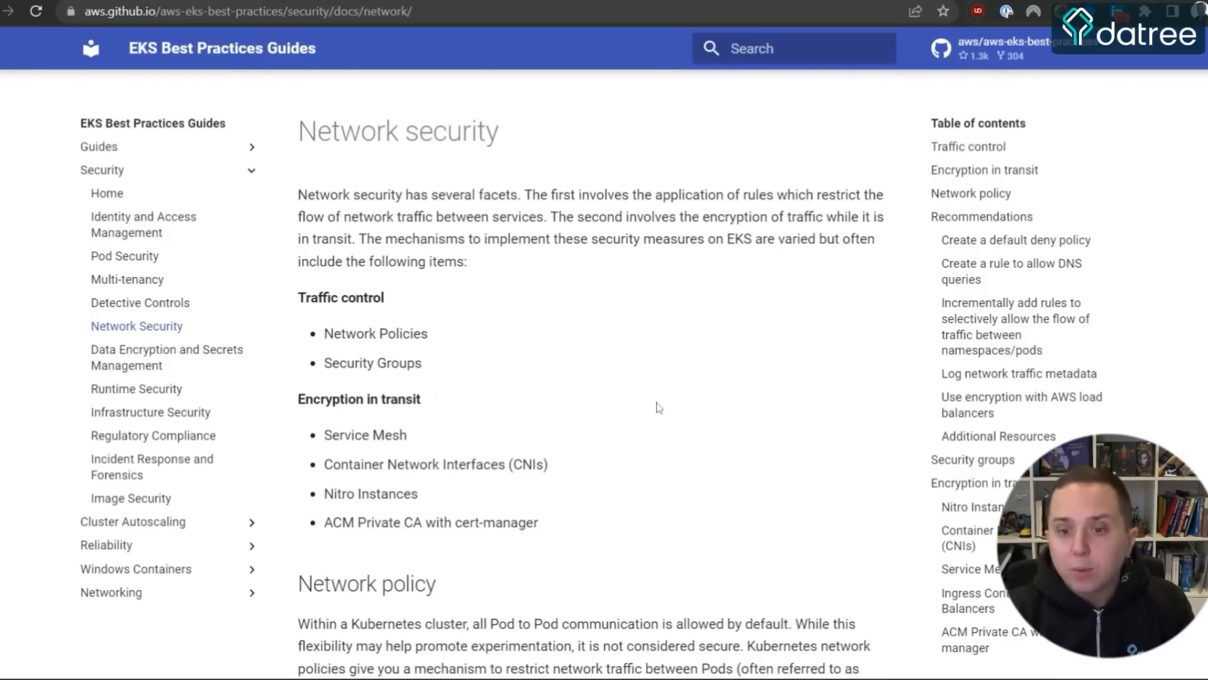
pyautogui.scroll(-3)
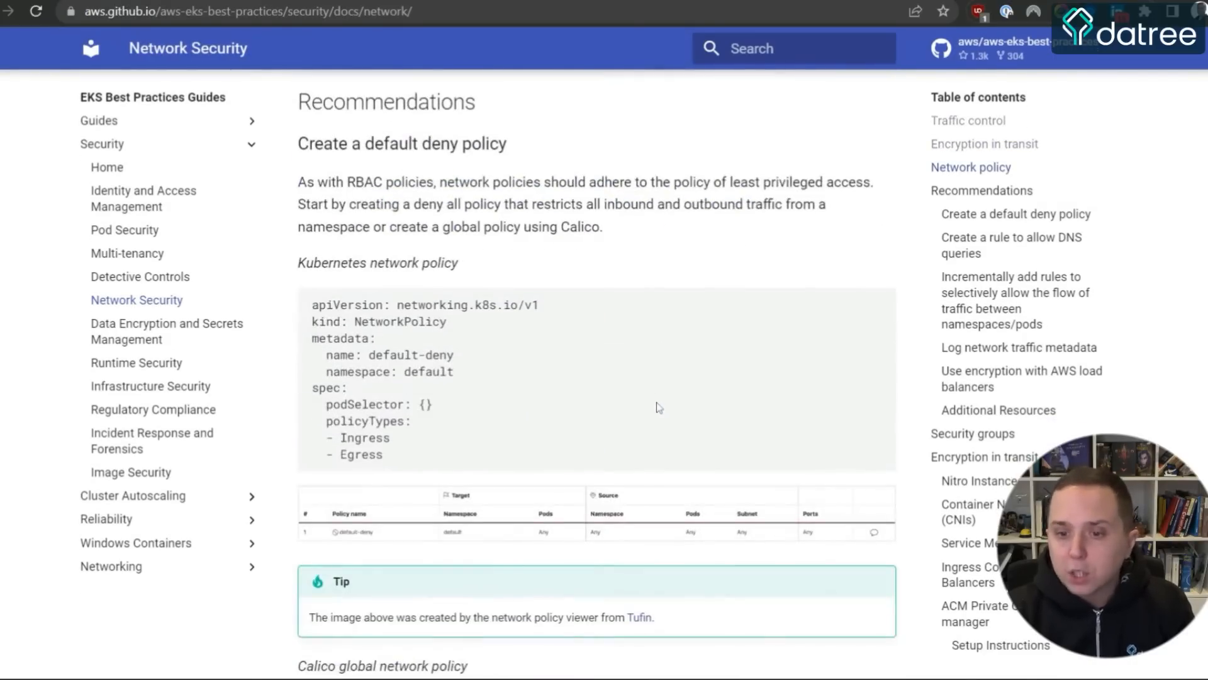
pyautogui.scroll(-3)
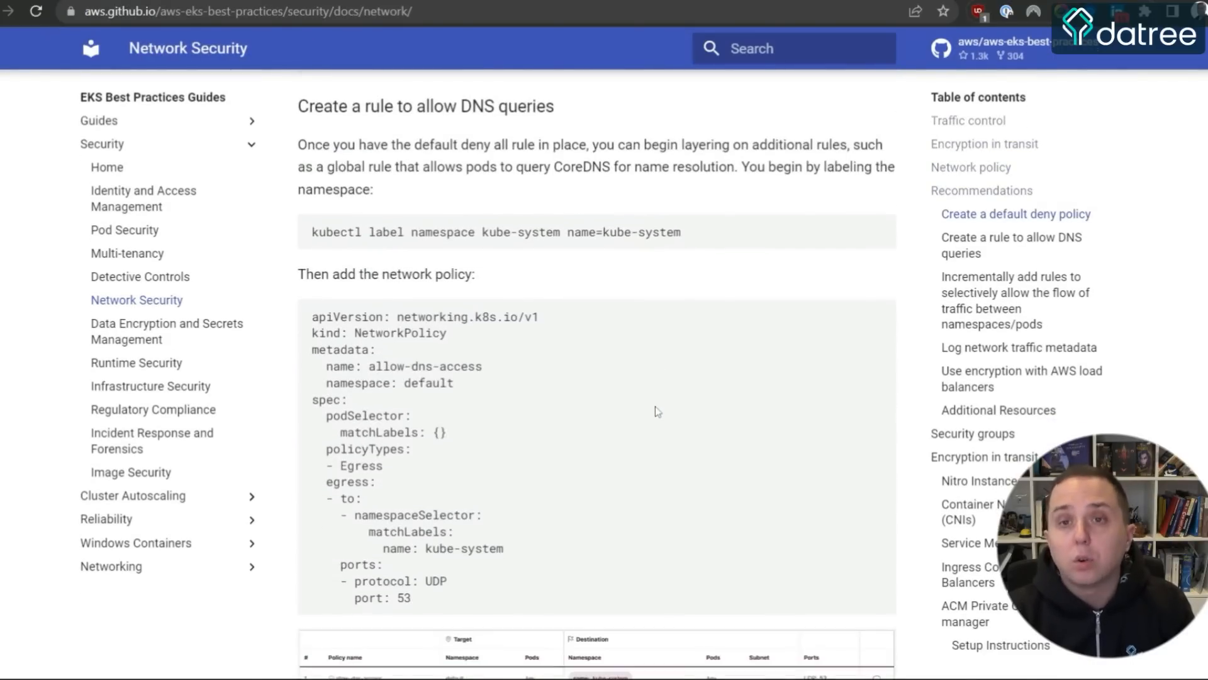
pyautogui.scroll(-3)
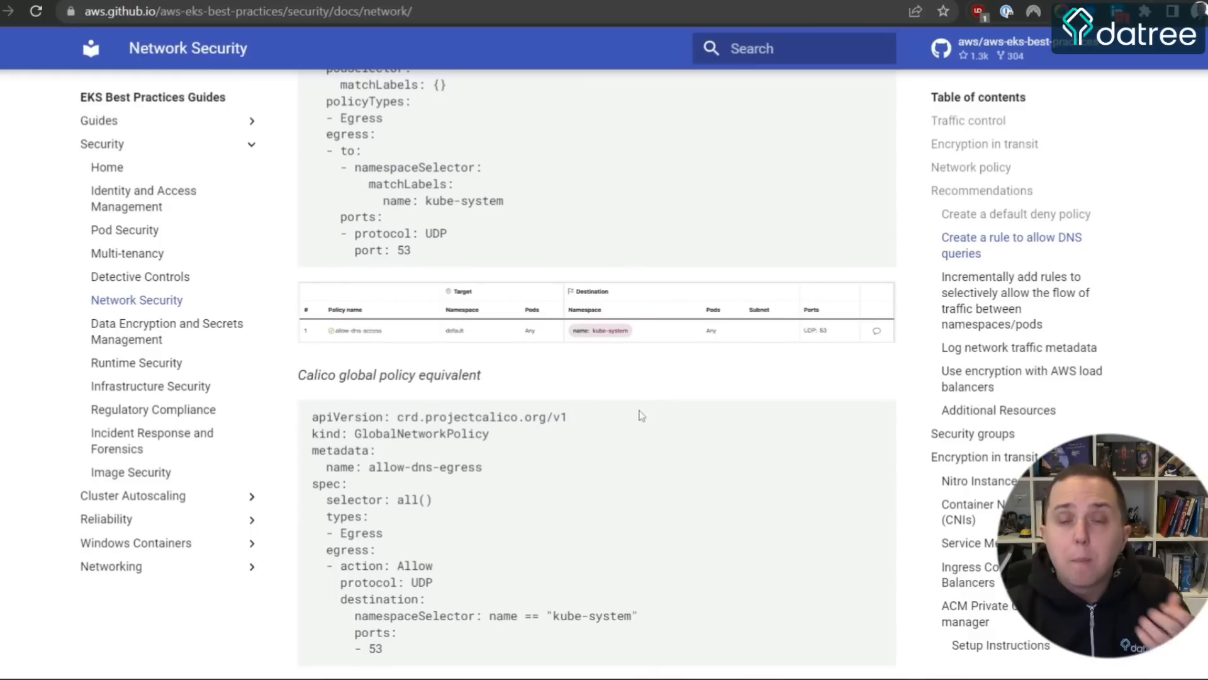
pyautogui.moveTo(631, 408)
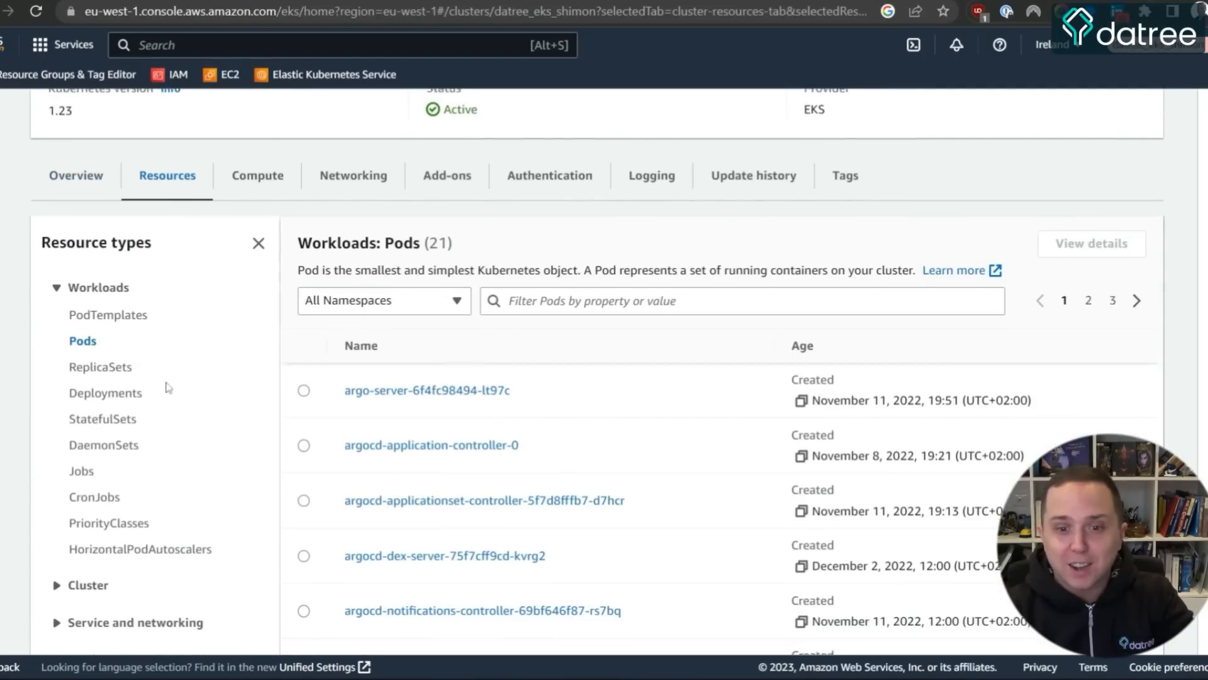
# - Switch the Resources list to Deployments and scroll through the 18 deployments, including argocd-server and coredns
pyautogui.click(106, 392)
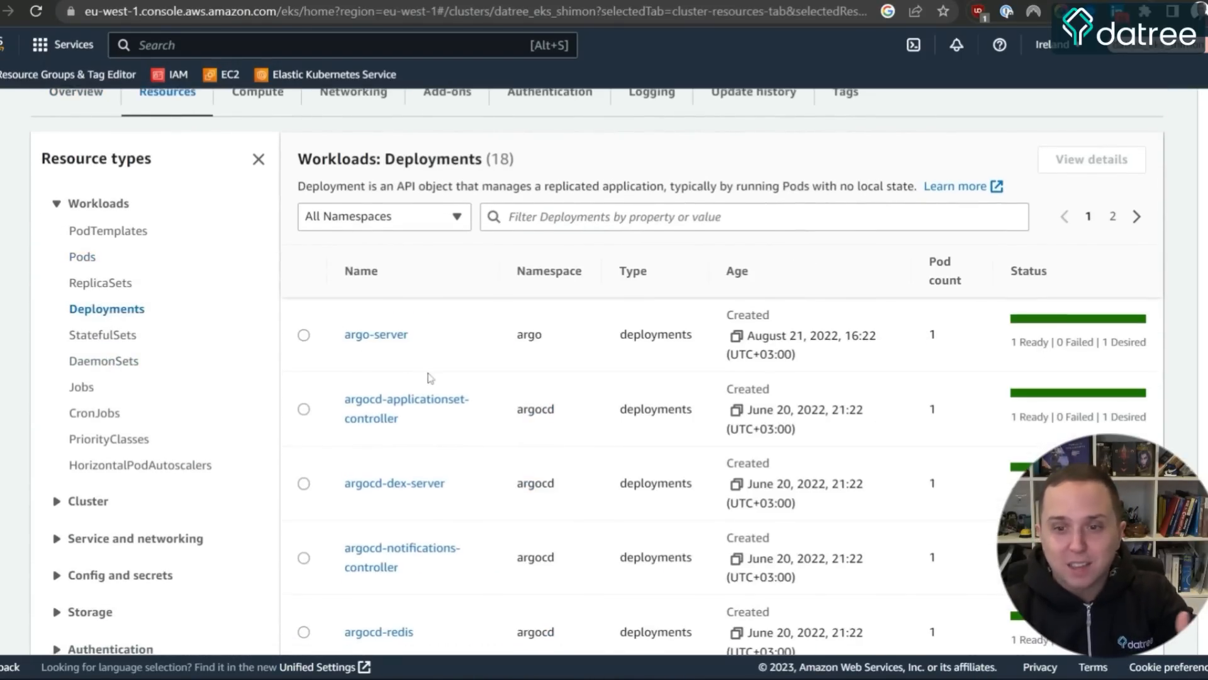
pyautogui.scroll(-3)
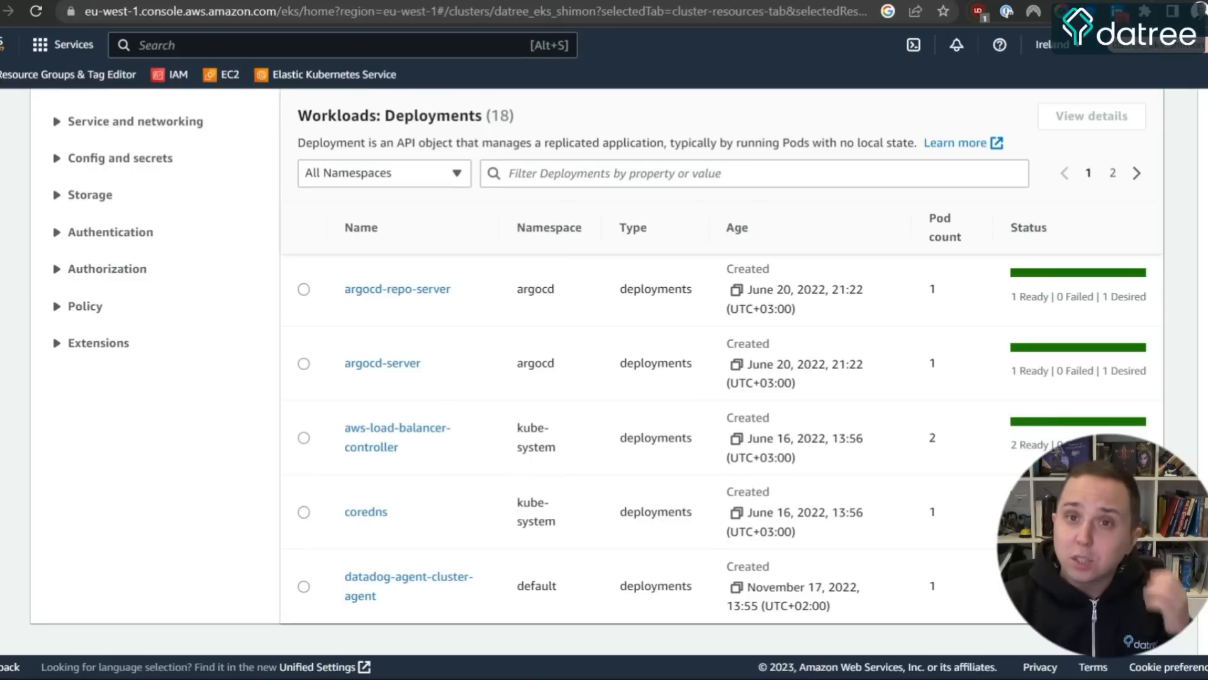
pyautogui.moveTo(418, 335)
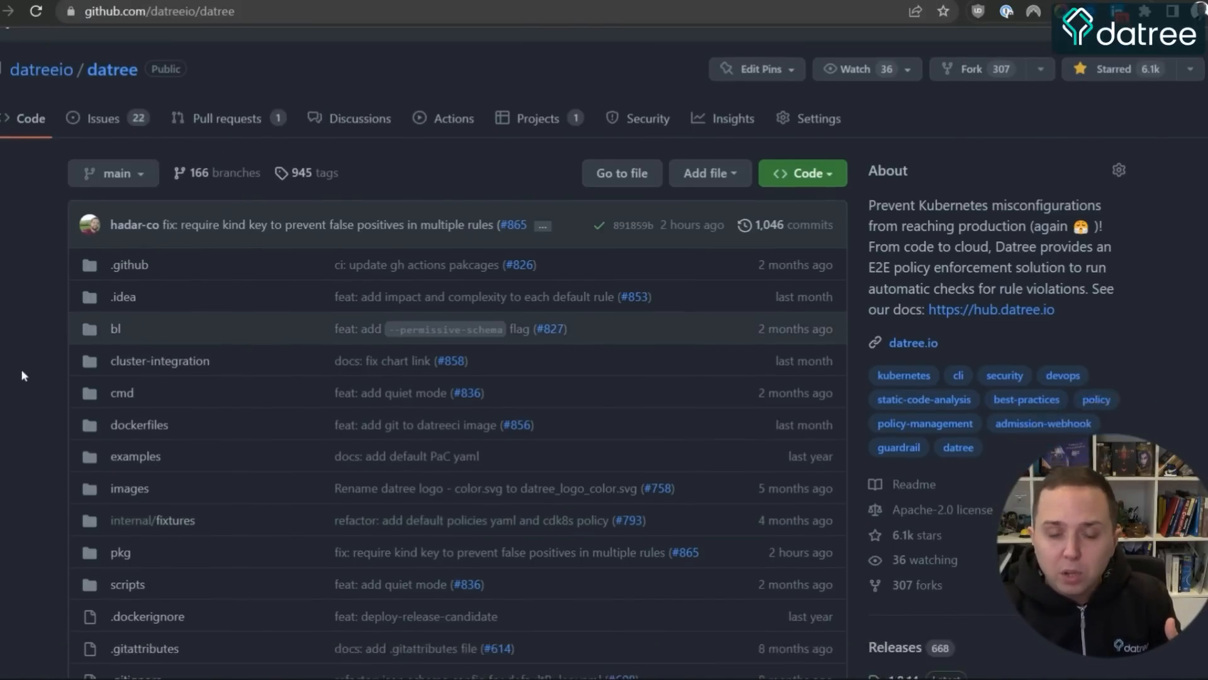
# - Scroll the datreeio/datree README down to its two-step Helm quick-start section
pyautogui.scroll(-3)
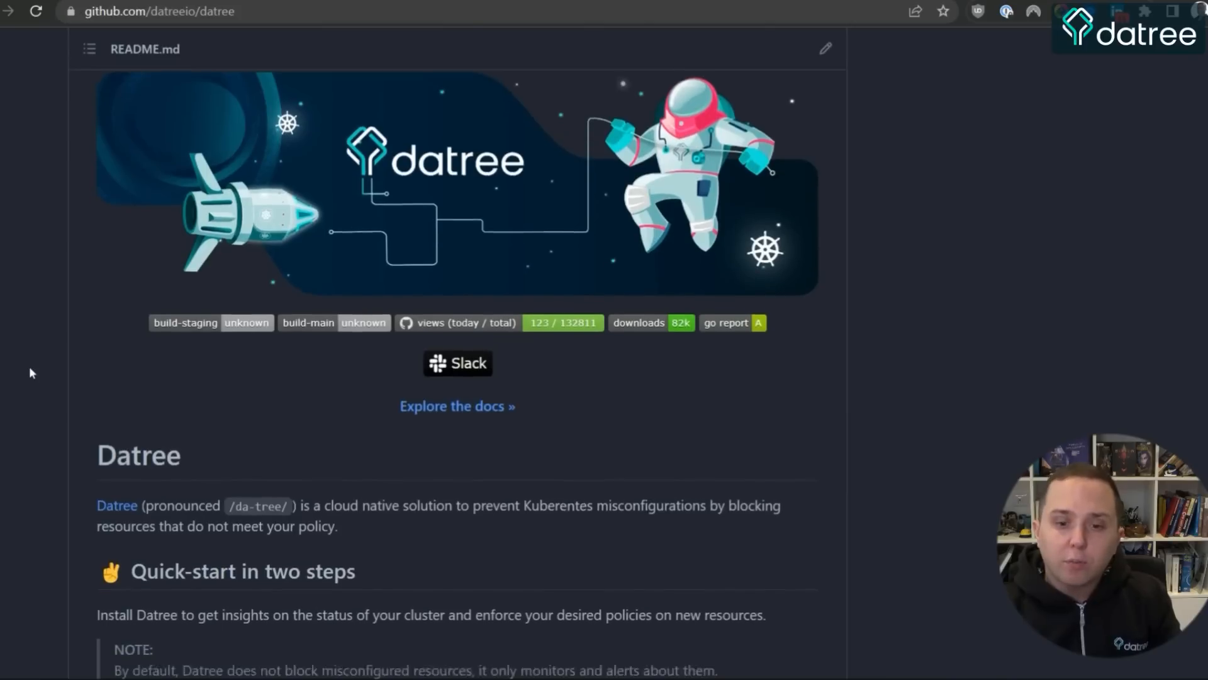
pyautogui.scroll(-3)
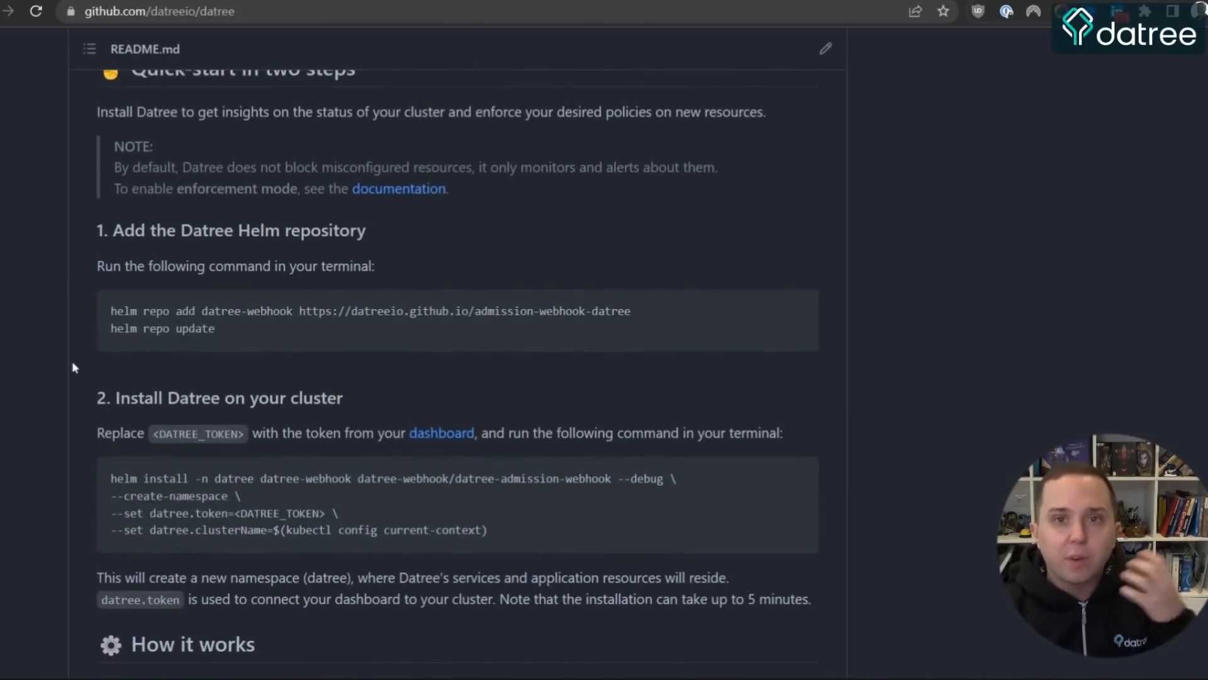
pyautogui.moveTo(241, 350)
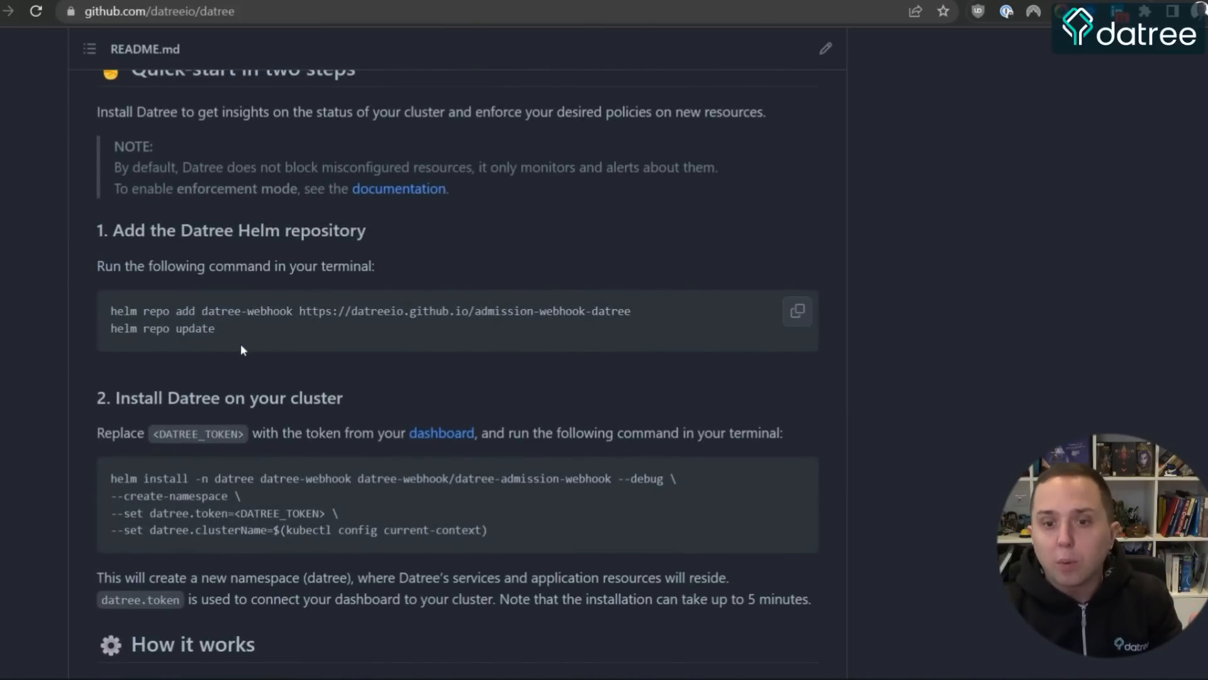
pyautogui.moveTo(230, 355)
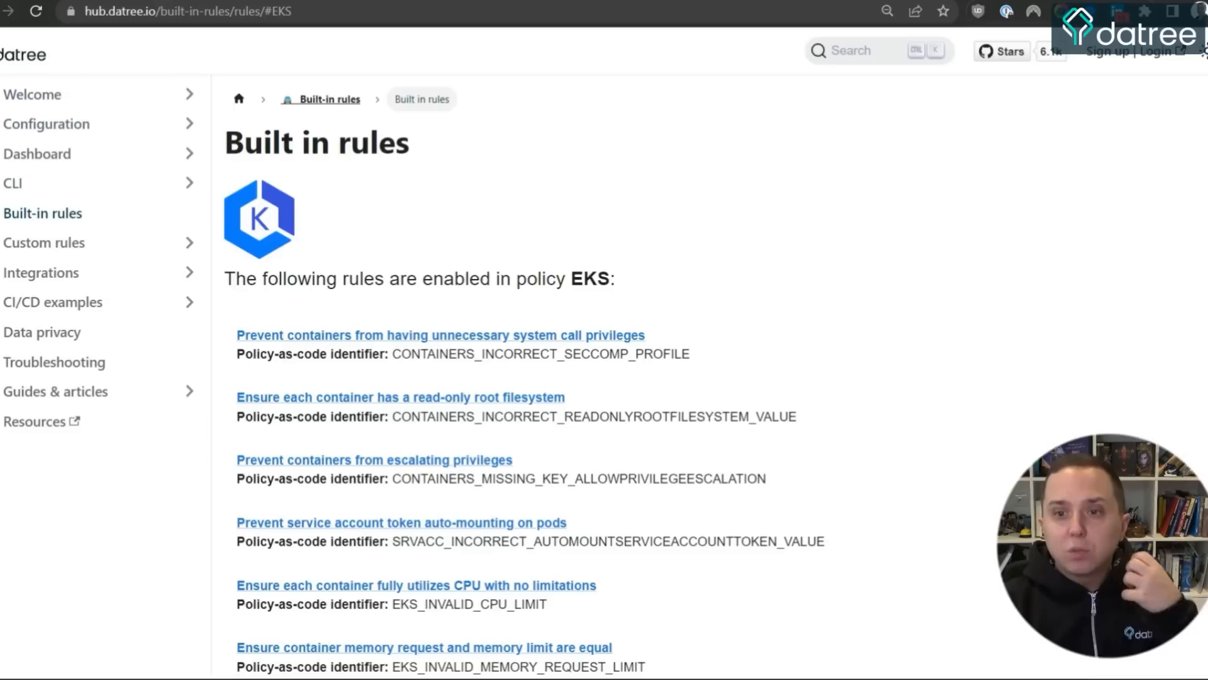
pyautogui.moveTo(728, 316)
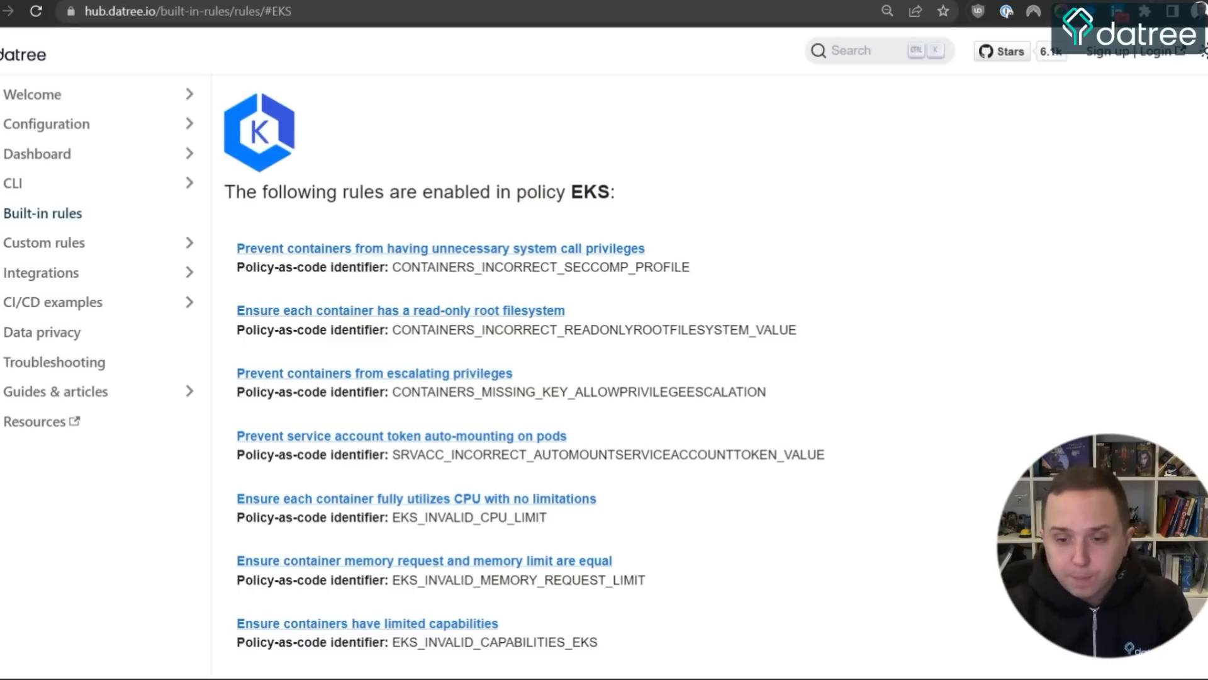
# - Scroll the EKS policy's rule list down to the read-only hostPath mounts rule
pyautogui.scroll(-3)
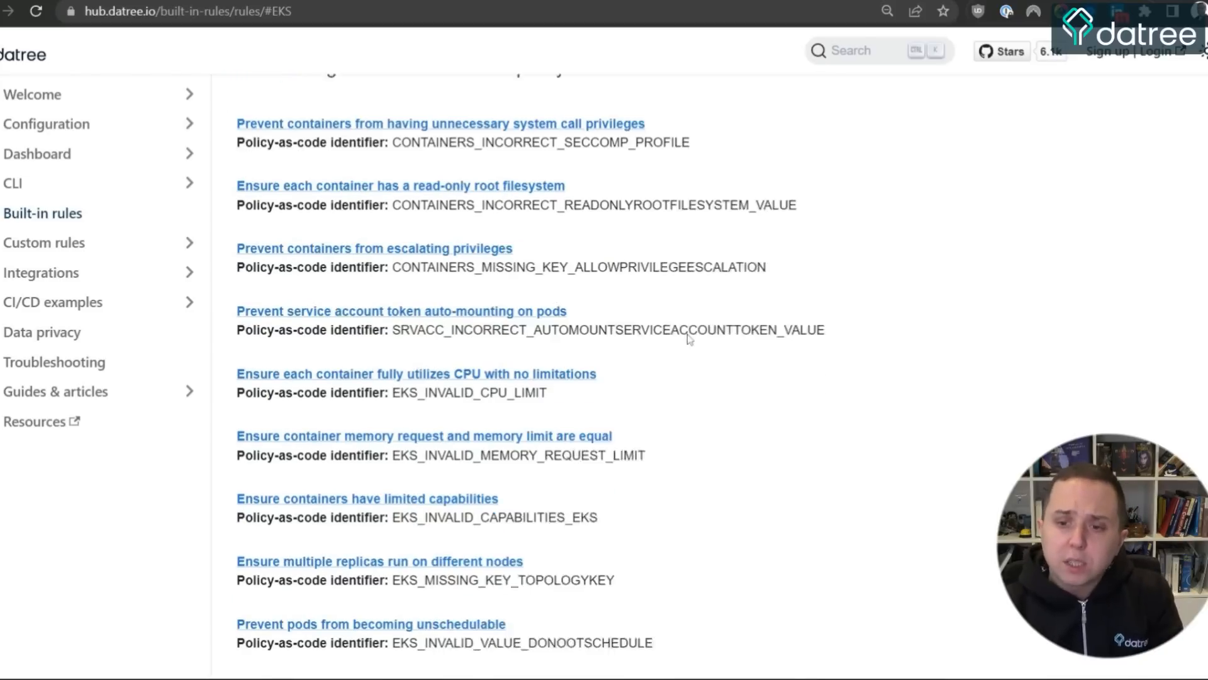
pyautogui.scroll(-3)
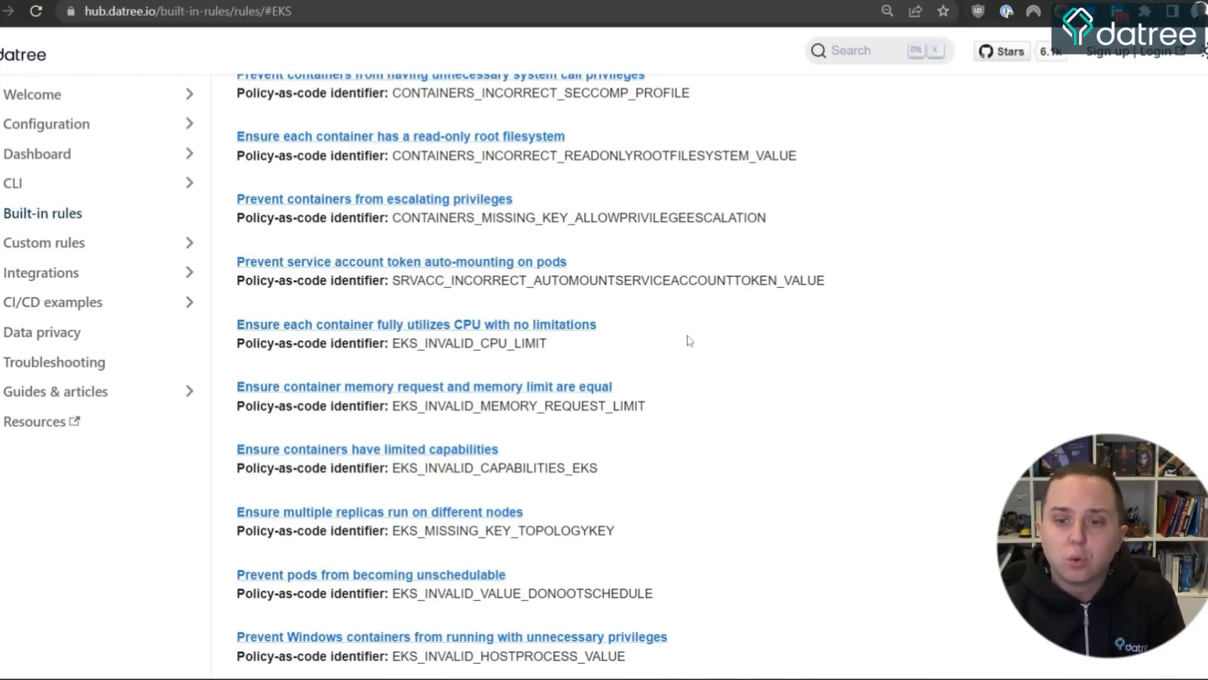
pyautogui.scroll(-3)
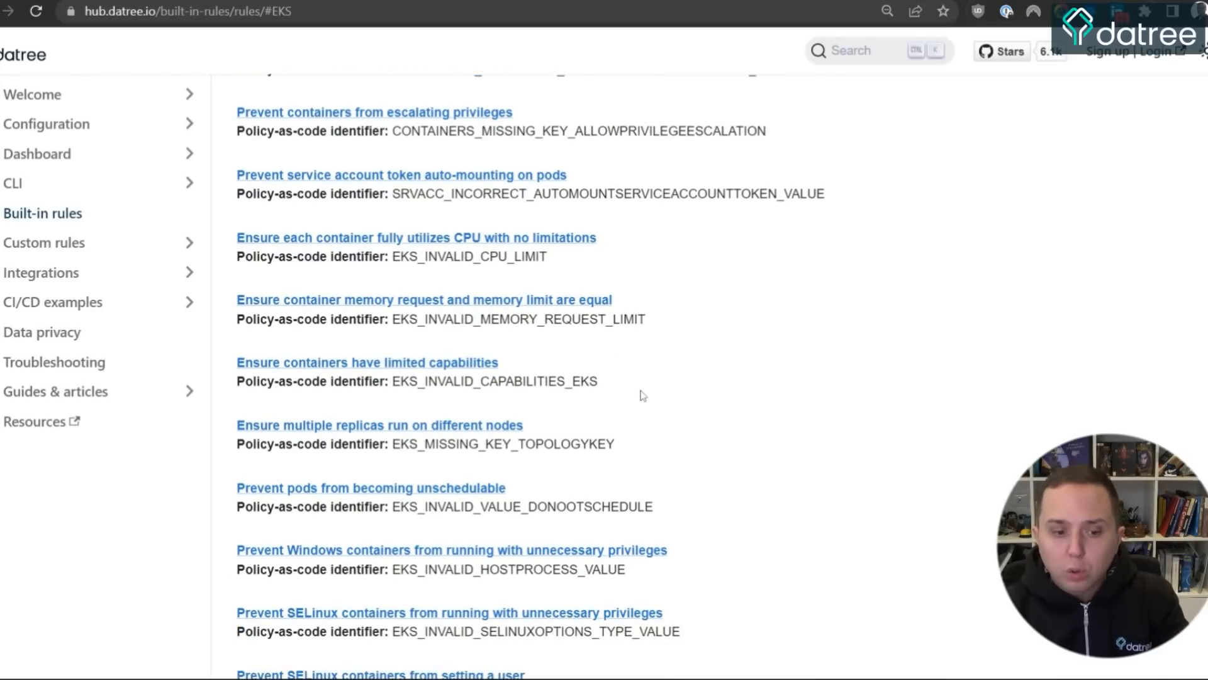
pyautogui.scroll(-3)
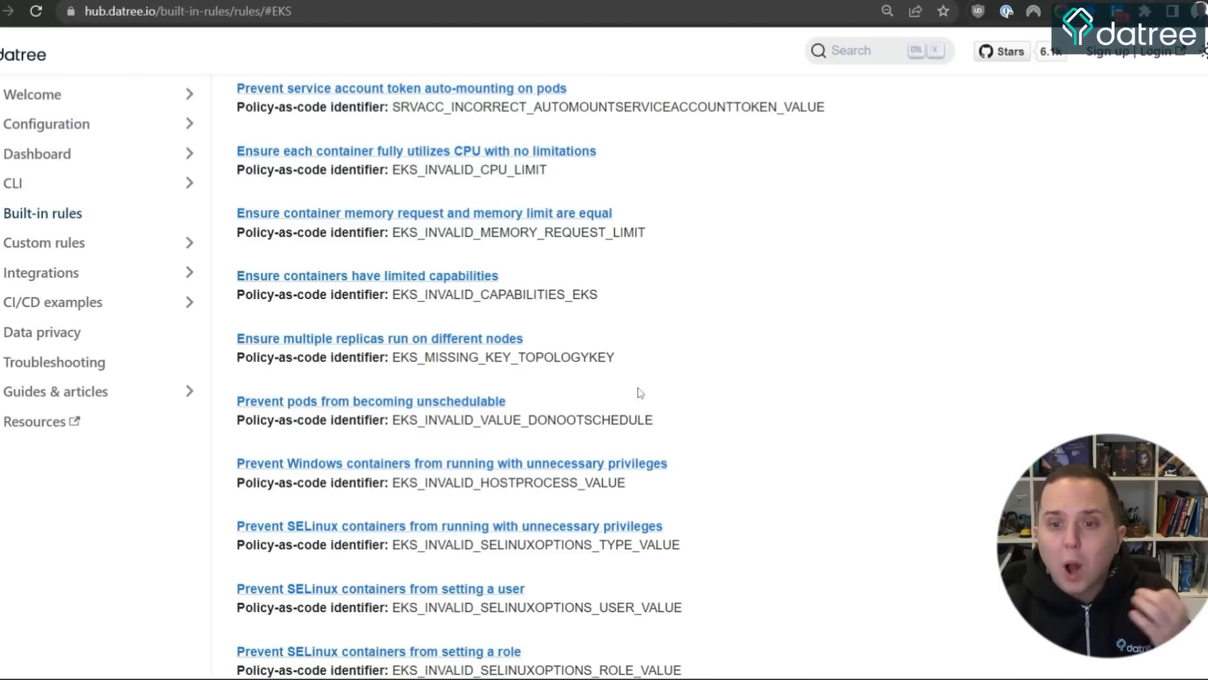
pyautogui.moveTo(315, 313)
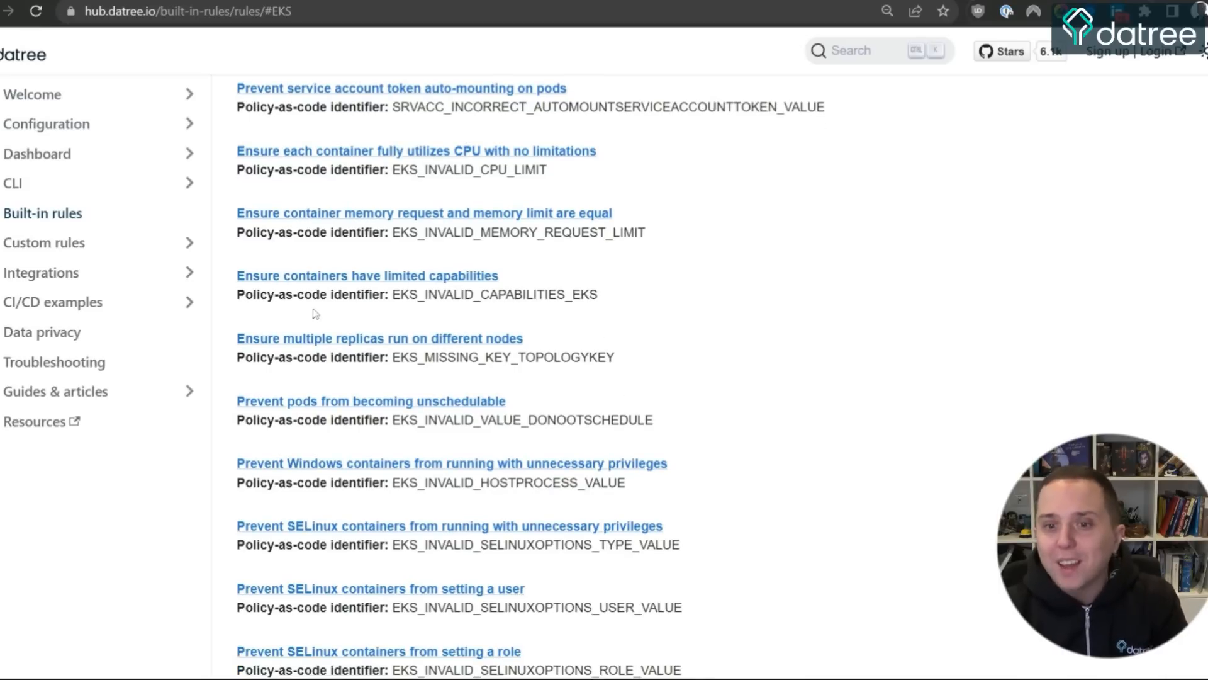
pyautogui.moveTo(697, 326)
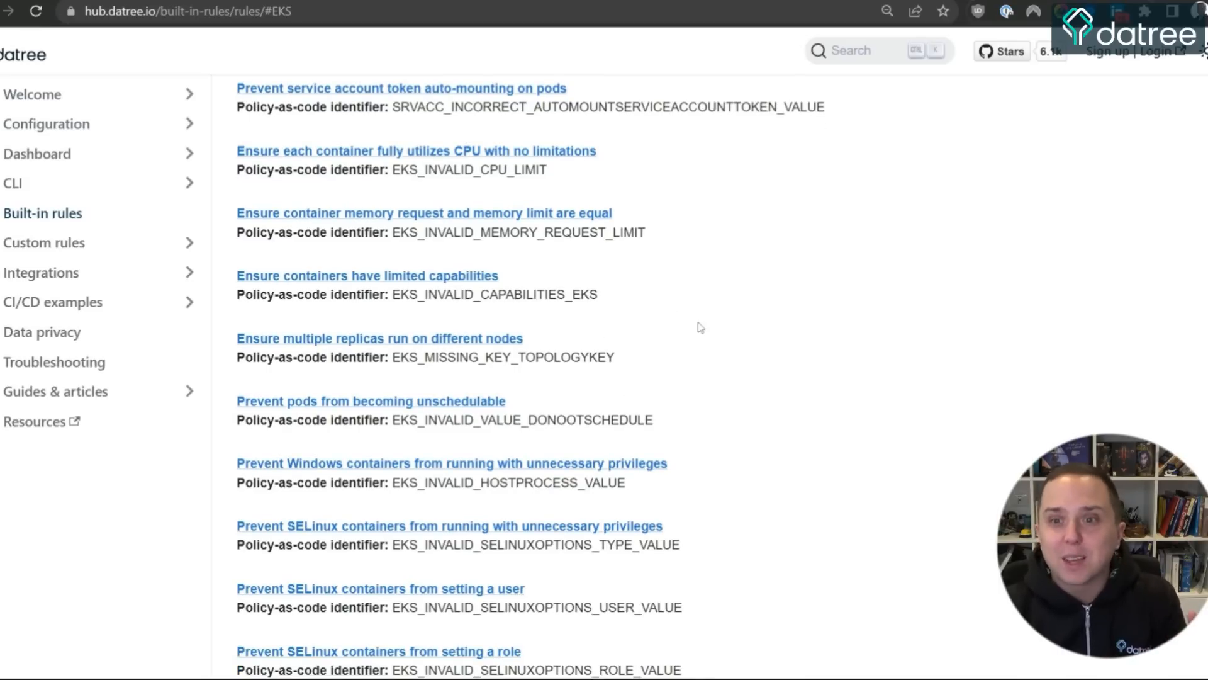
pyautogui.scroll(-3)
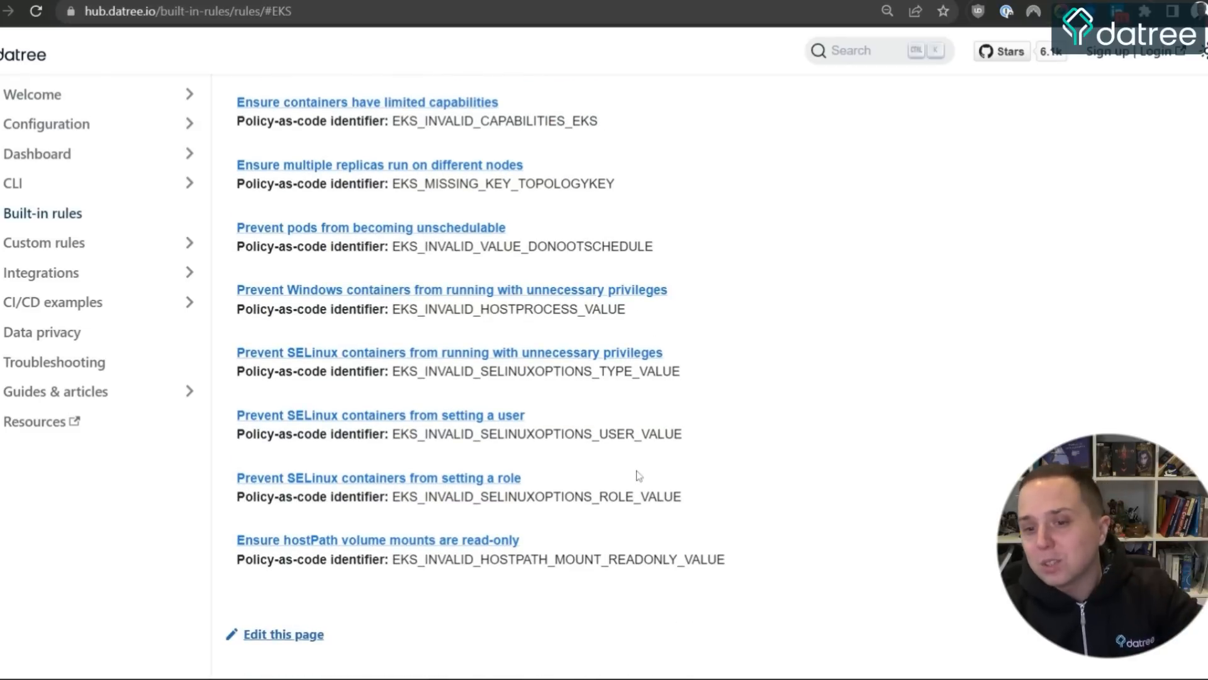
pyautogui.moveTo(649, 449)
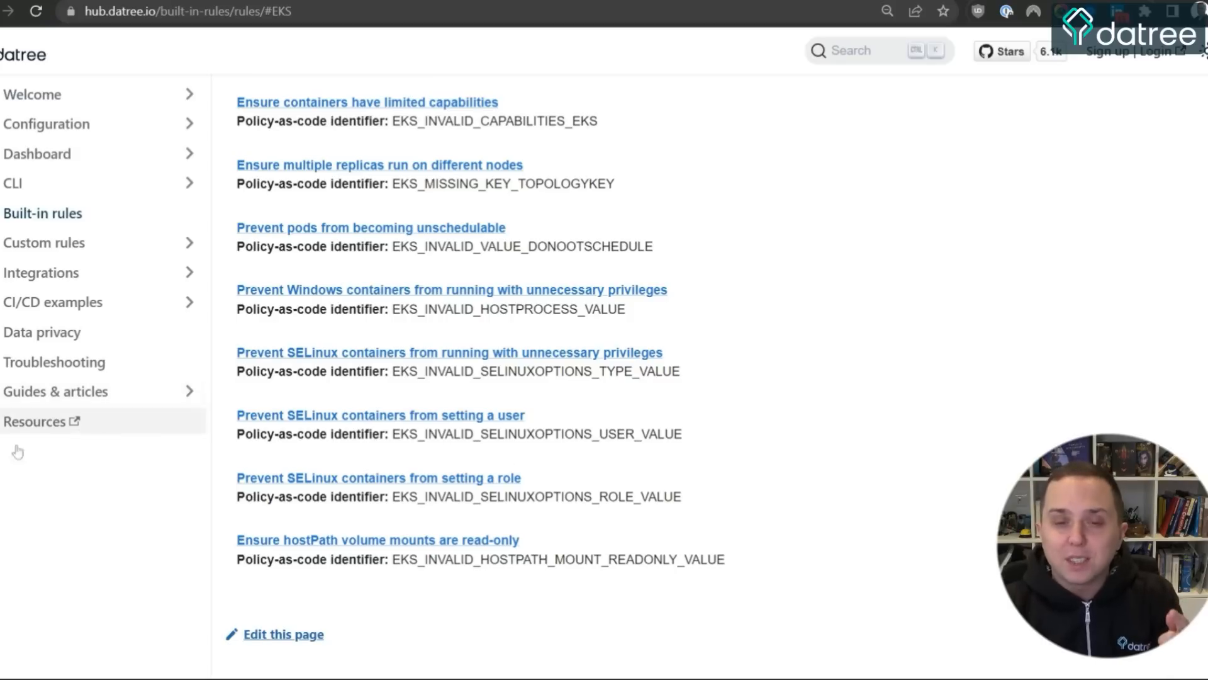
pyautogui.click(301, 14)
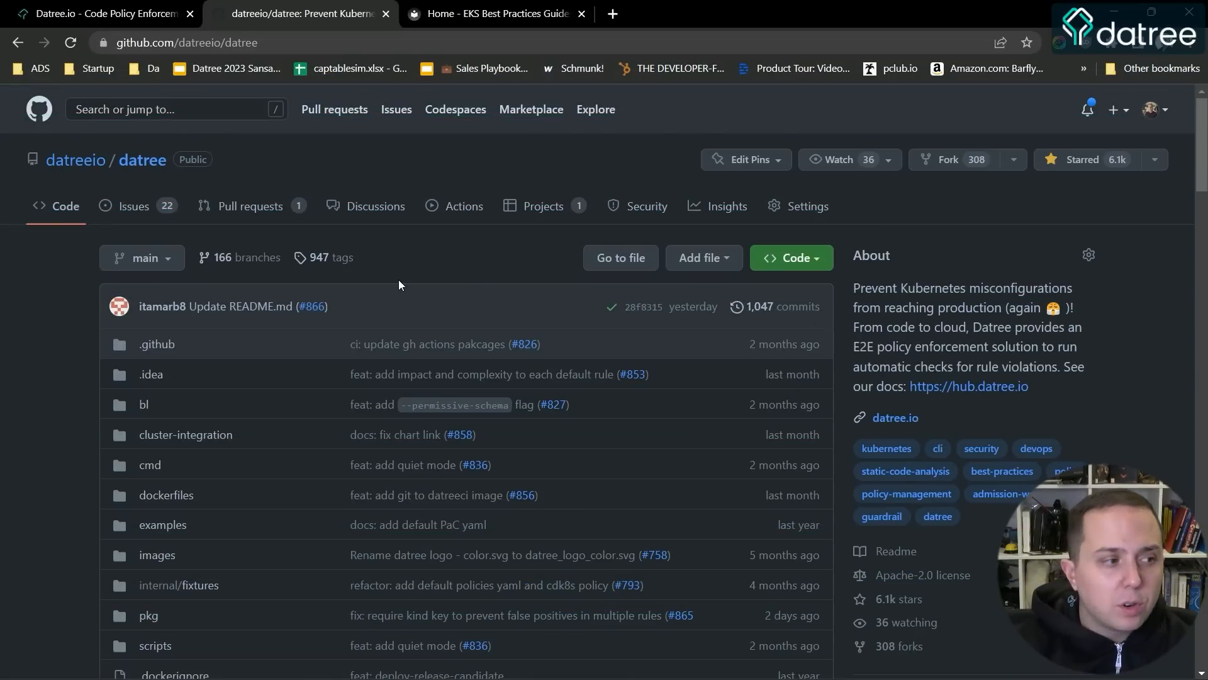
pyautogui.moveTo(482, 271)
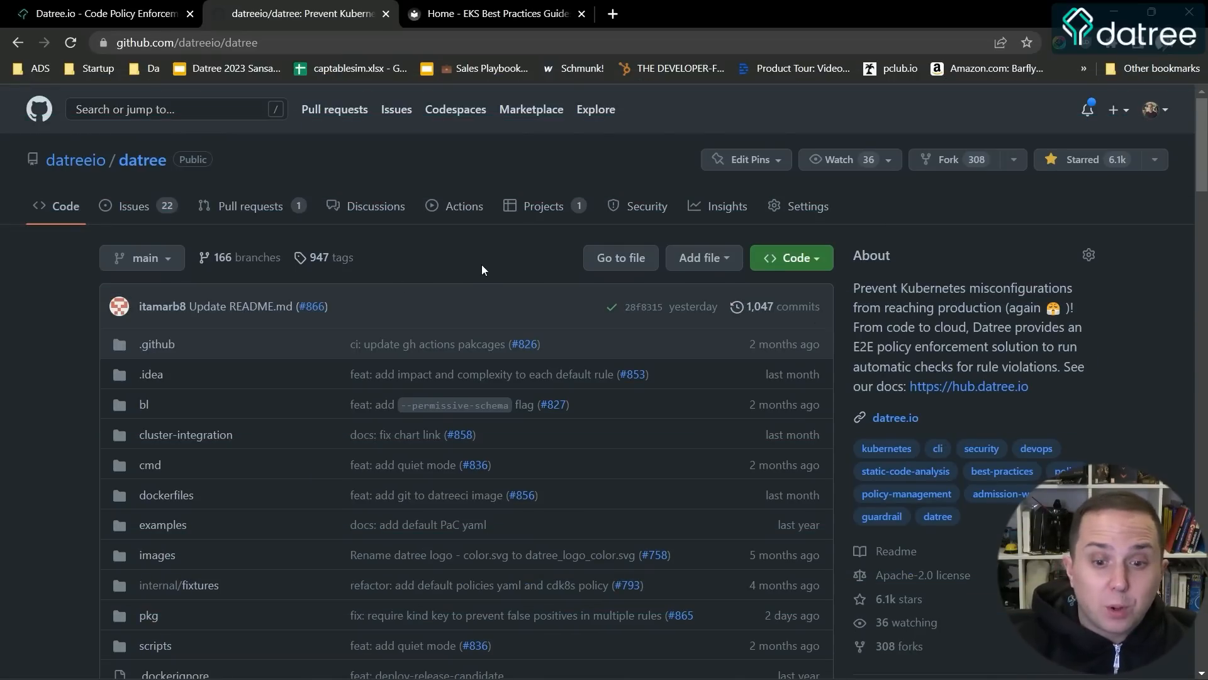
# - Scroll through the datreeio/datree repository's file list, About description and releases
pyautogui.scroll(-3)
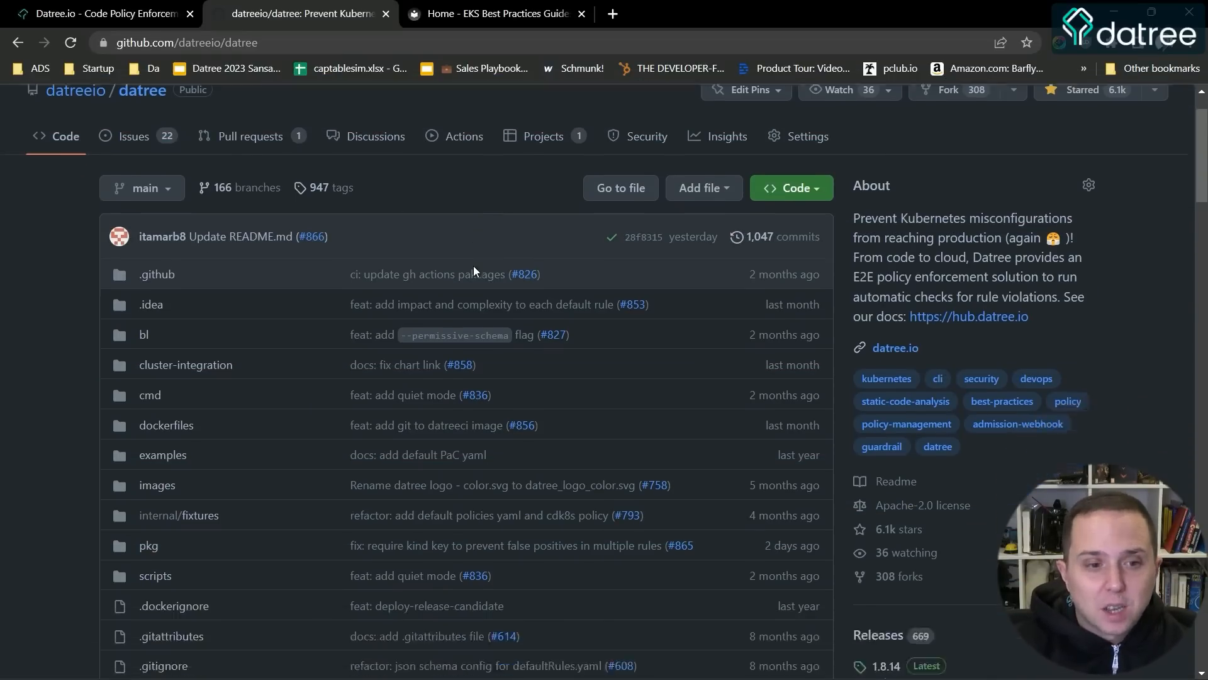
pyautogui.scroll(3)
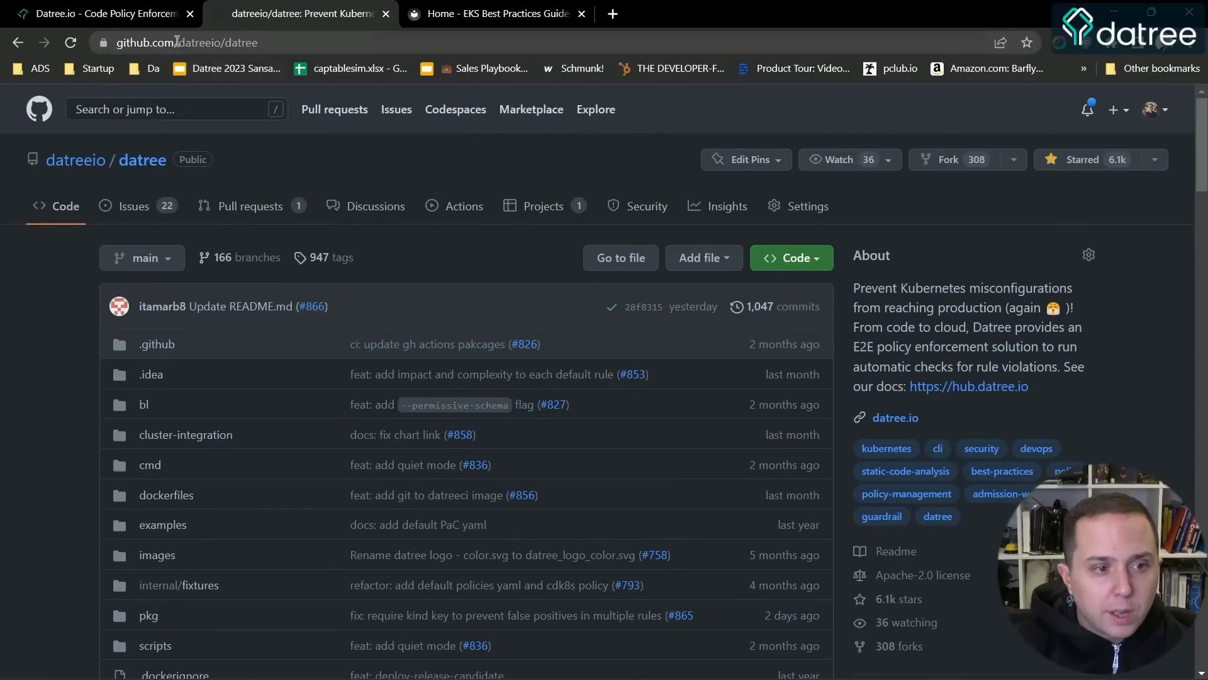
pyautogui.scroll(-3)
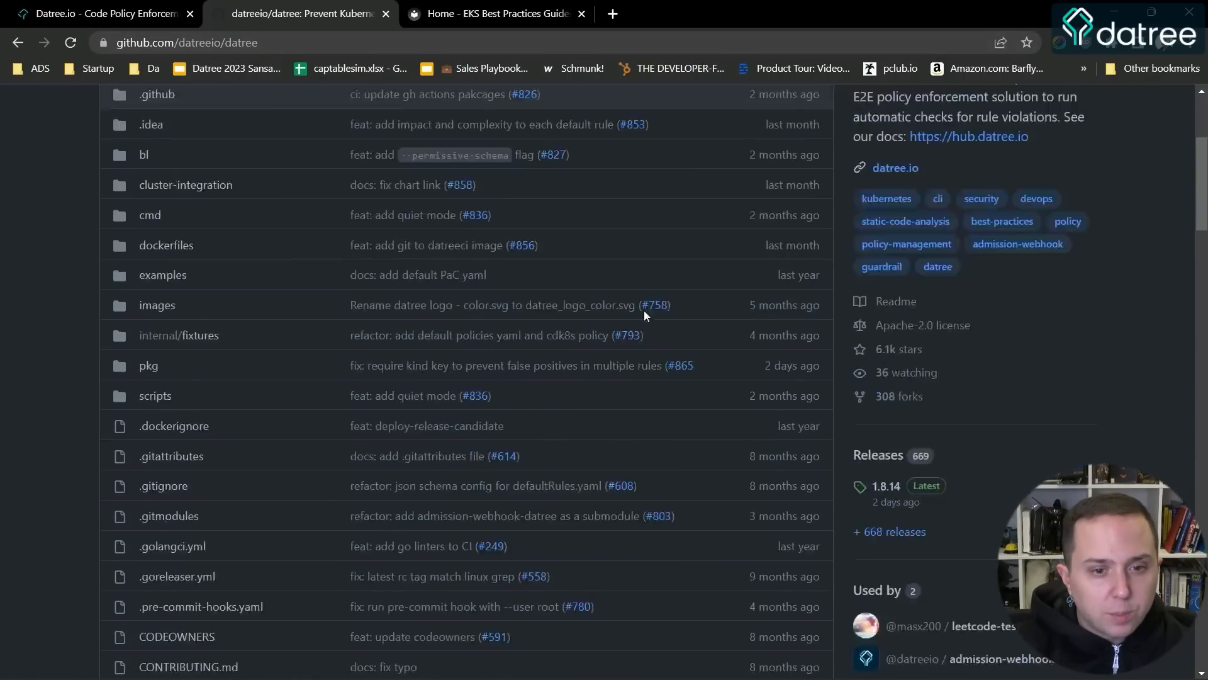
pyautogui.scroll(-3)
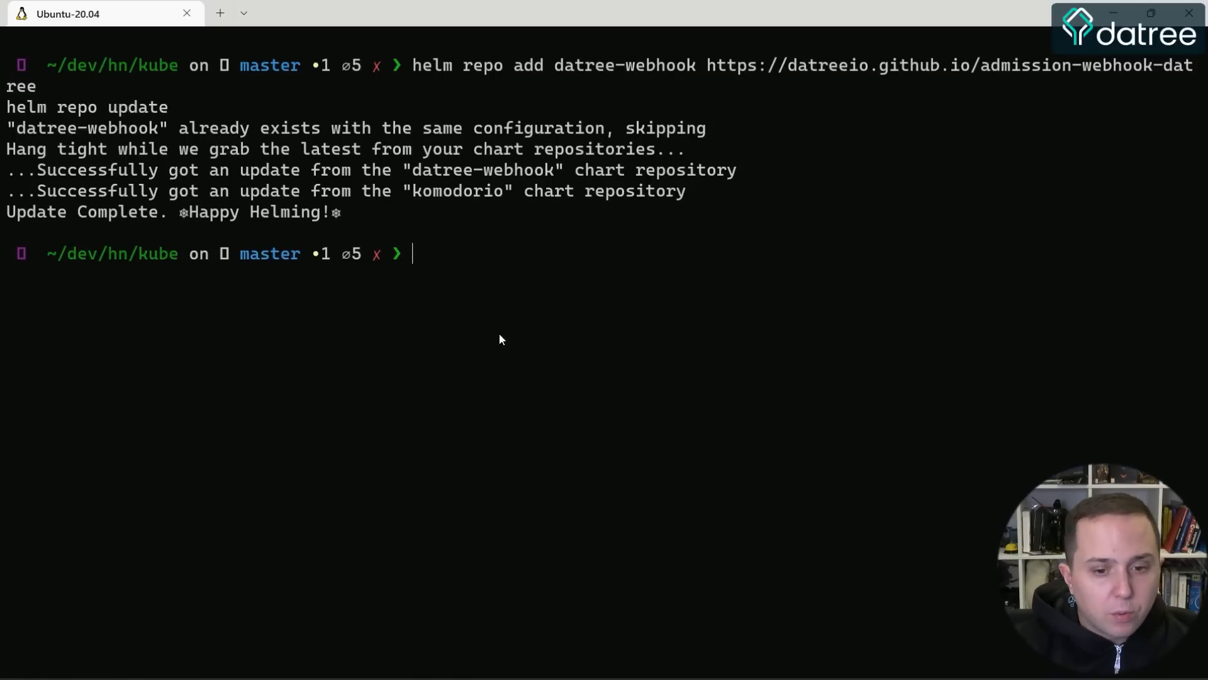
pyautogui.moveTo(641, 660)
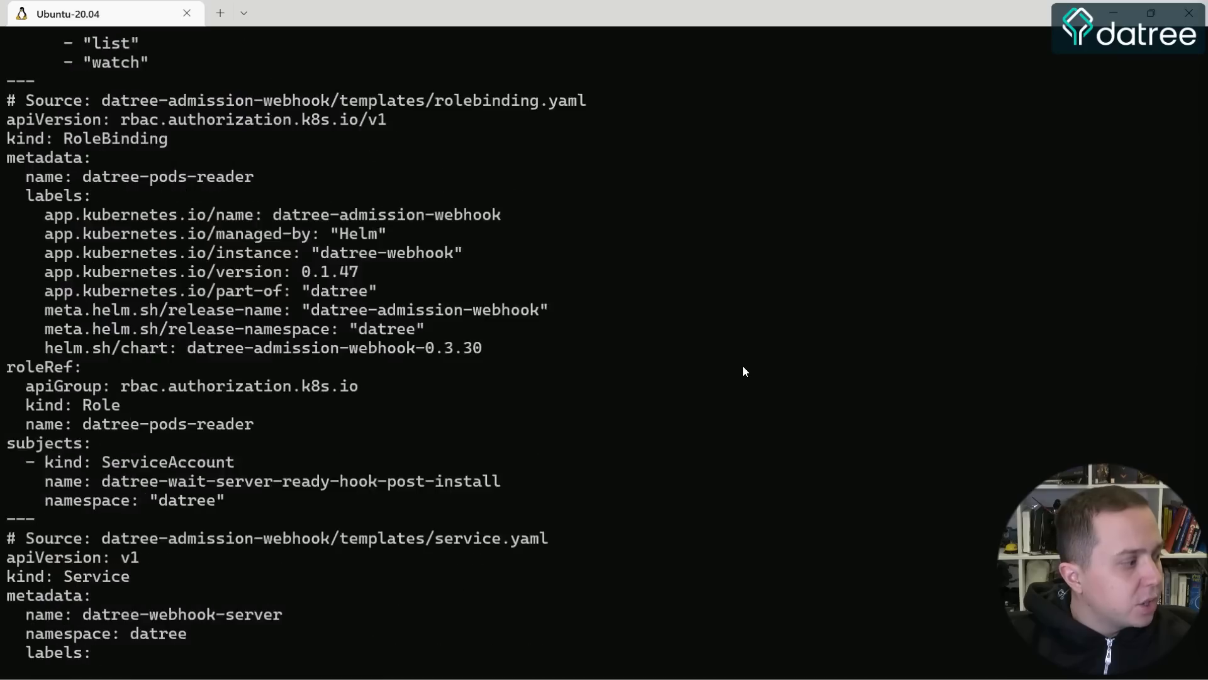
# - Scroll the rendered webhook manifests and highlight the DATREE_POLICY setting of EKS
pyautogui.scroll(-3)
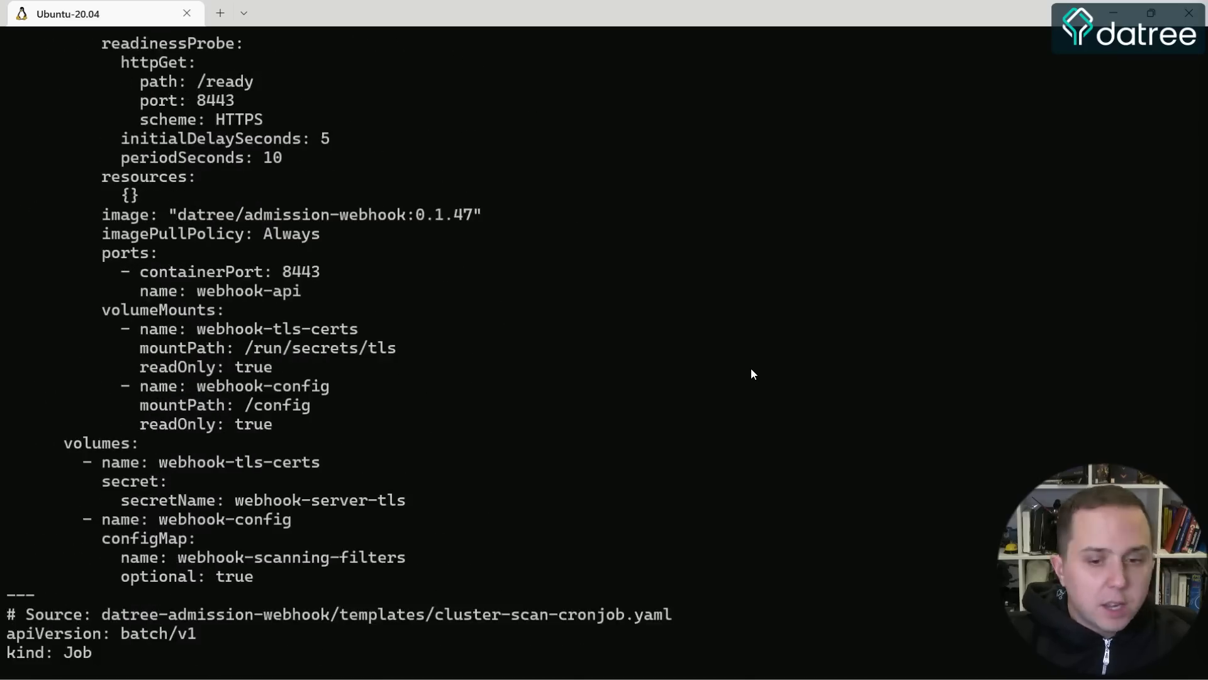
pyautogui.scroll(-3)
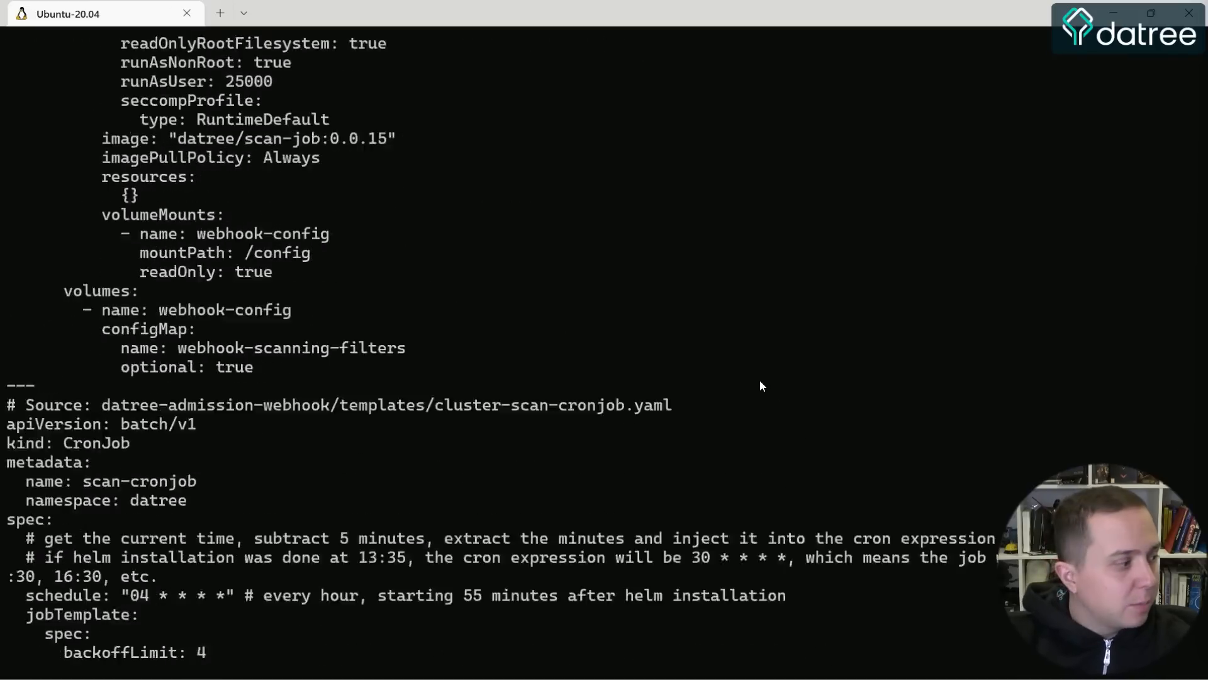
pyautogui.scroll(3)
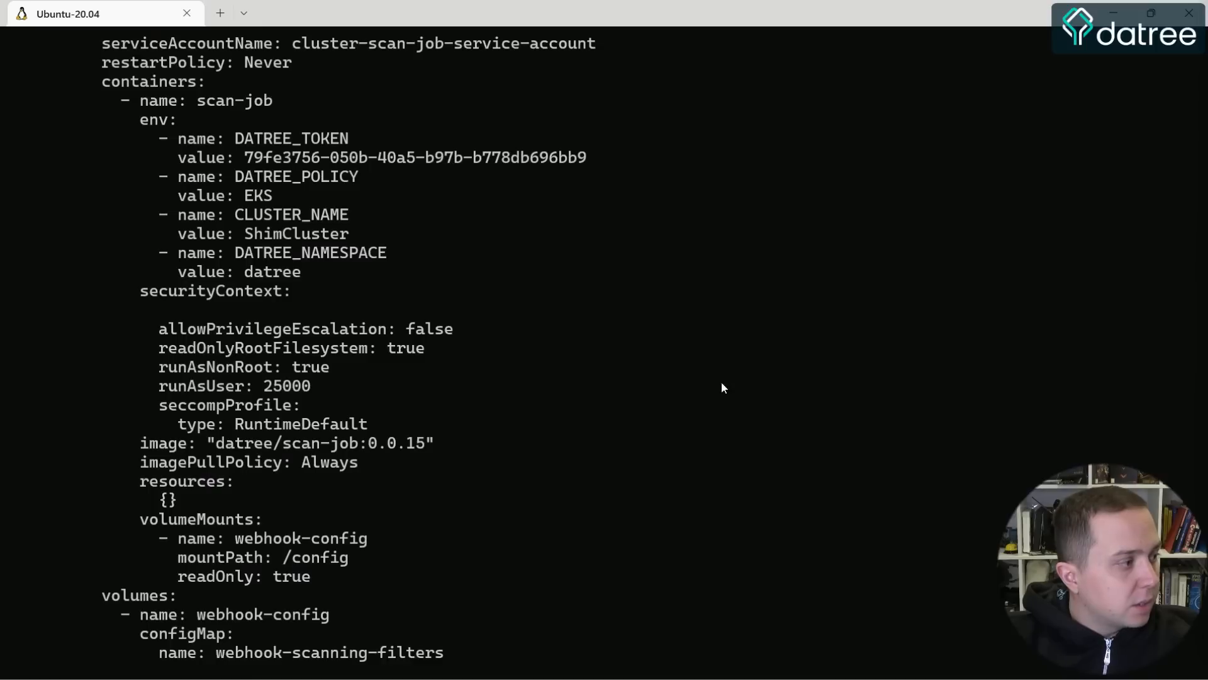
pyautogui.moveTo(245, 275)
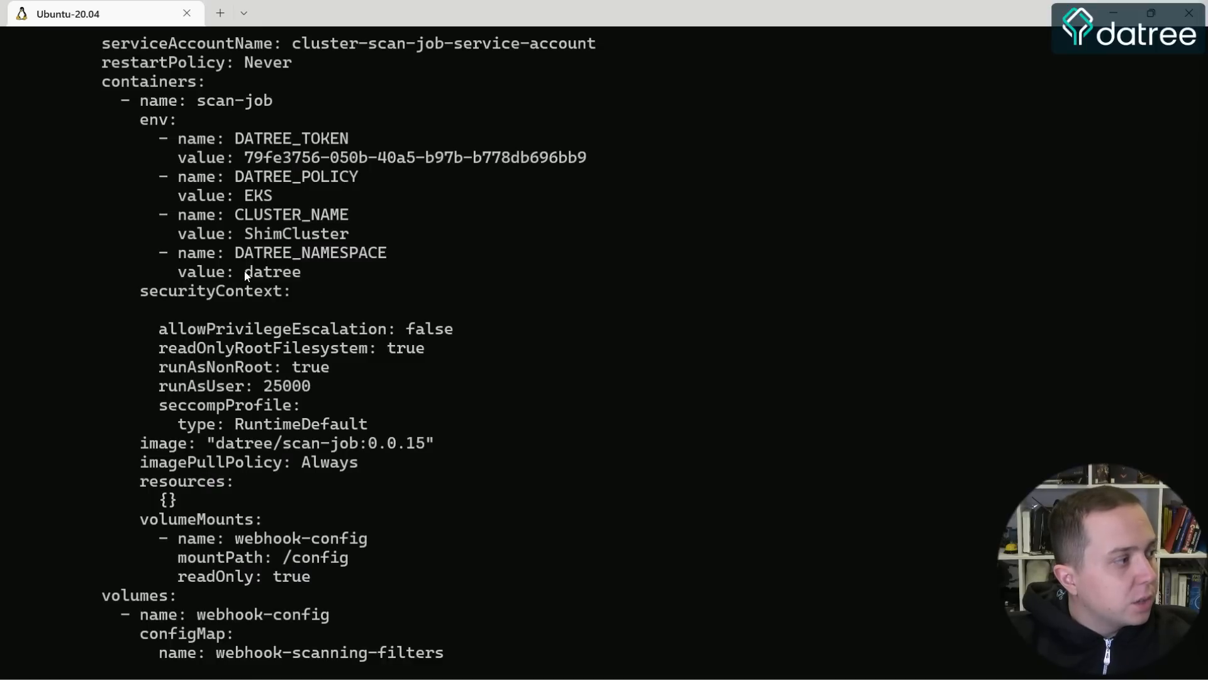
pyautogui.doubleClick(296, 176)
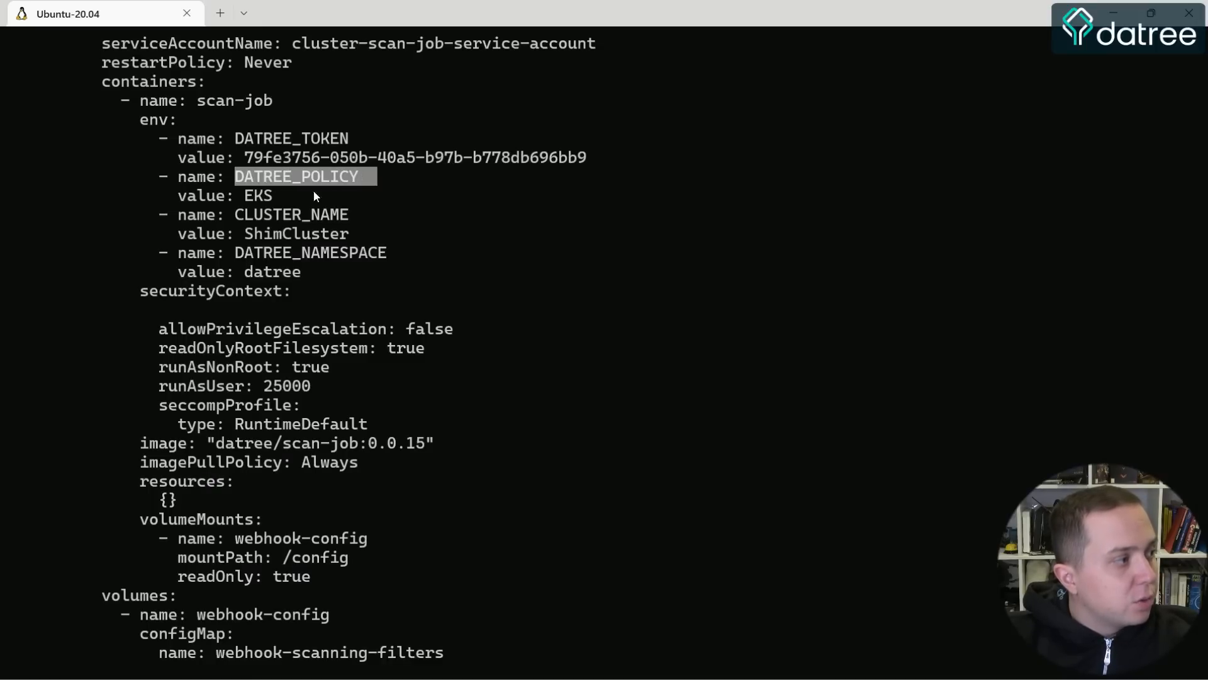
pyautogui.scroll(-3)
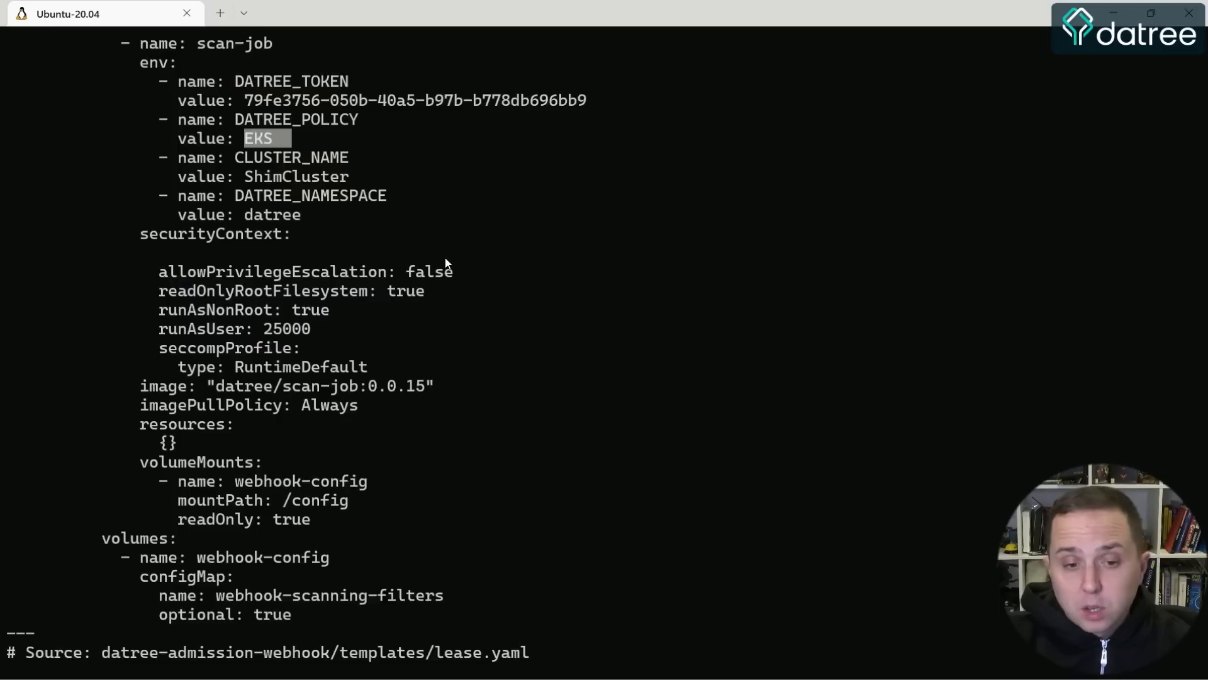
pyautogui.scroll(-3)
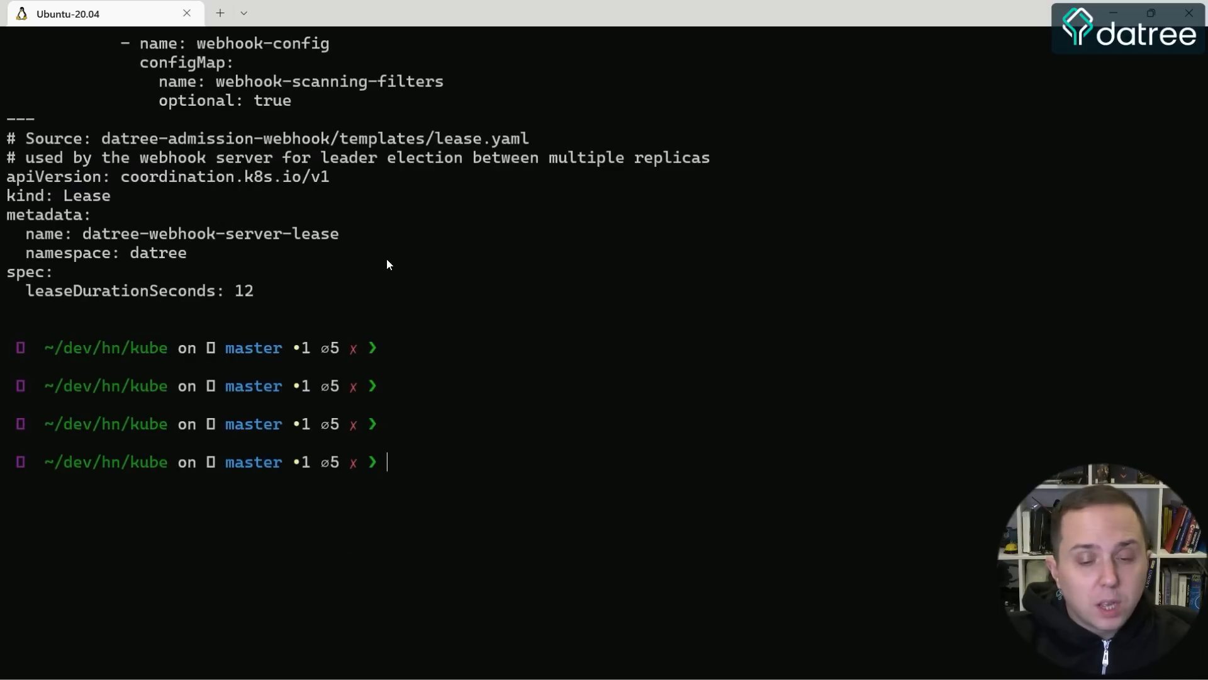
pyautogui.moveTo(399, 253)
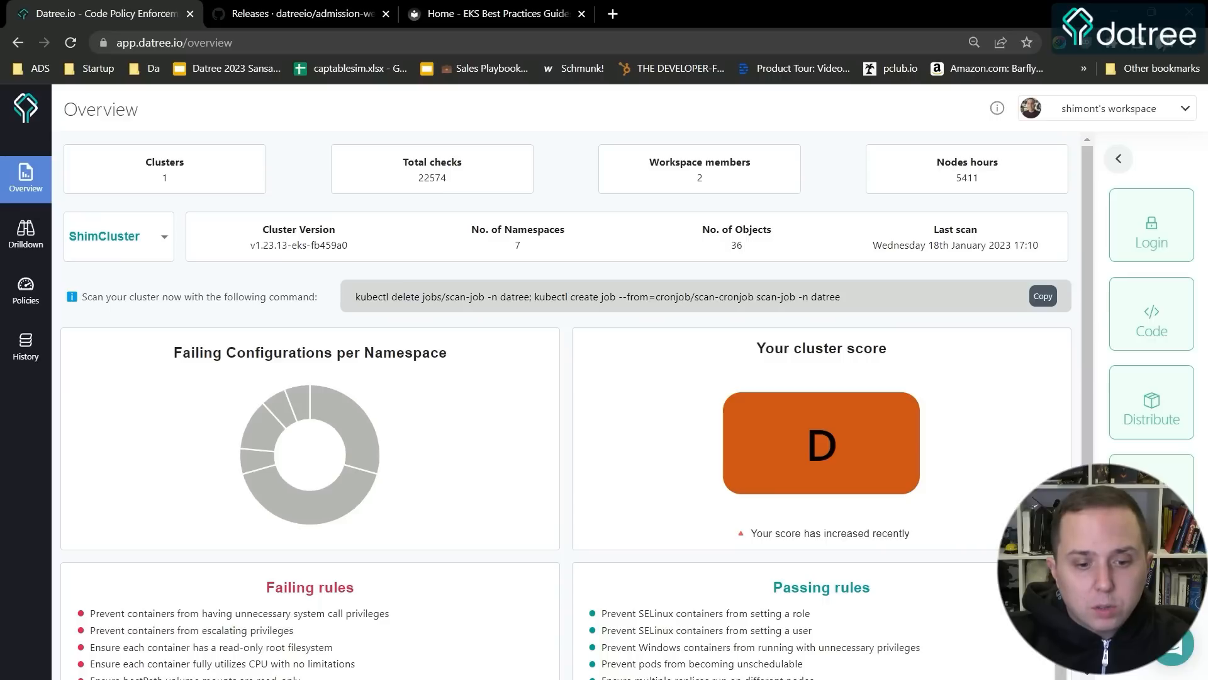
pyautogui.moveTo(560, 272)
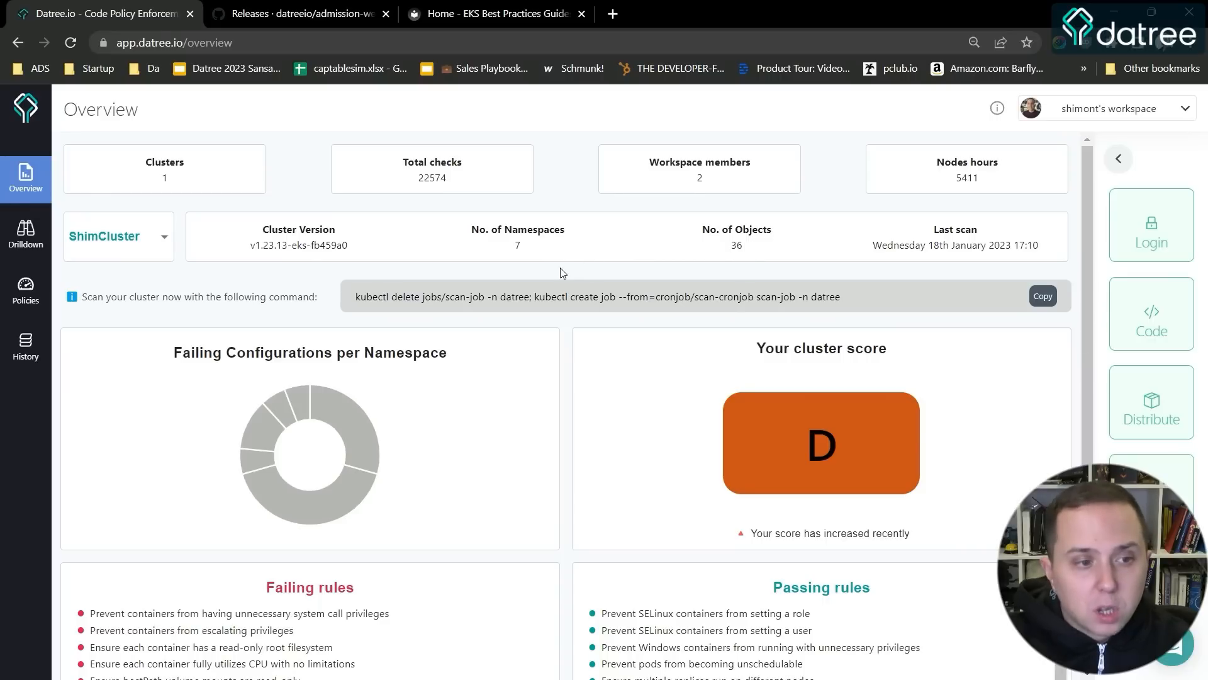
pyautogui.moveTo(421, 221)
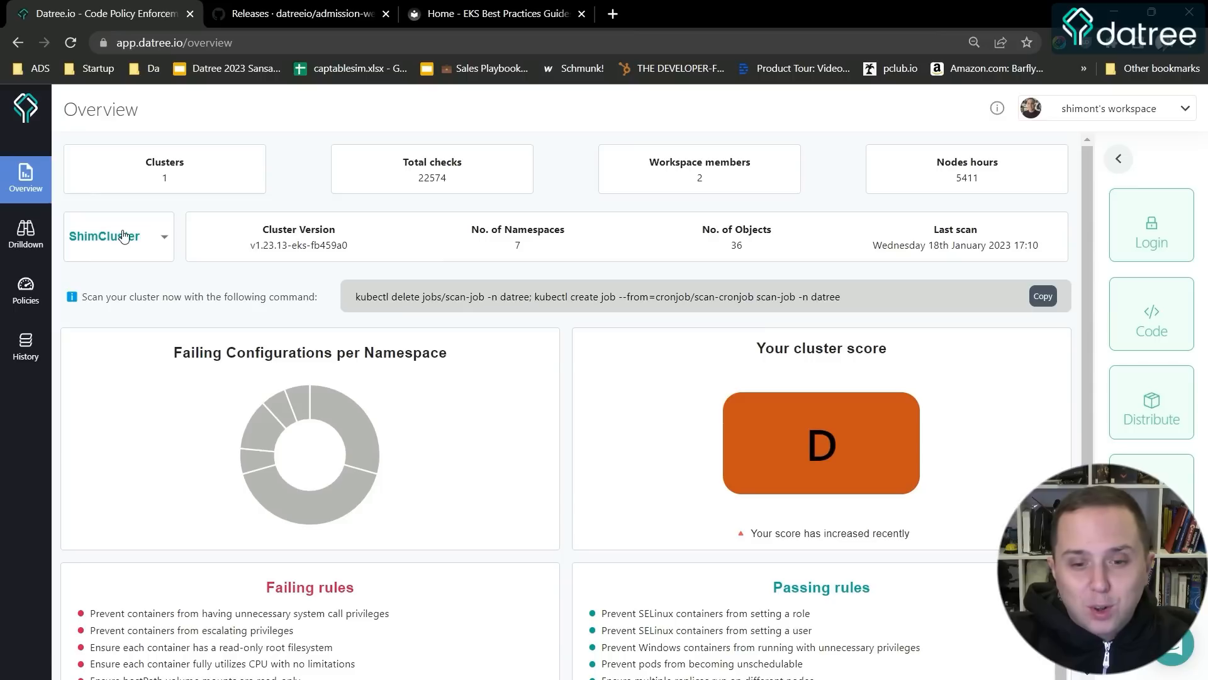
pyautogui.moveTo(272, 260)
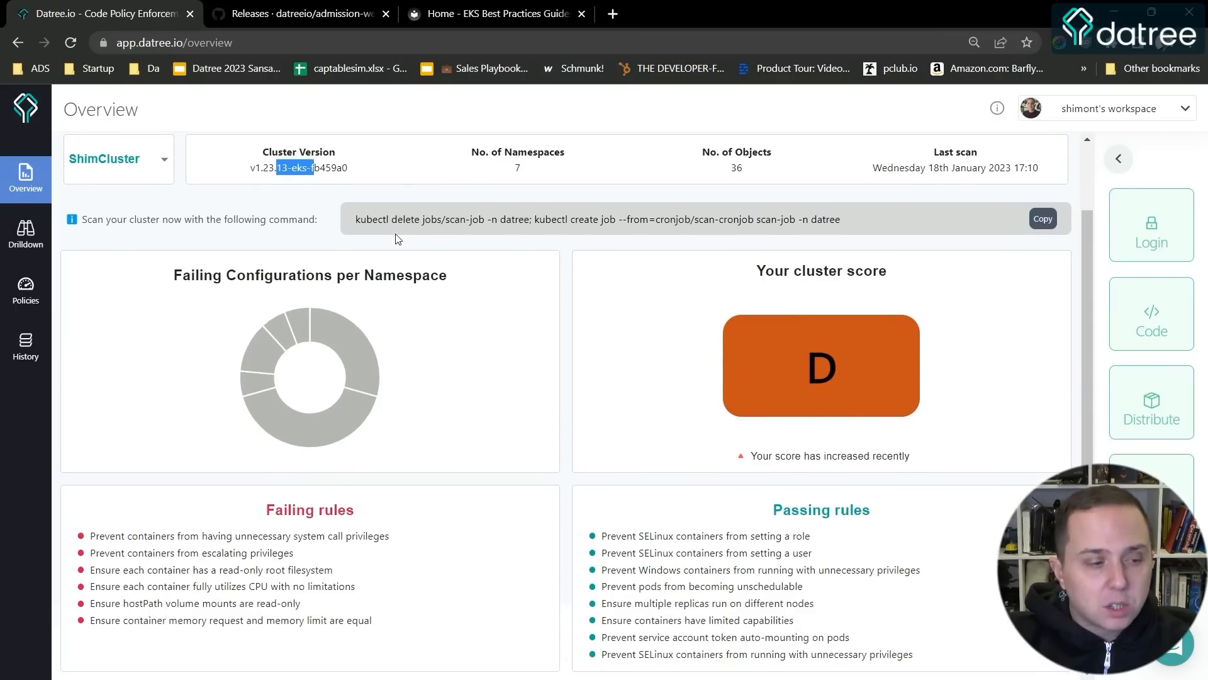
pyautogui.moveTo(262, 593)
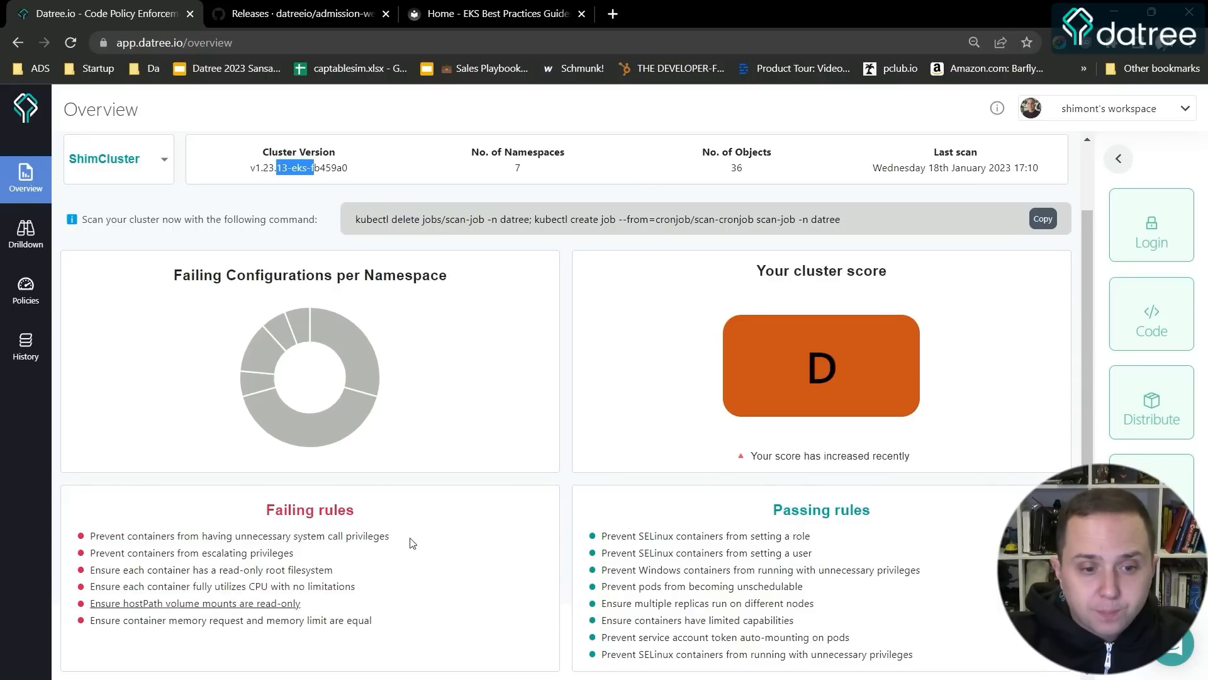
pyautogui.moveTo(617, 583)
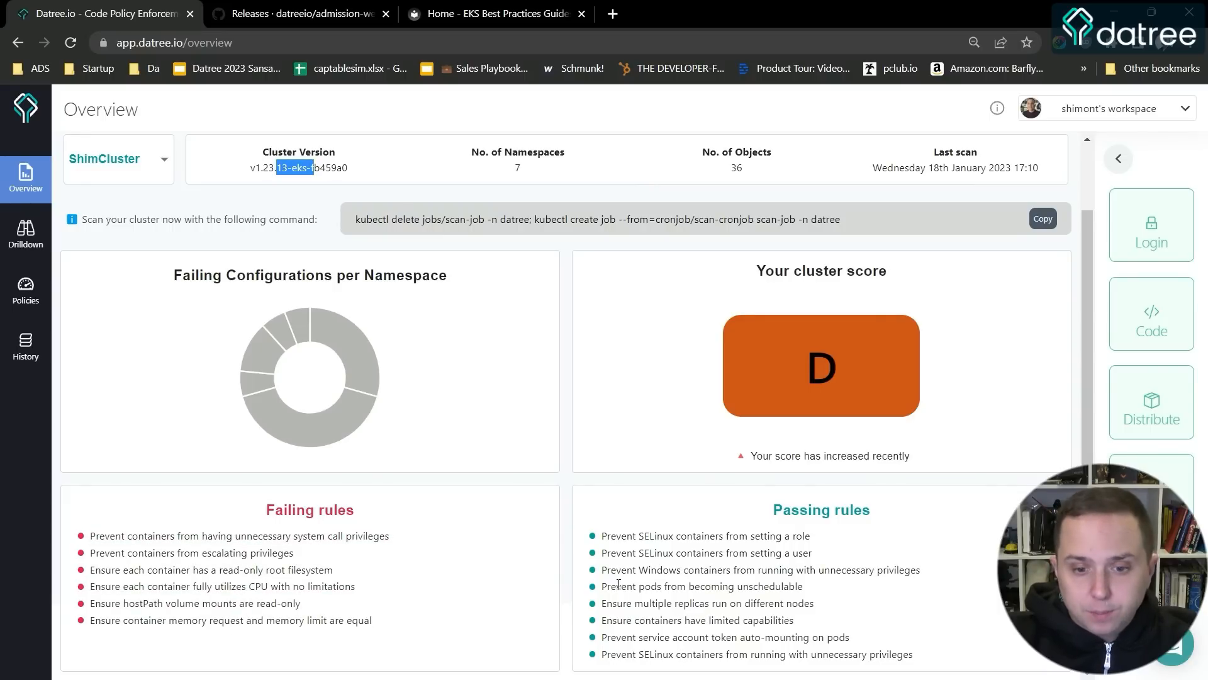
pyautogui.moveTo(422, 542)
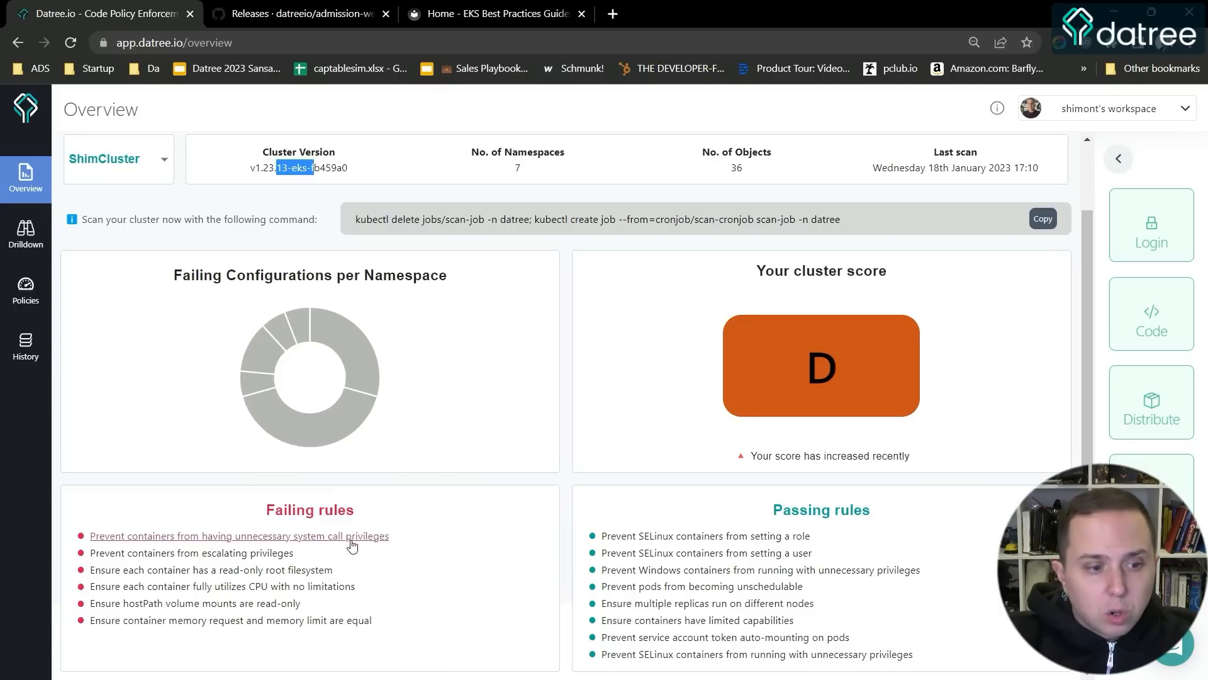
pyautogui.moveTo(408, 548)
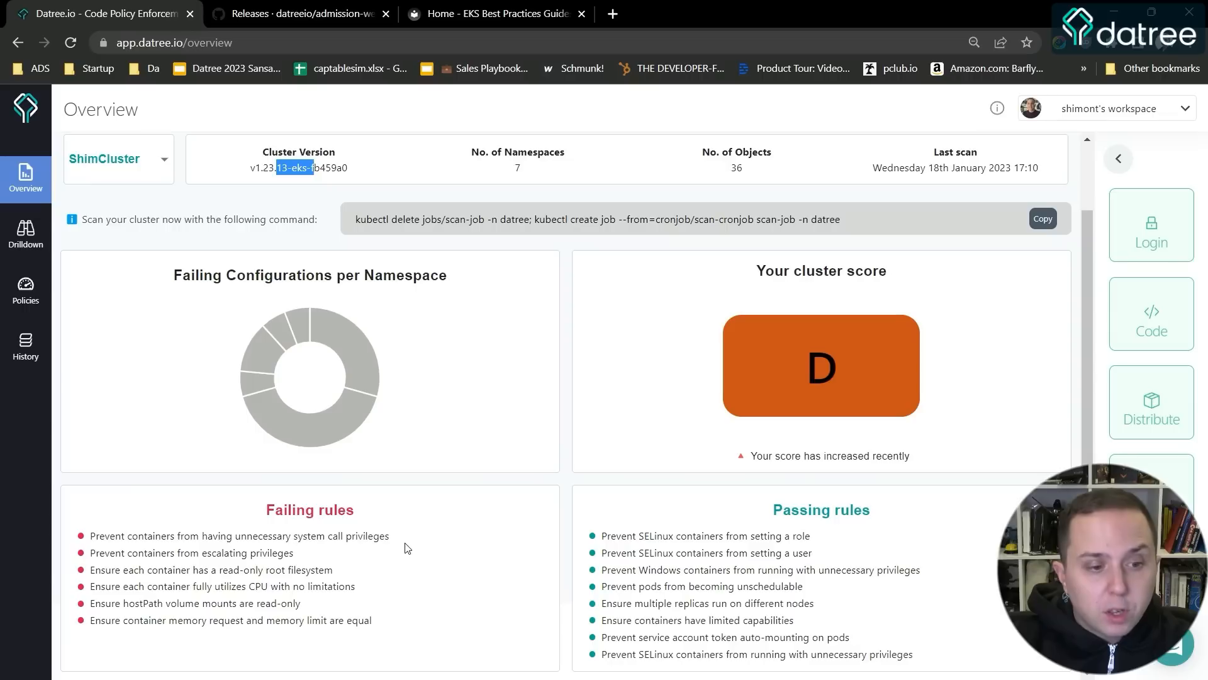
pyautogui.moveTo(405, 536)
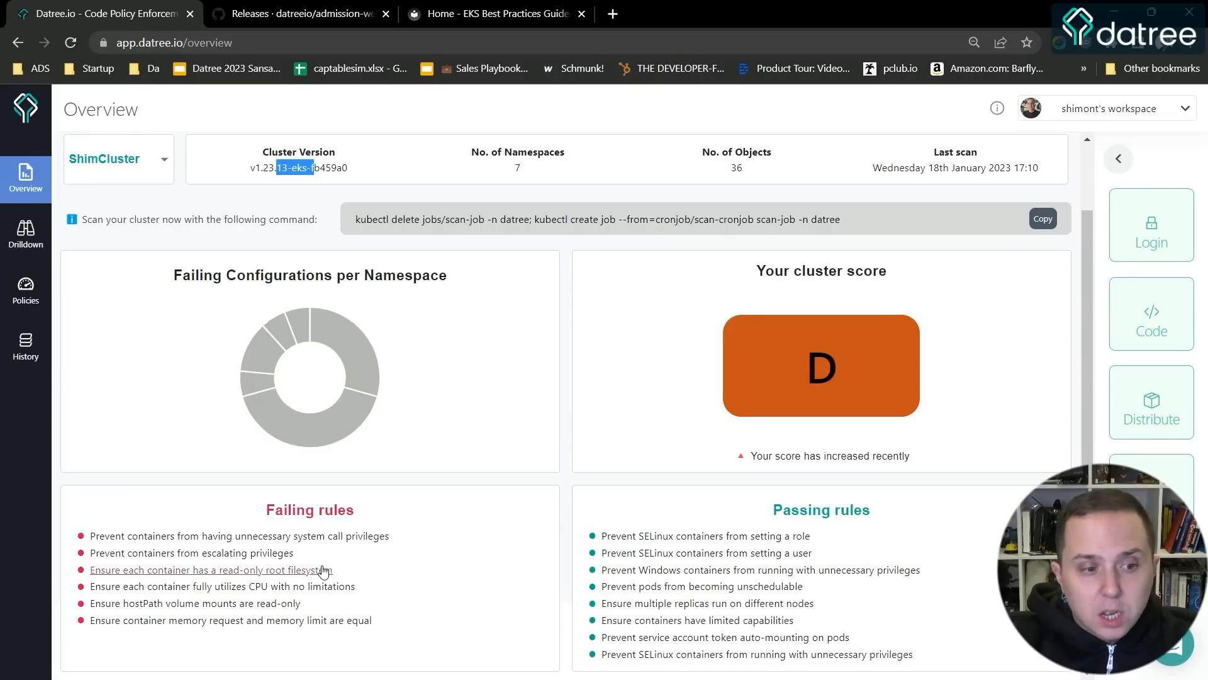
pyautogui.moveTo(309, 557)
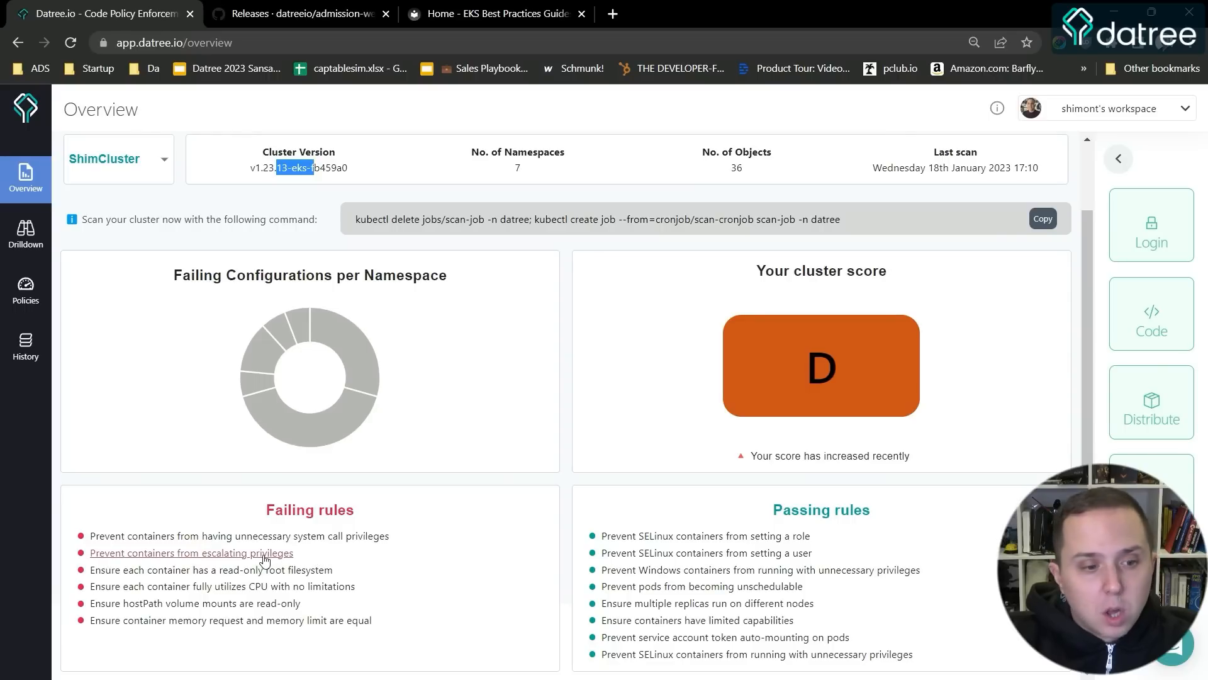
# - Drill down into the seven resources failing the Prevent containers from escalating privileges rule
pyautogui.click(192, 553)
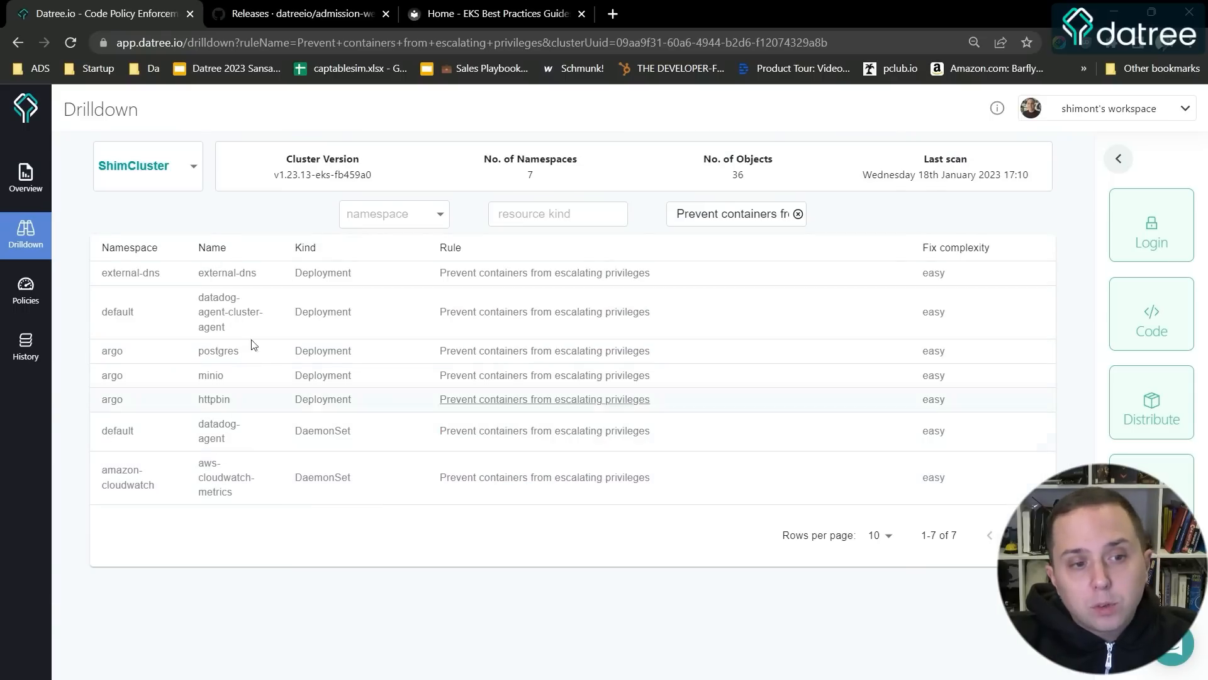
pyautogui.moveTo(515, 355)
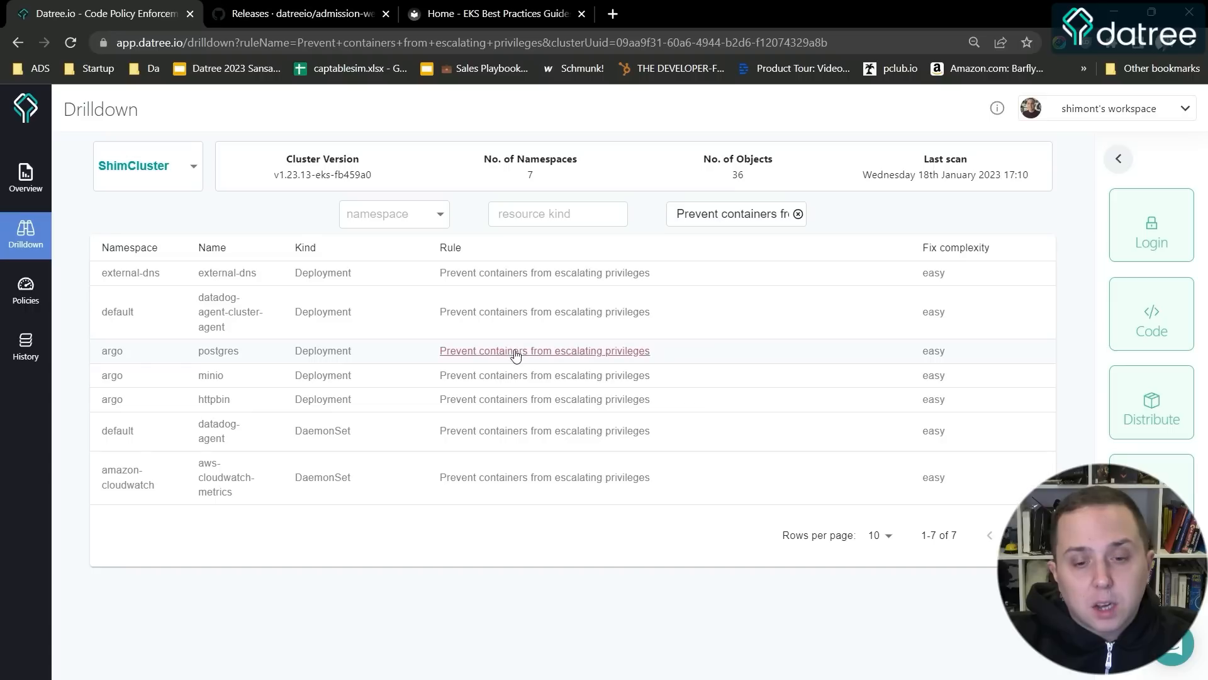
pyautogui.moveTo(545, 368)
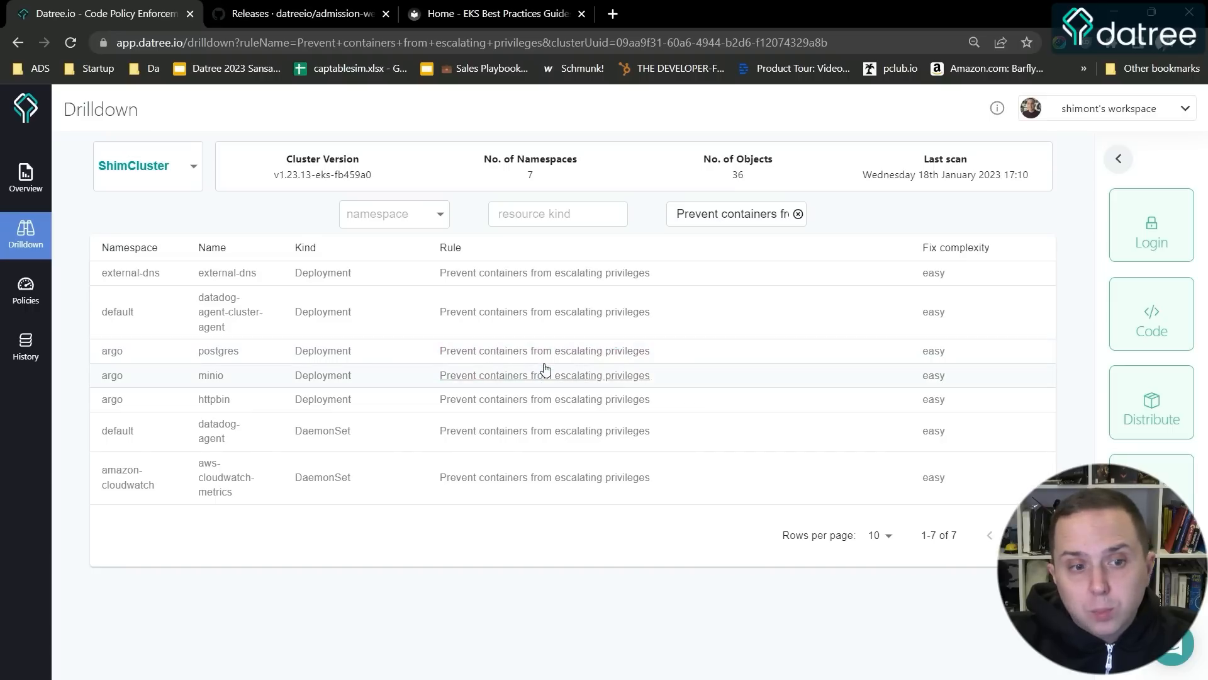
# - Open the privilege-escalation rule's details with its impact, easy-fix complexity and remedy
pyautogui.click(544, 375)
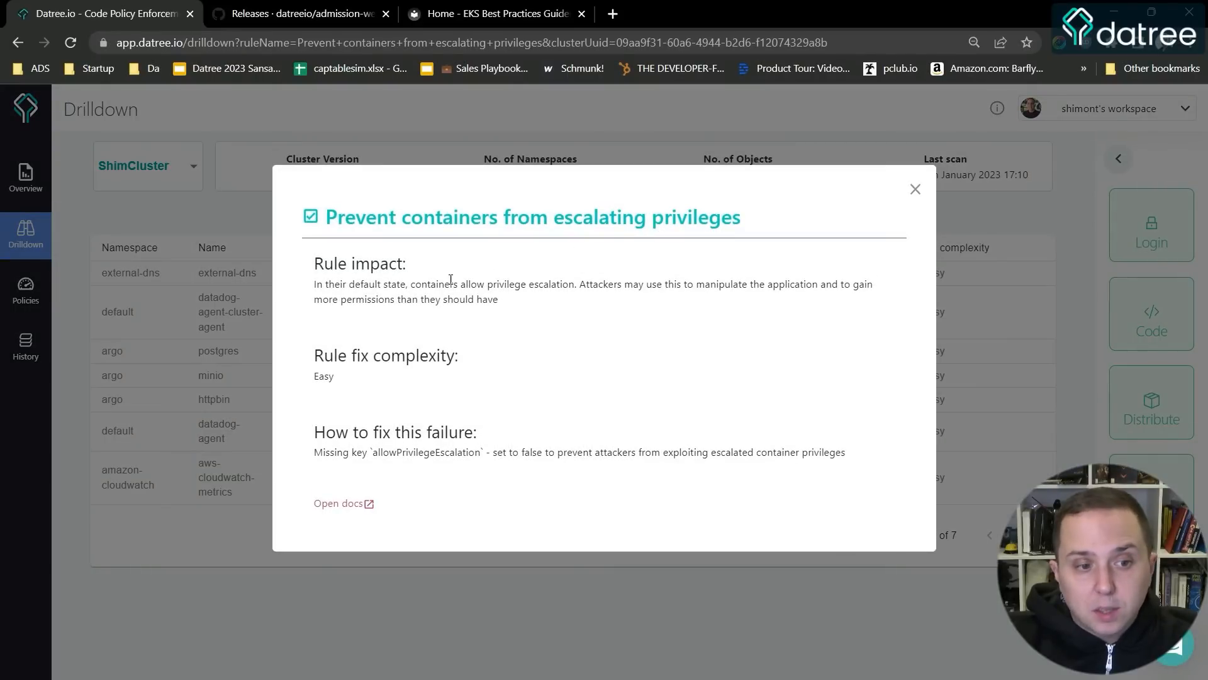
pyautogui.moveTo(347, 317)
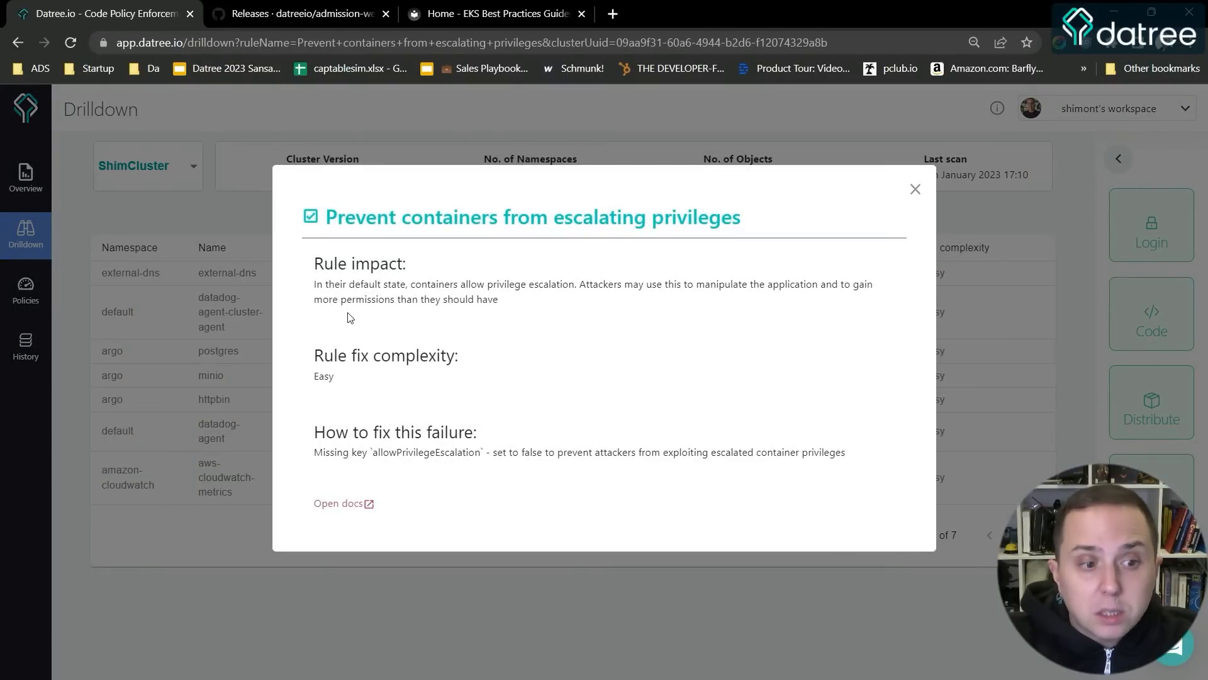
pyautogui.moveTo(453, 297)
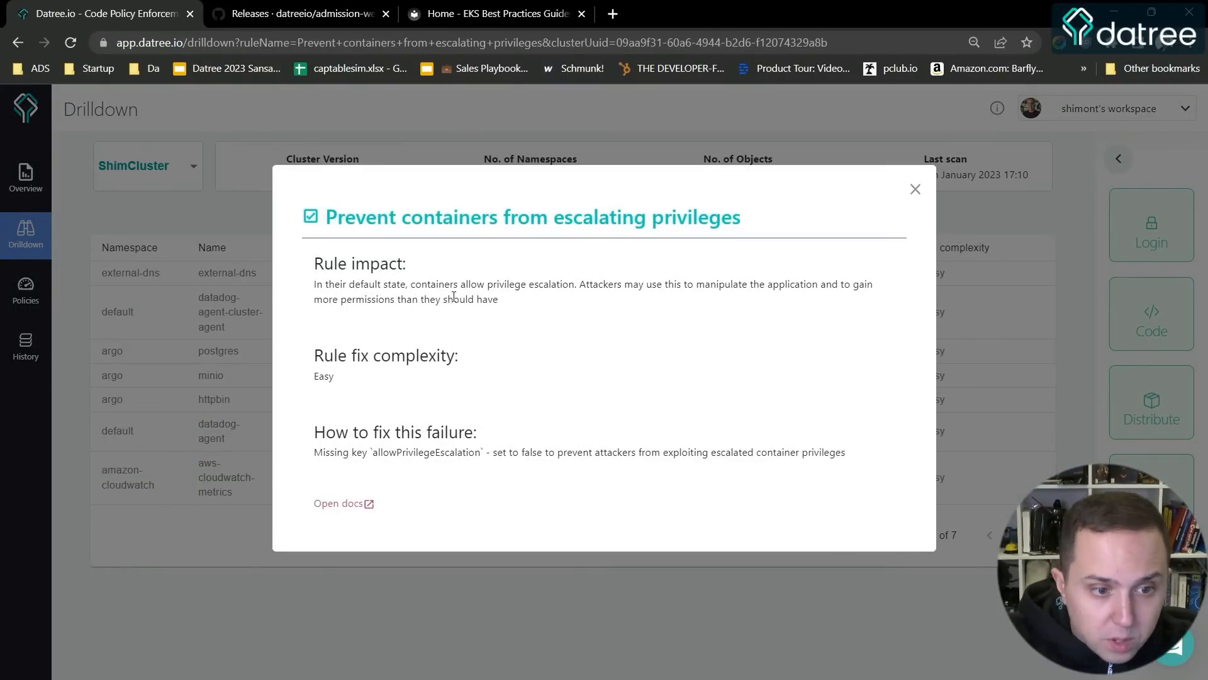
pyautogui.moveTo(566, 302)
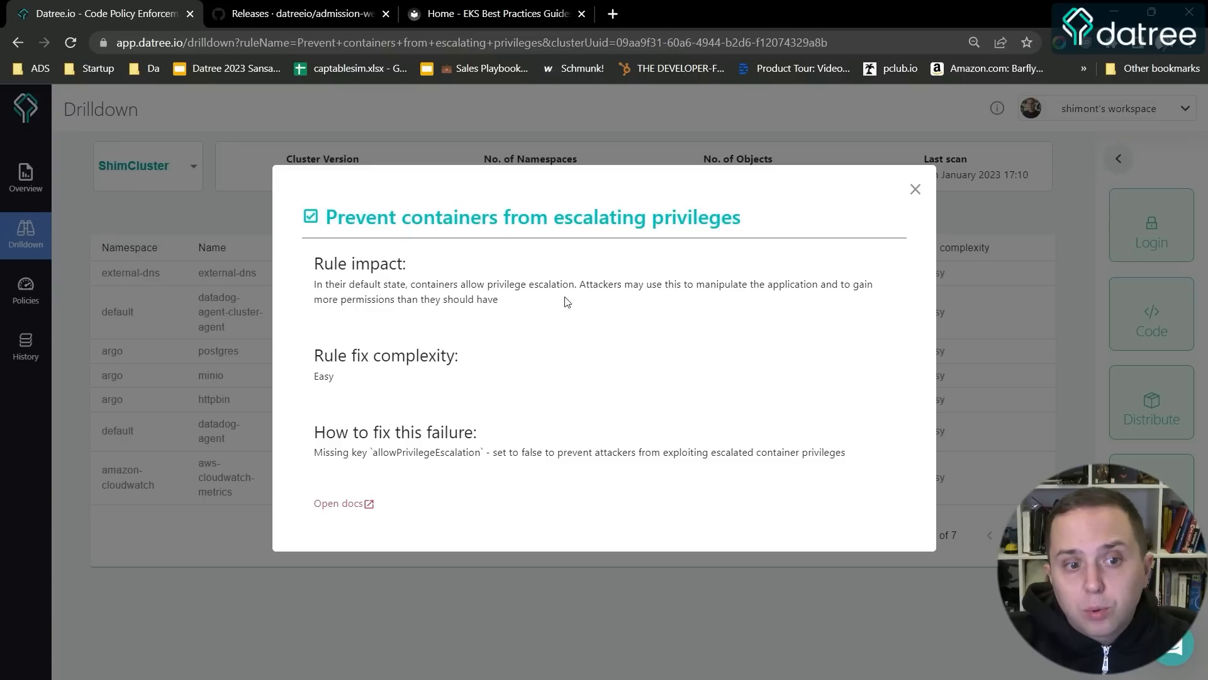
pyautogui.moveTo(675, 308)
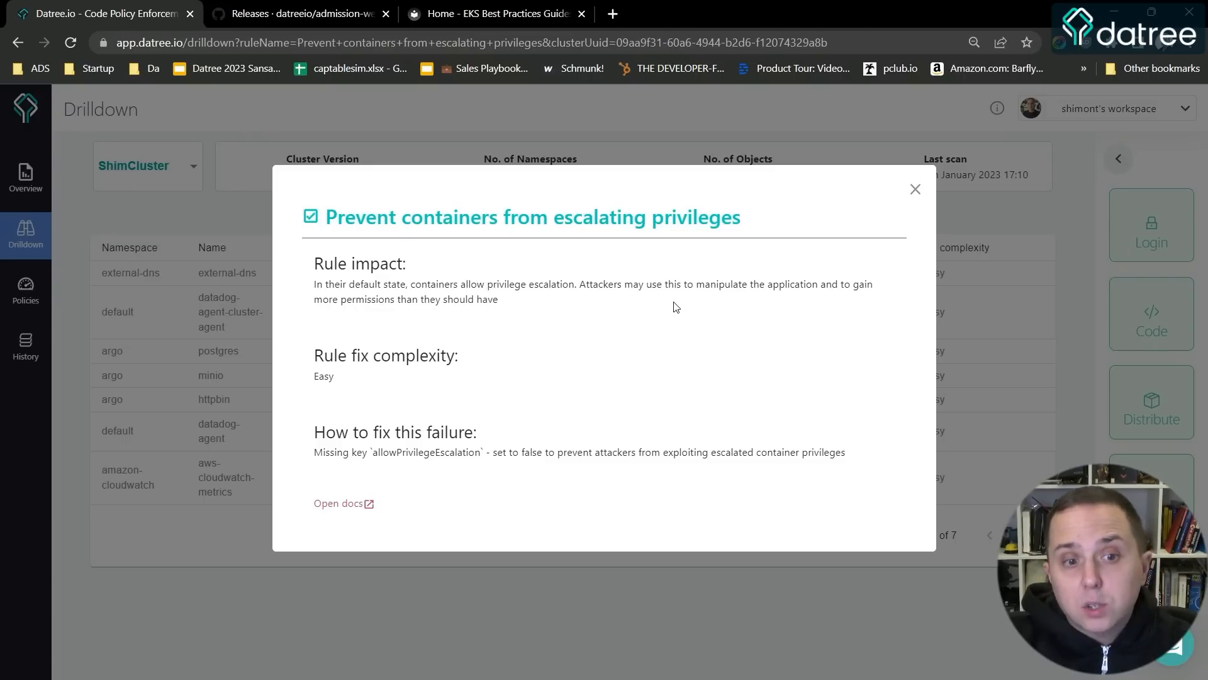
pyautogui.moveTo(783, 304)
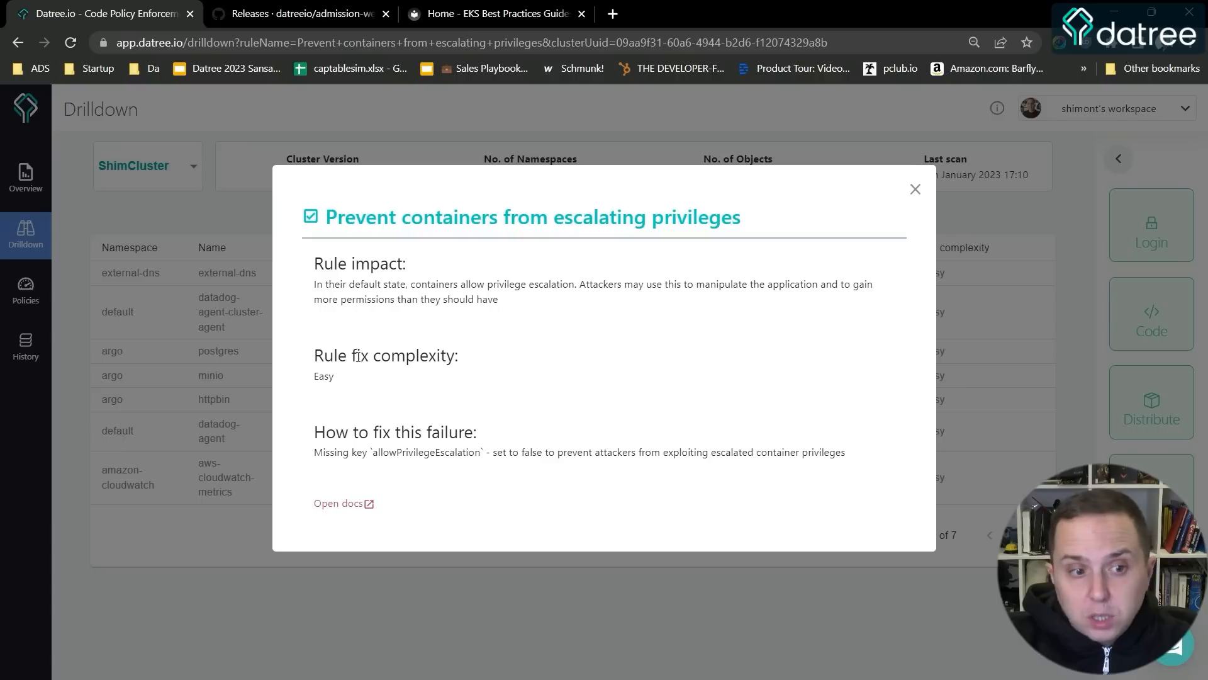
pyautogui.moveTo(334, 439)
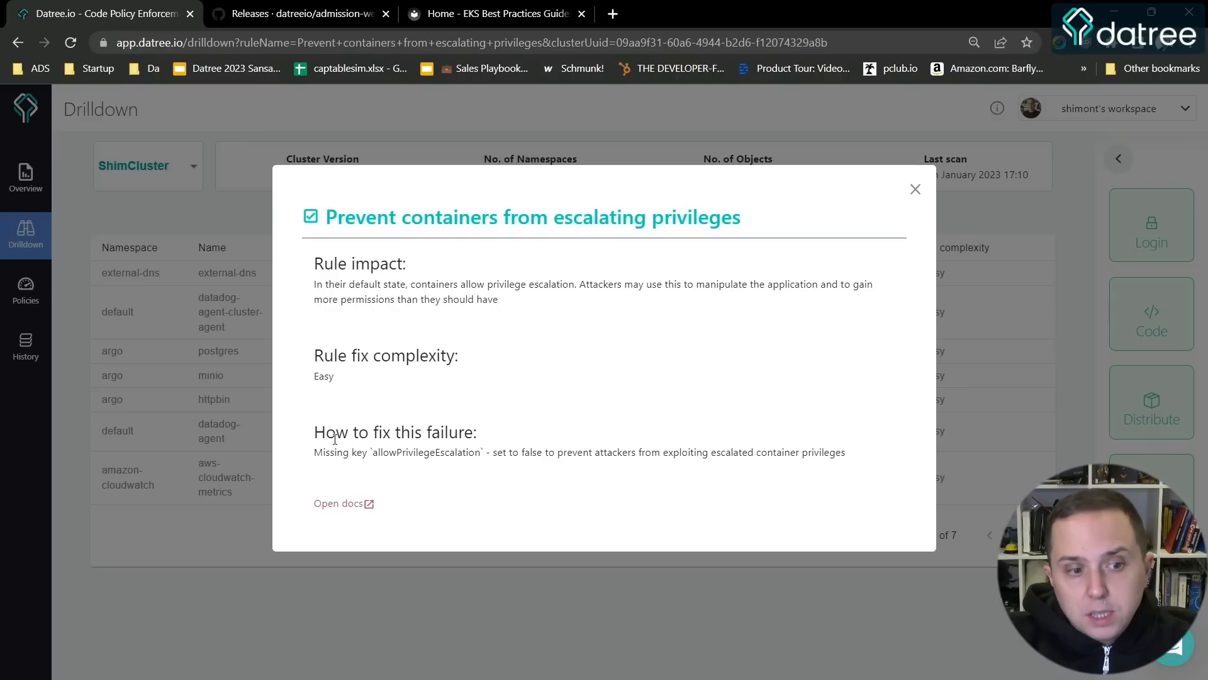
pyautogui.moveTo(364, 463)
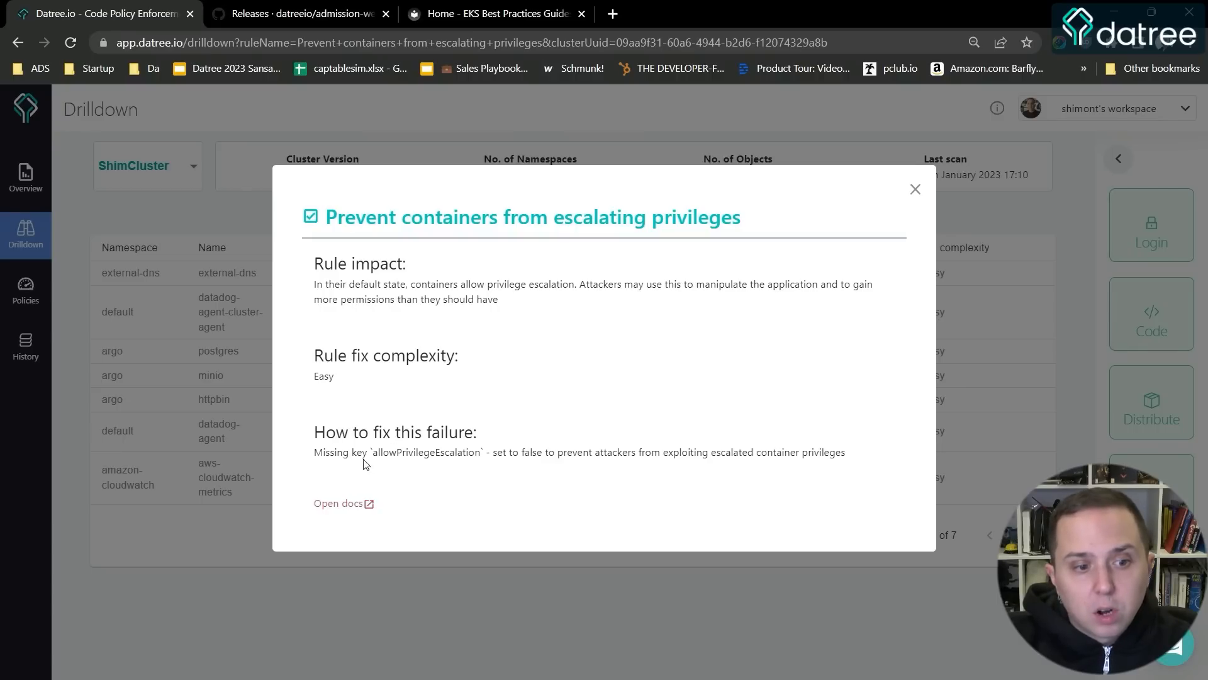
# - Read the rule's docs down to 'How to fix this failure', then return to the terminal
pyautogui.click(339, 503)
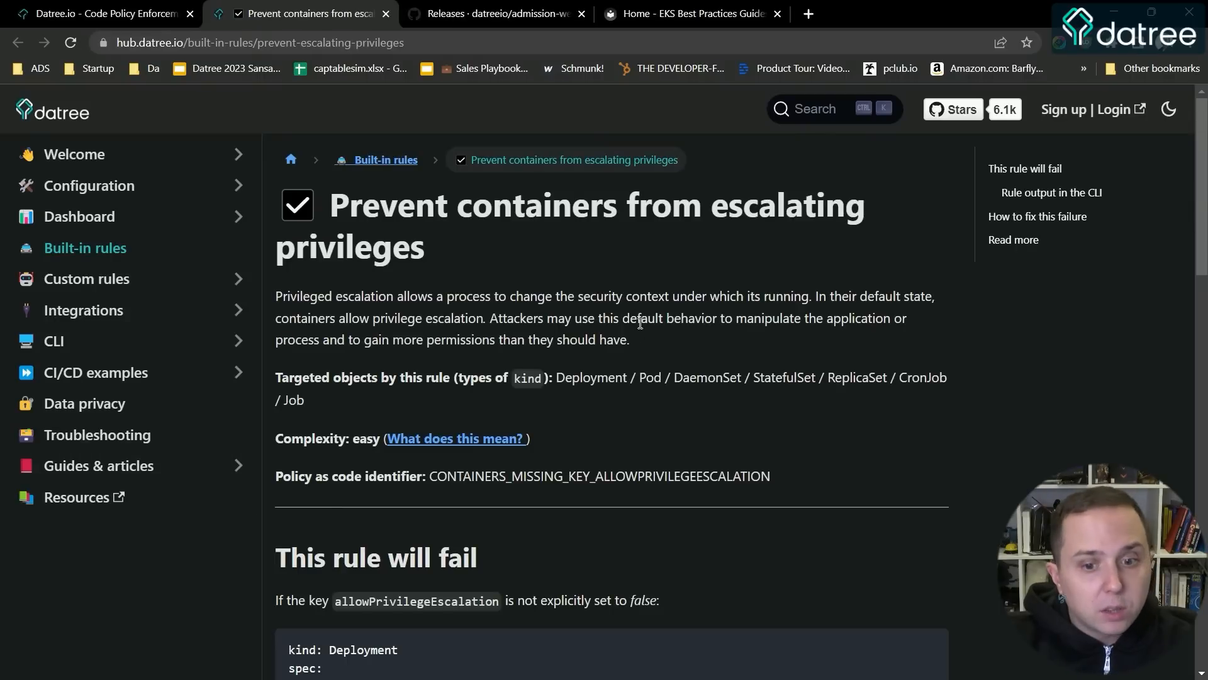
pyautogui.moveTo(380, 231)
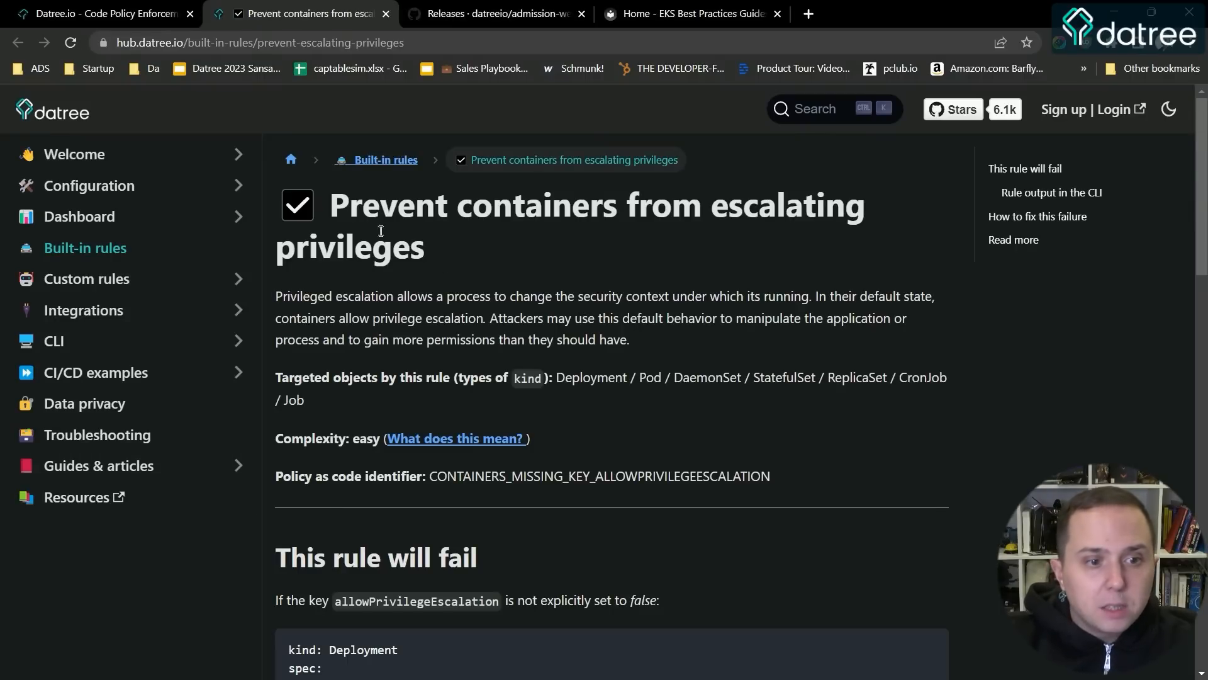
pyautogui.scroll(-3)
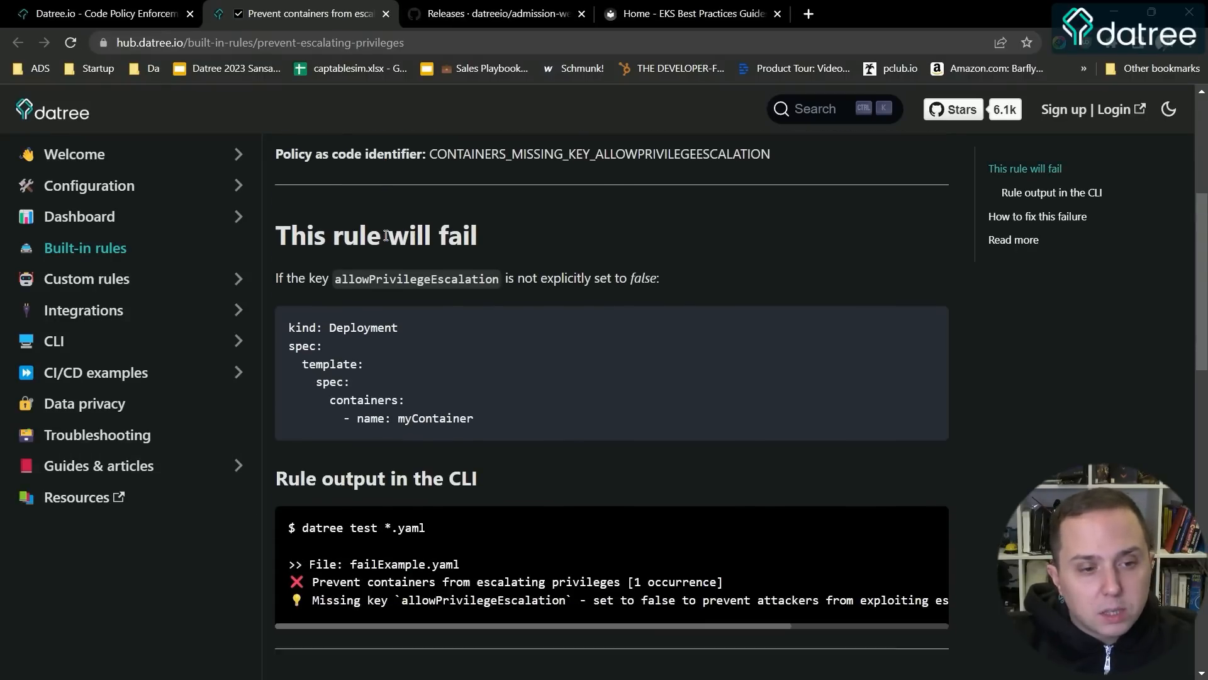
pyautogui.scroll(-3)
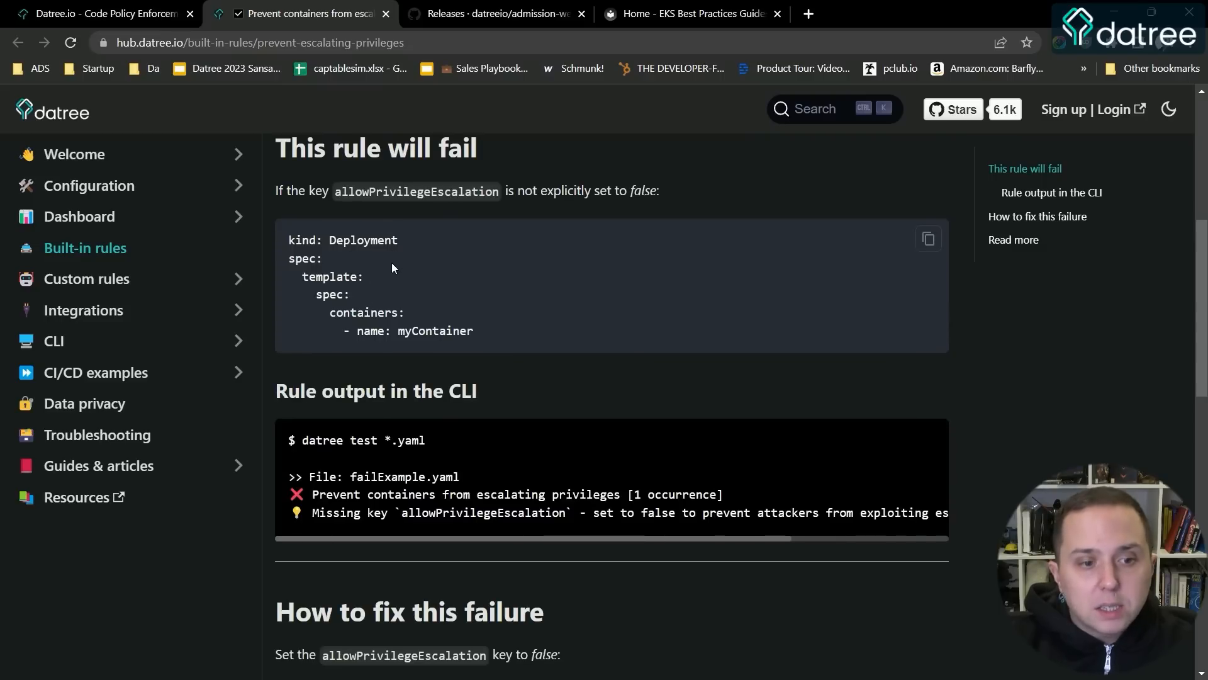
pyautogui.moveTo(362, 208)
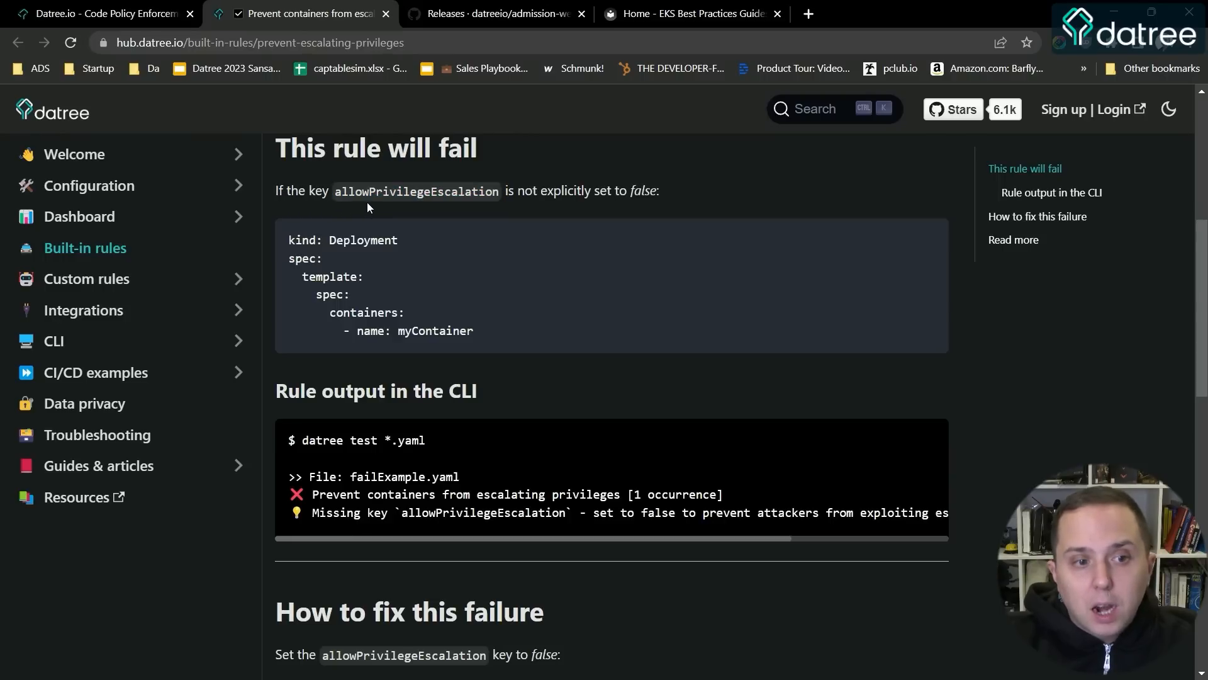
pyautogui.scroll(-3)
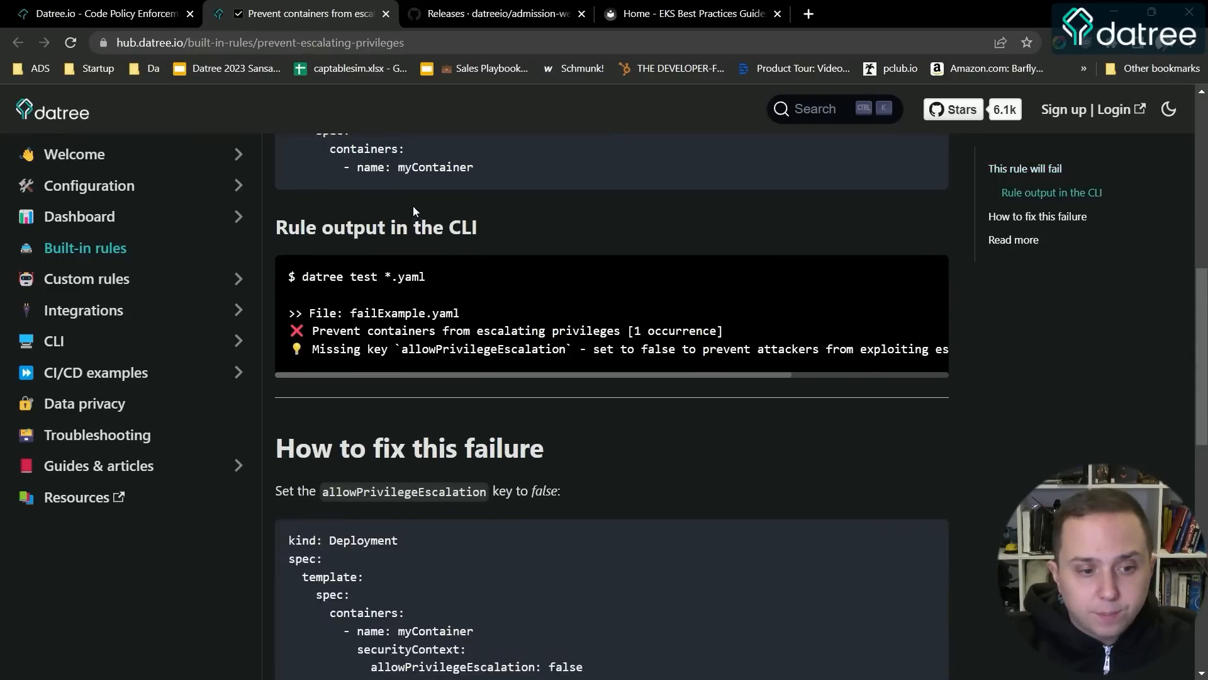
pyautogui.scroll(-3)
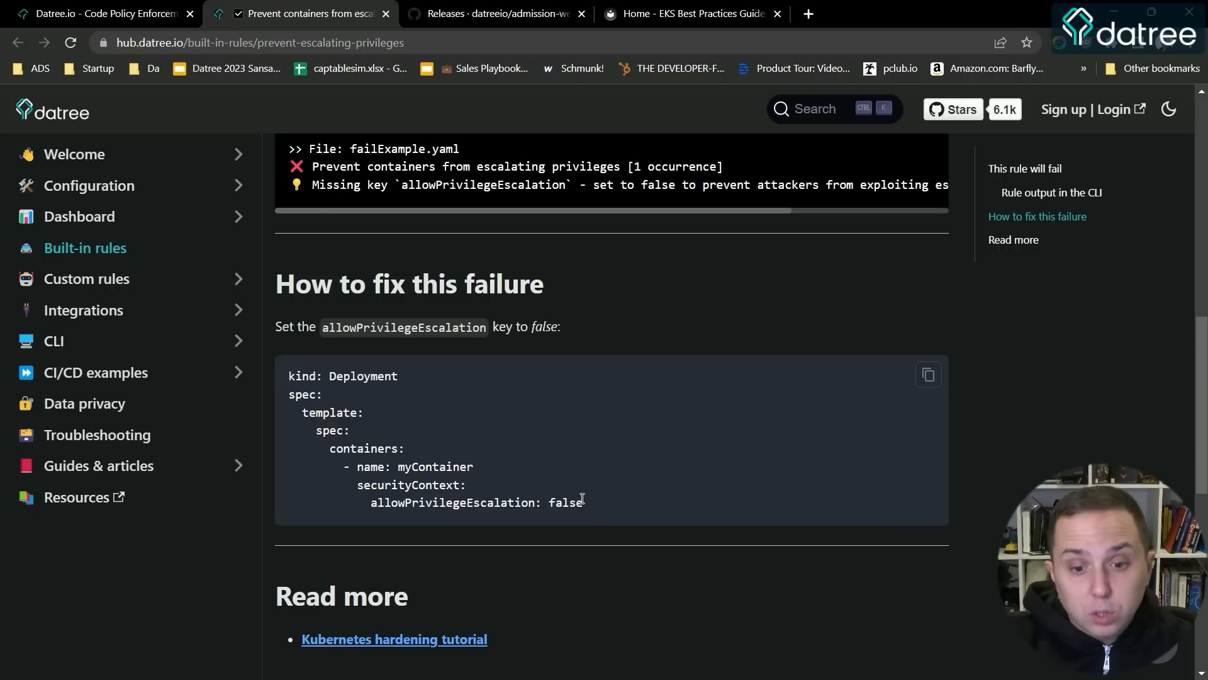
pyautogui.moveTo(550, 307)
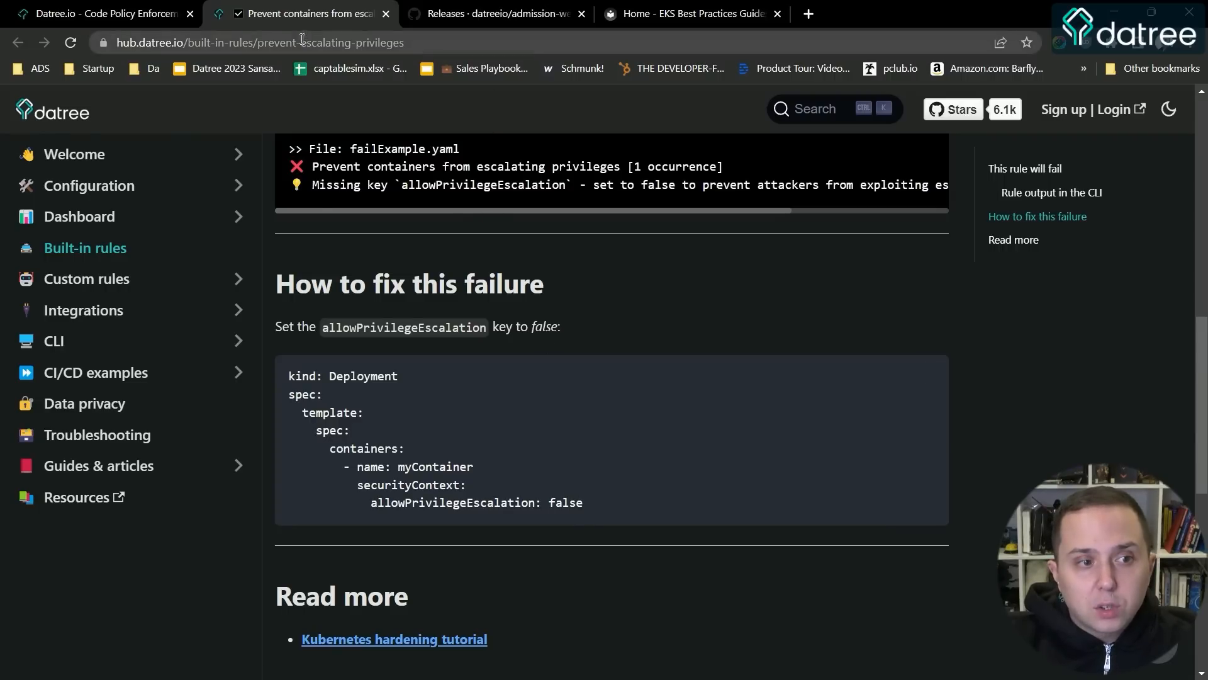
pyautogui.click(100, 13)
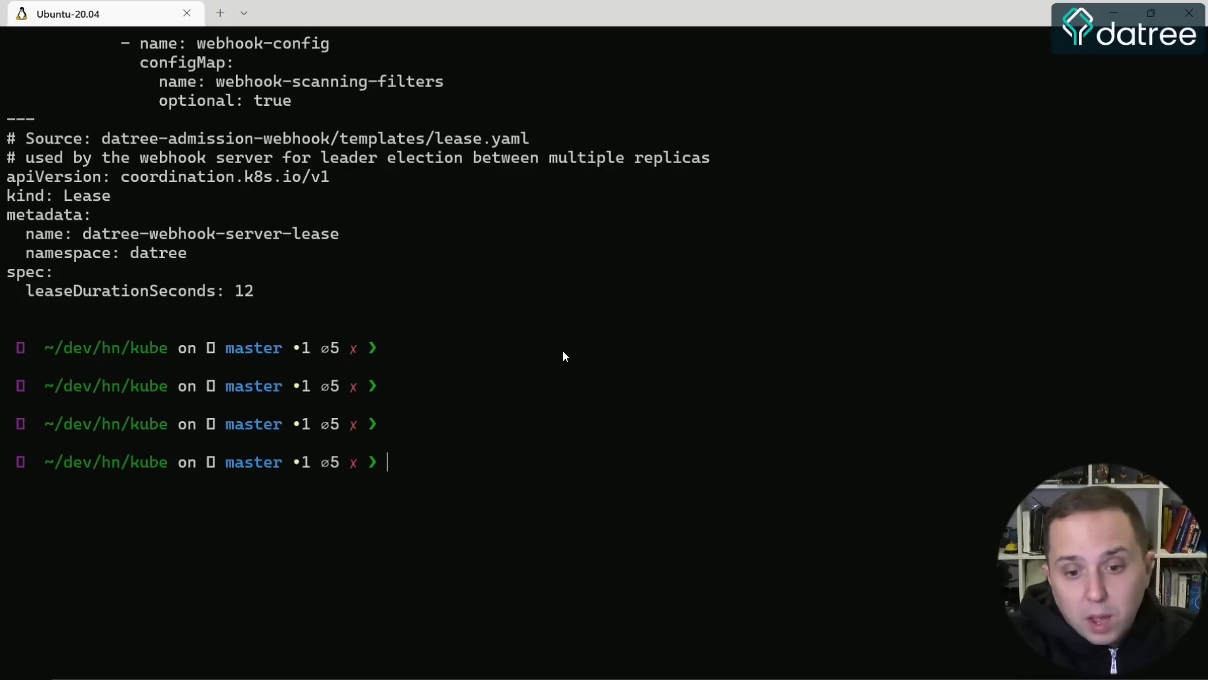
# - Print hn.yaml and scroll through its hn Deployment and service-hn NodePort Service
pyautogui.write('cat hn')
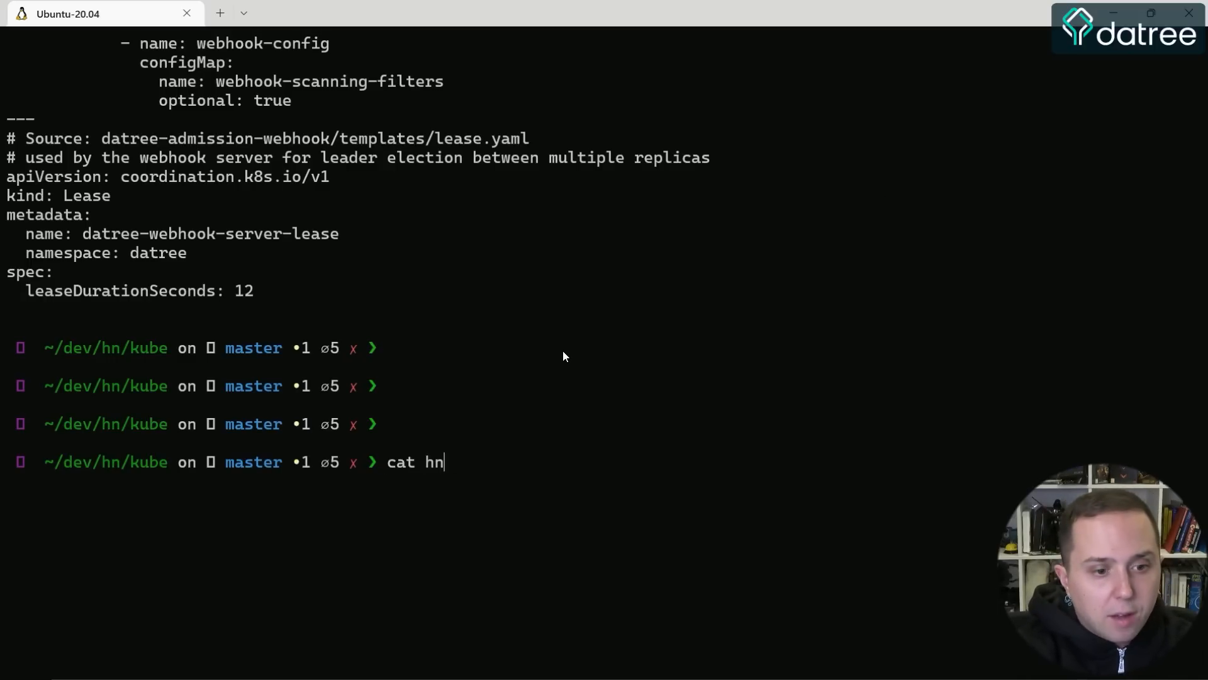
pyautogui.press('Return')
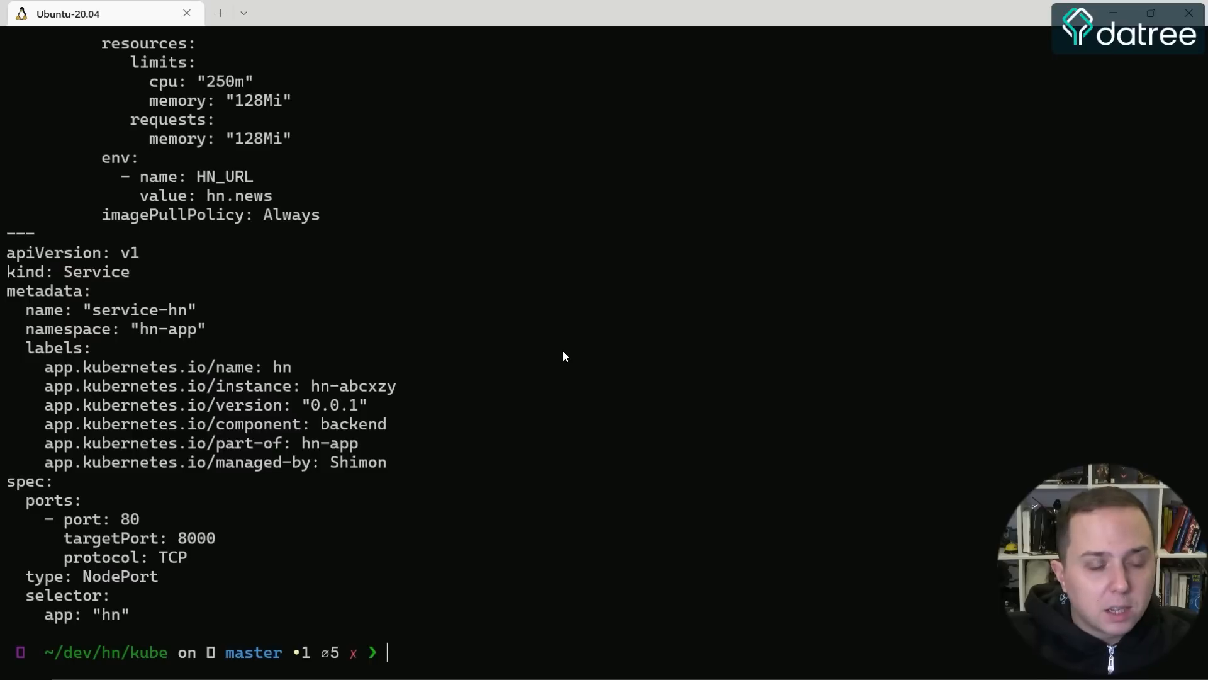
pyautogui.scroll(-3)
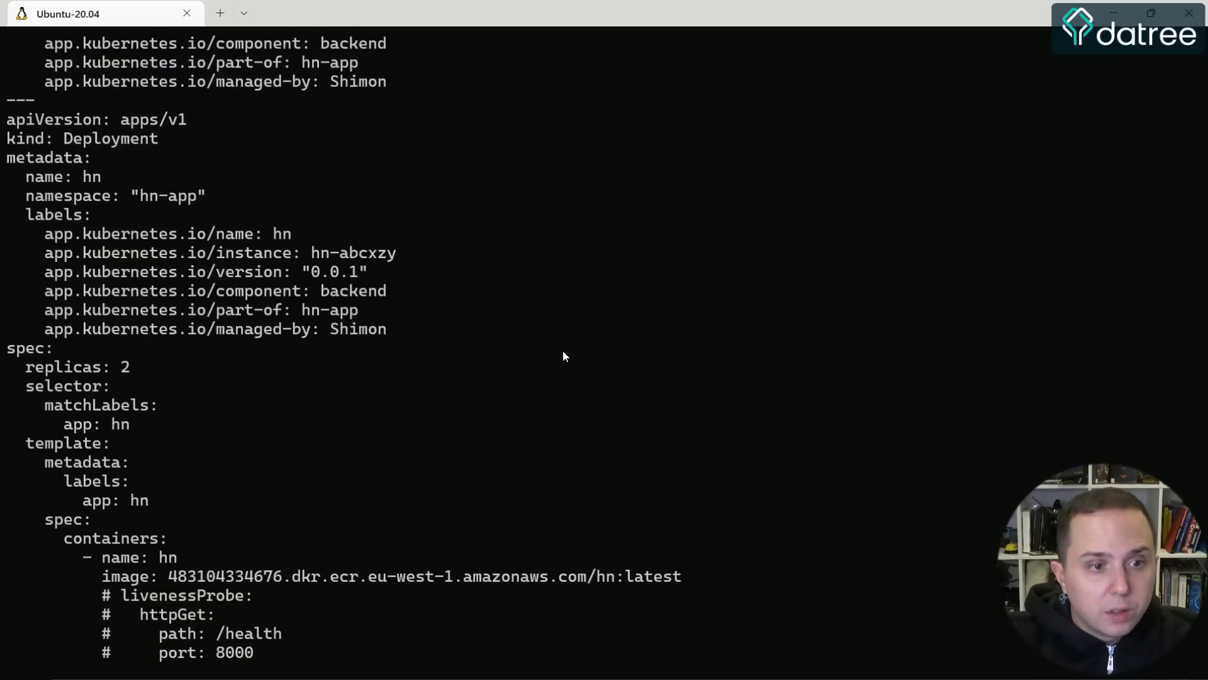
pyautogui.scroll(-3)
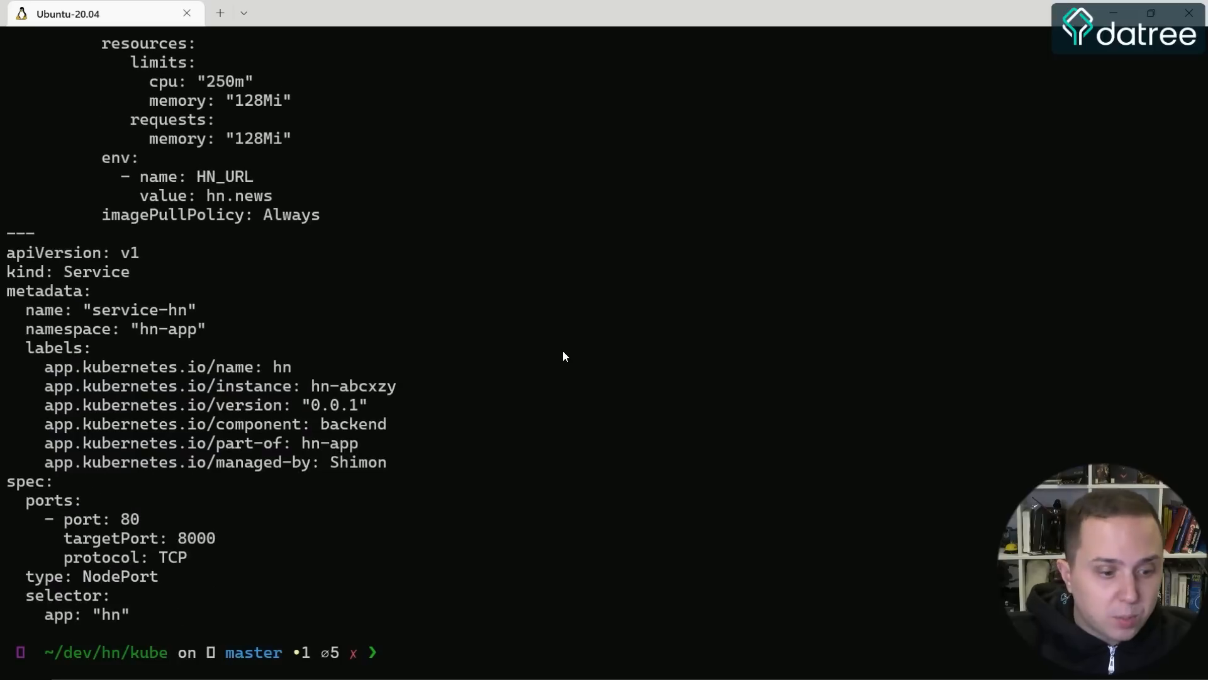
pyautogui.write('kubectl')
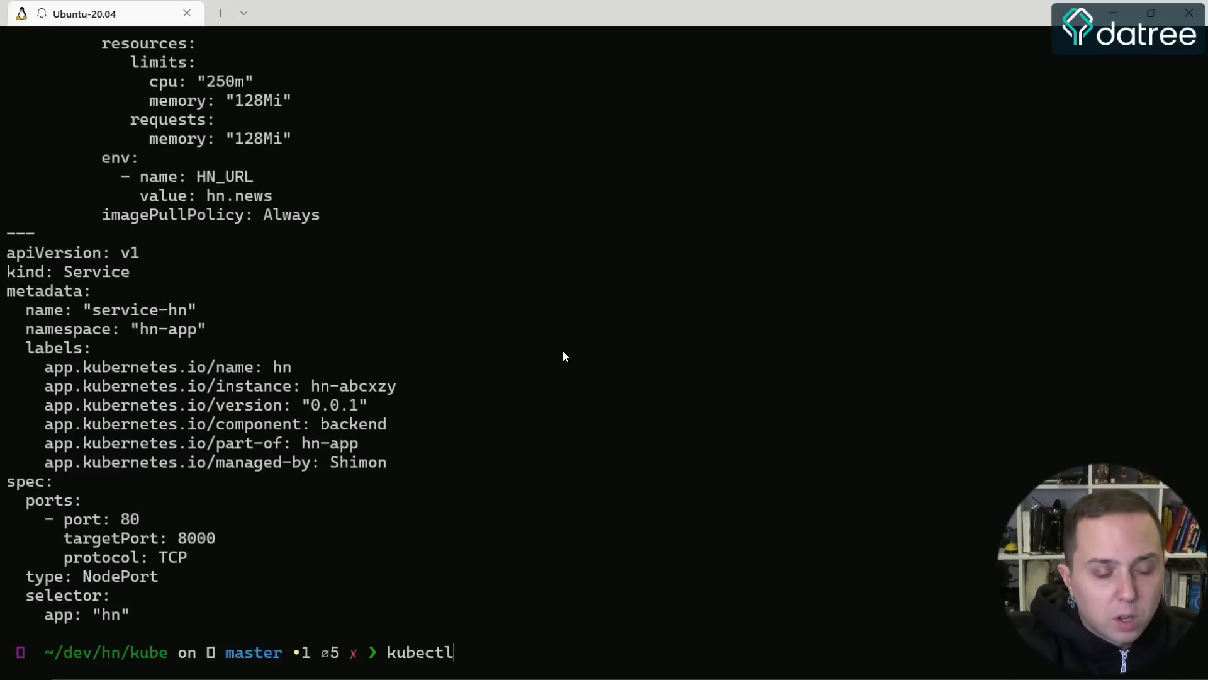
# - Apply hn.yaml with kubectl after the mistyped applf attempt, creating deployment hn despite Datree warnings
pyautogui.write('applf -h')
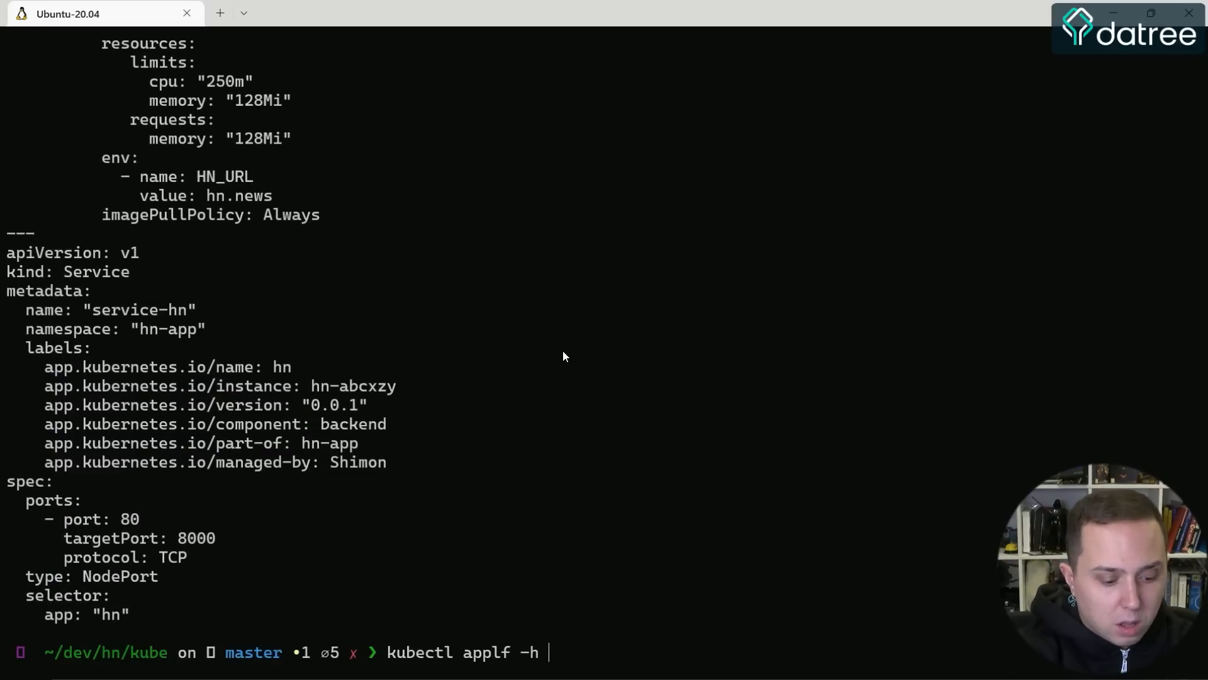
pyautogui.press('Return')
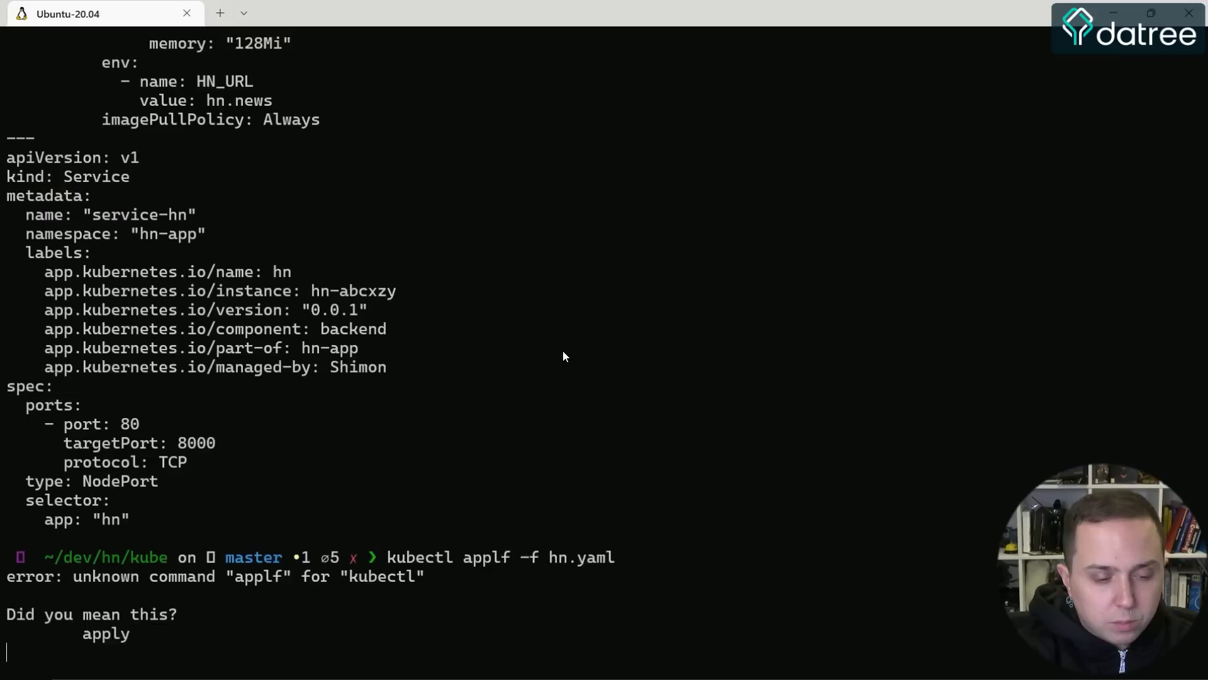
pyautogui.write('k')
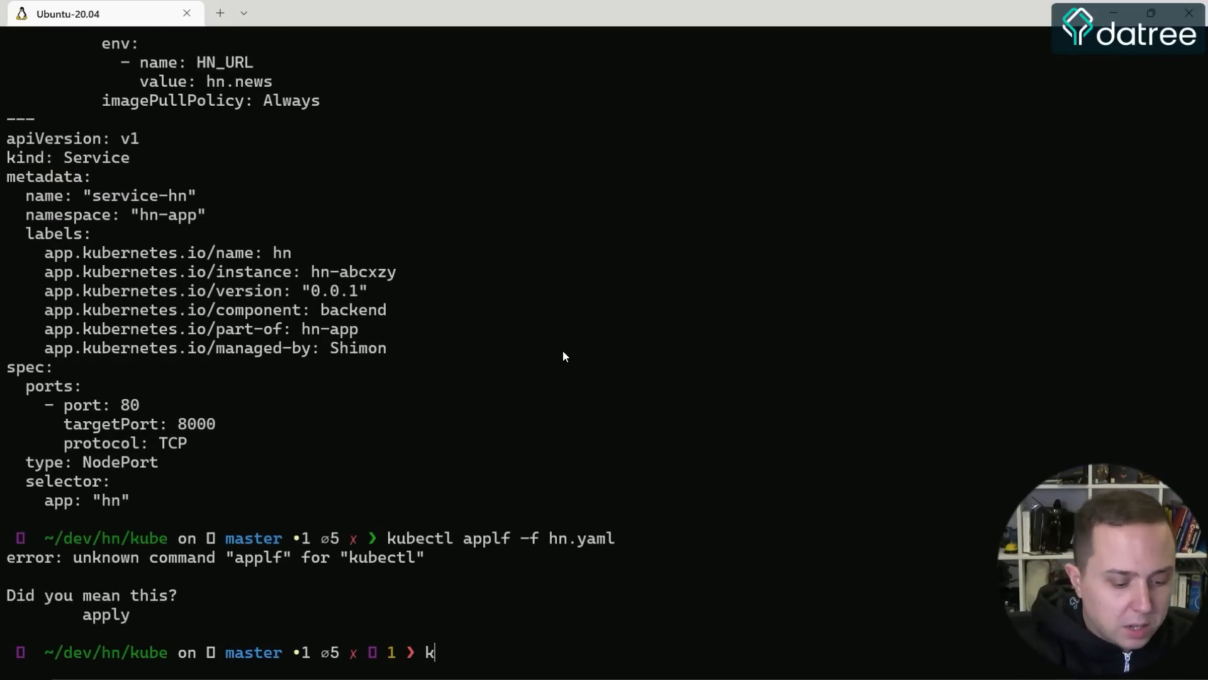
pyautogui.write('ubectl apply -f')
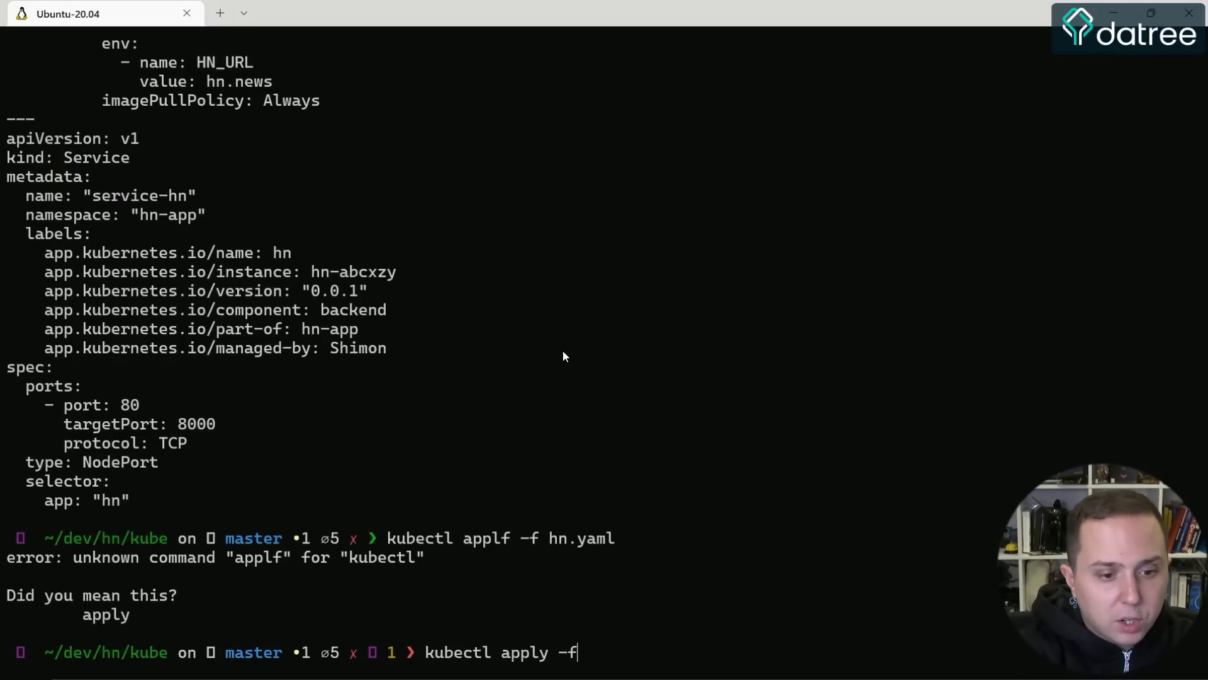
pyautogui.write('hn.yaml')
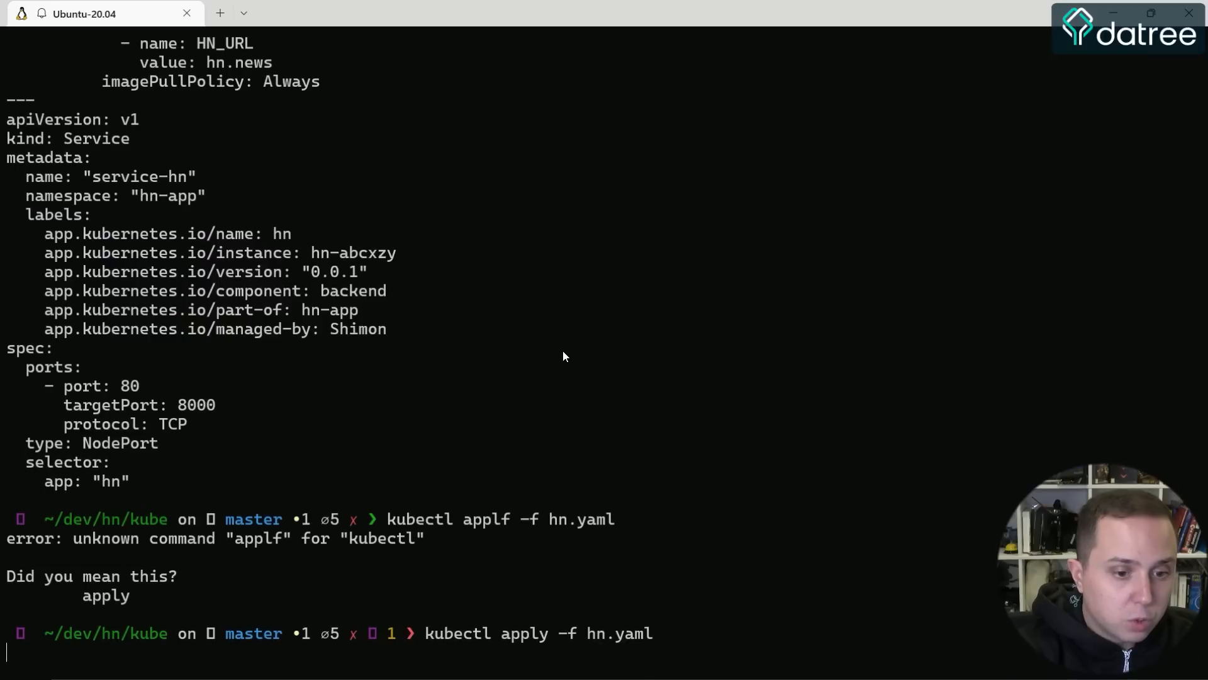
pyautogui.press('Return')
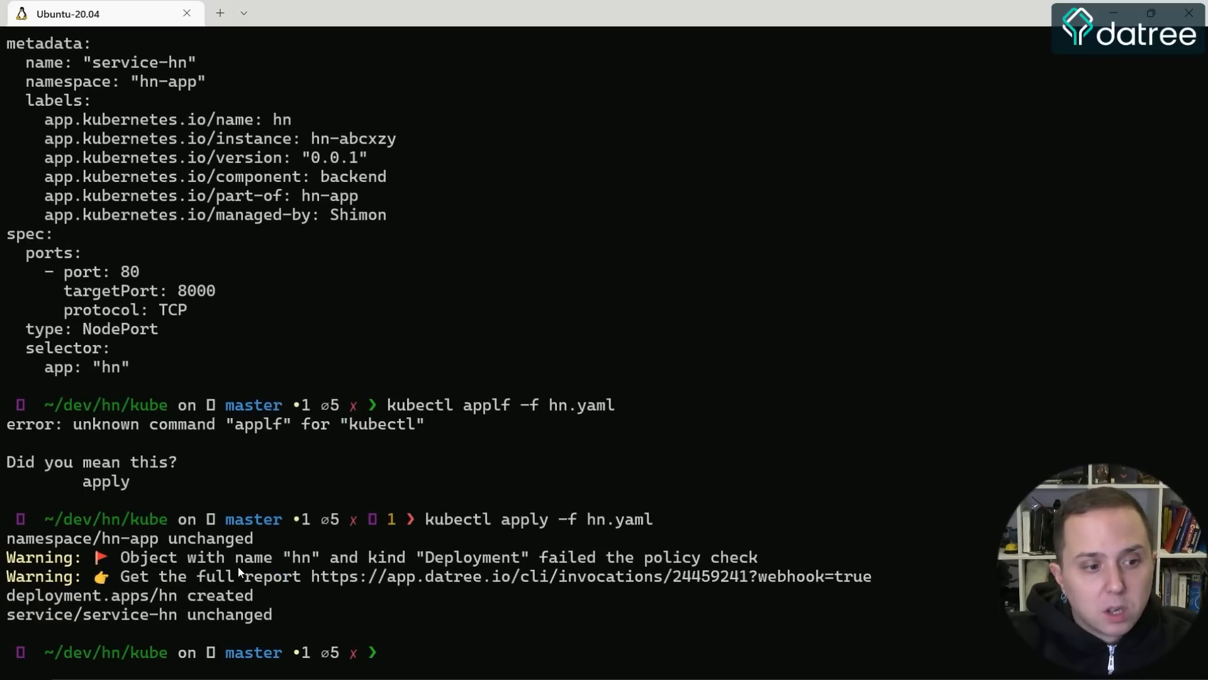
# - Follow the full-report link in the Datree warning to view invocation 24459241
pyautogui.click(591, 576)
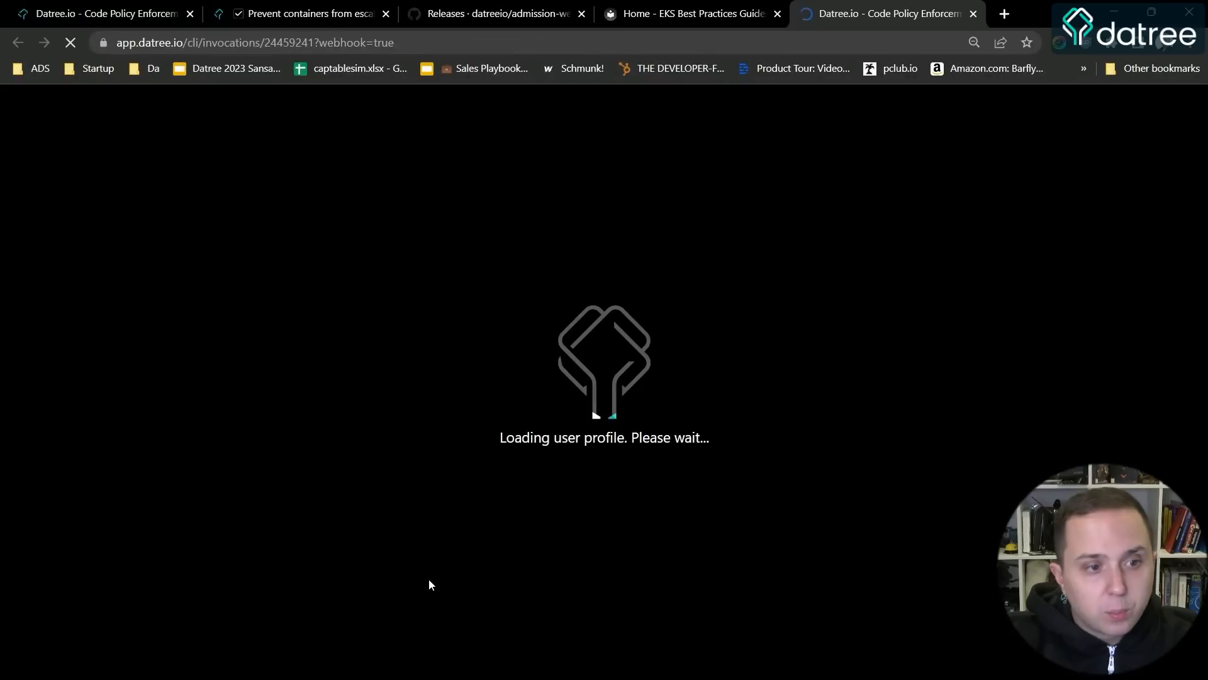
pyautogui.moveTo(193, 386)
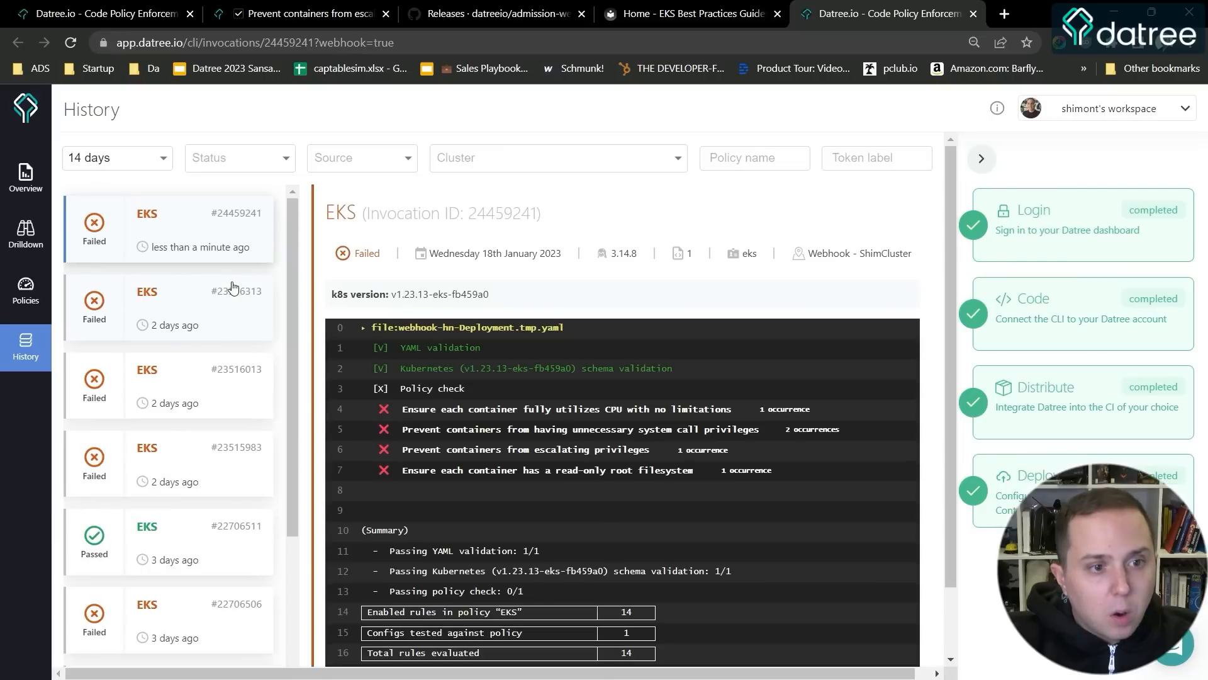
pyautogui.moveTo(378, 290)
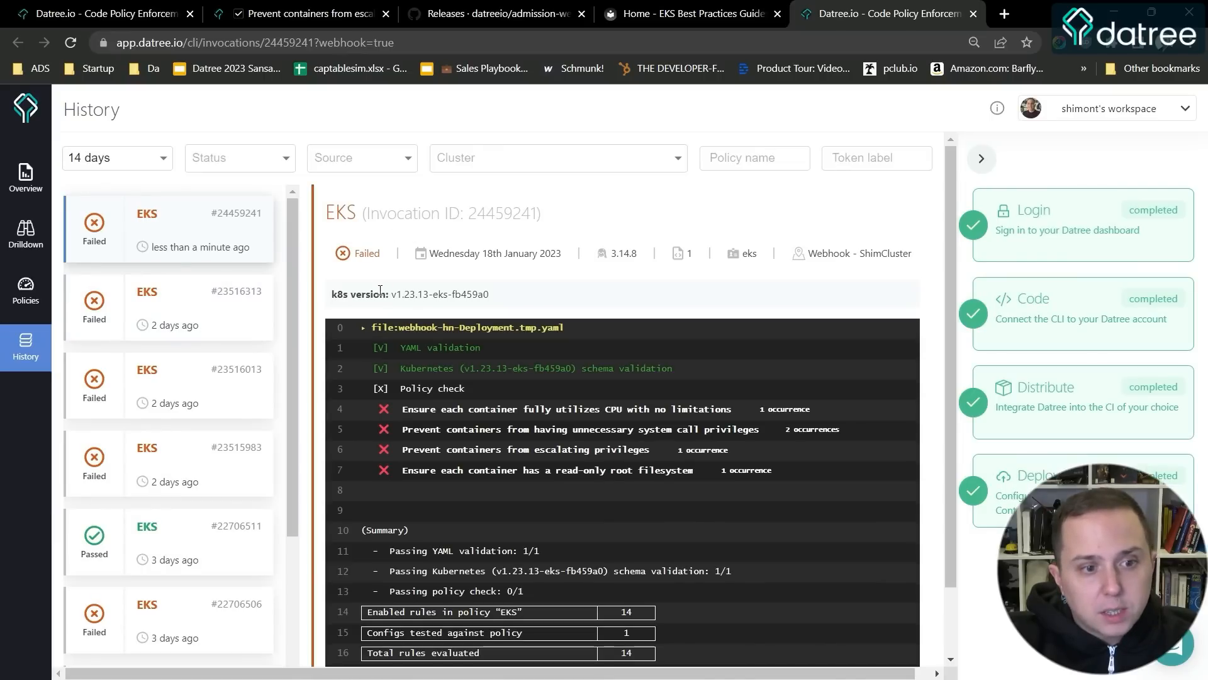
pyautogui.moveTo(395, 279)
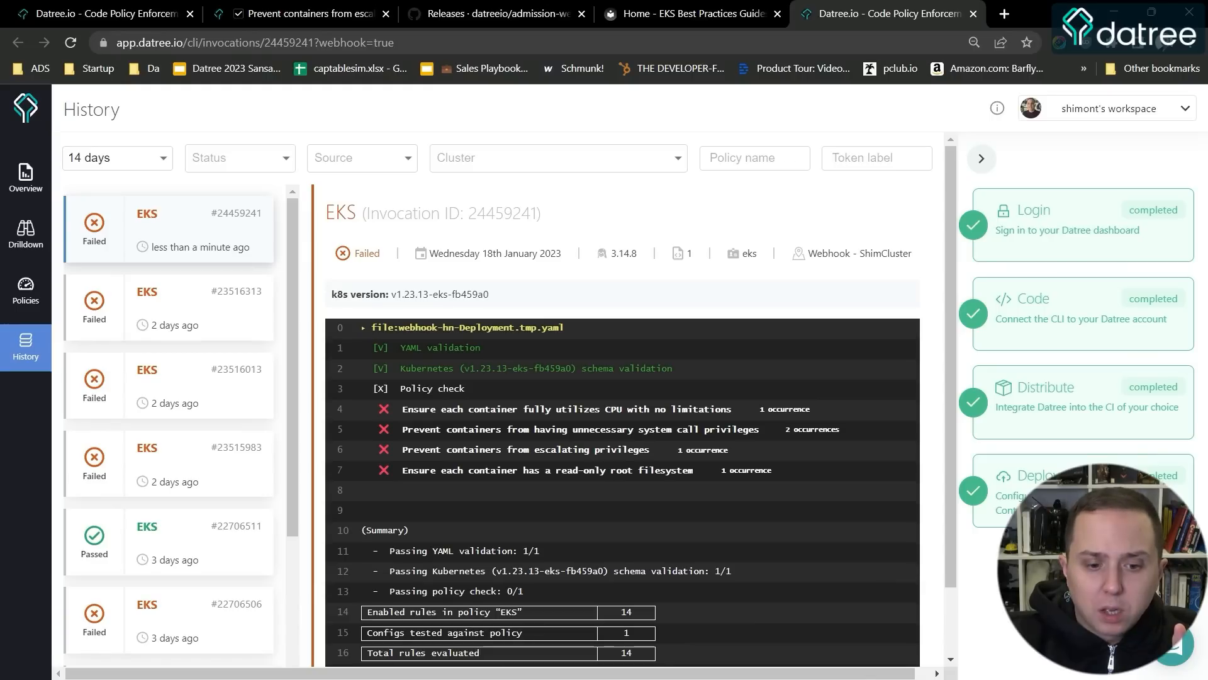
pyautogui.moveTo(783, 289)
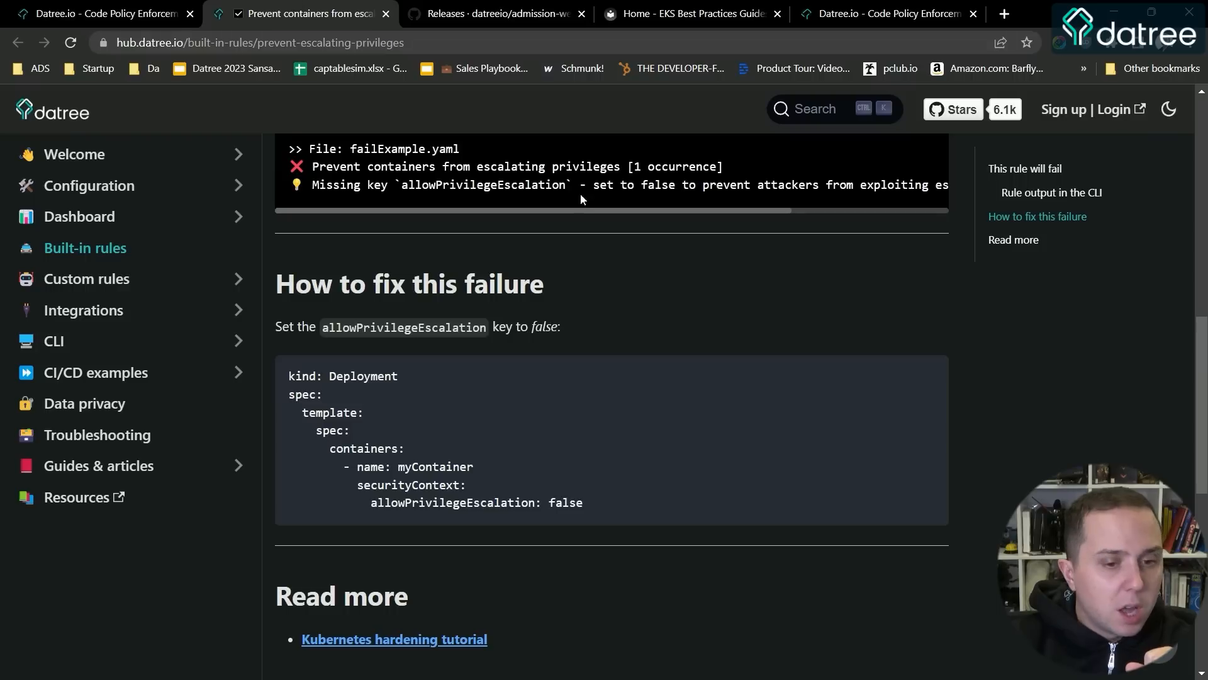
# - Open Configuration > Behavior in Datree docs and scroll to the enforce-mode helm command
pyautogui.click(90, 185)
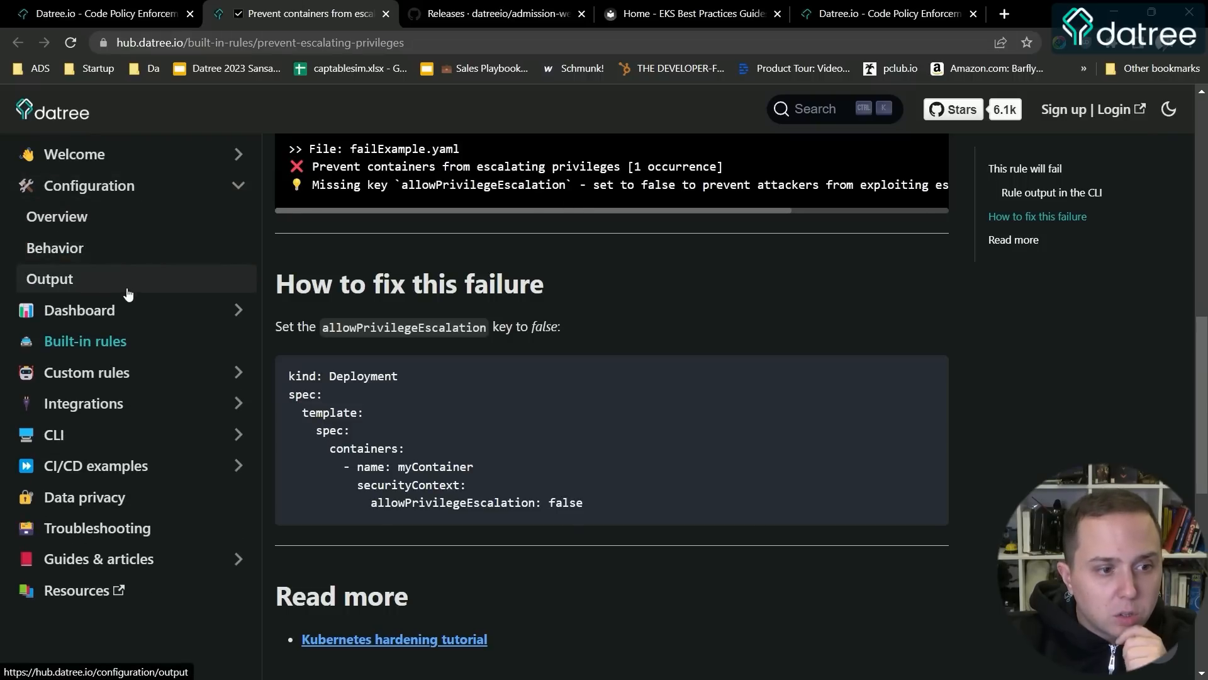
pyautogui.click(55, 247)
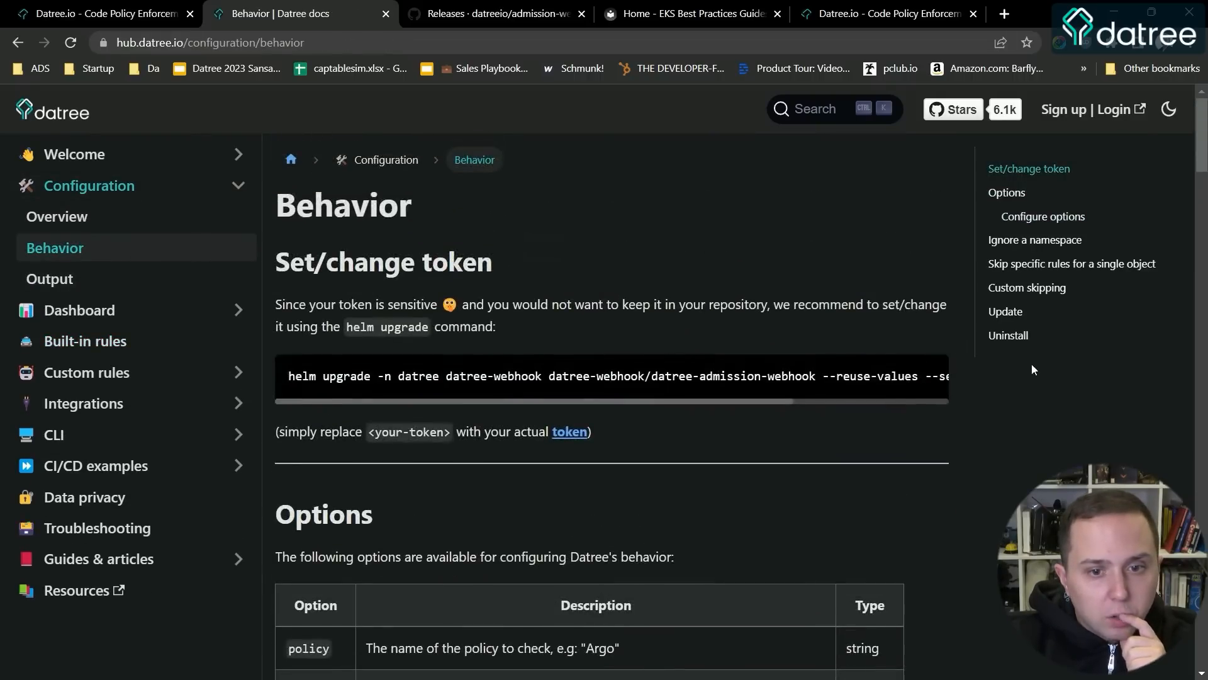
pyautogui.click(1006, 192)
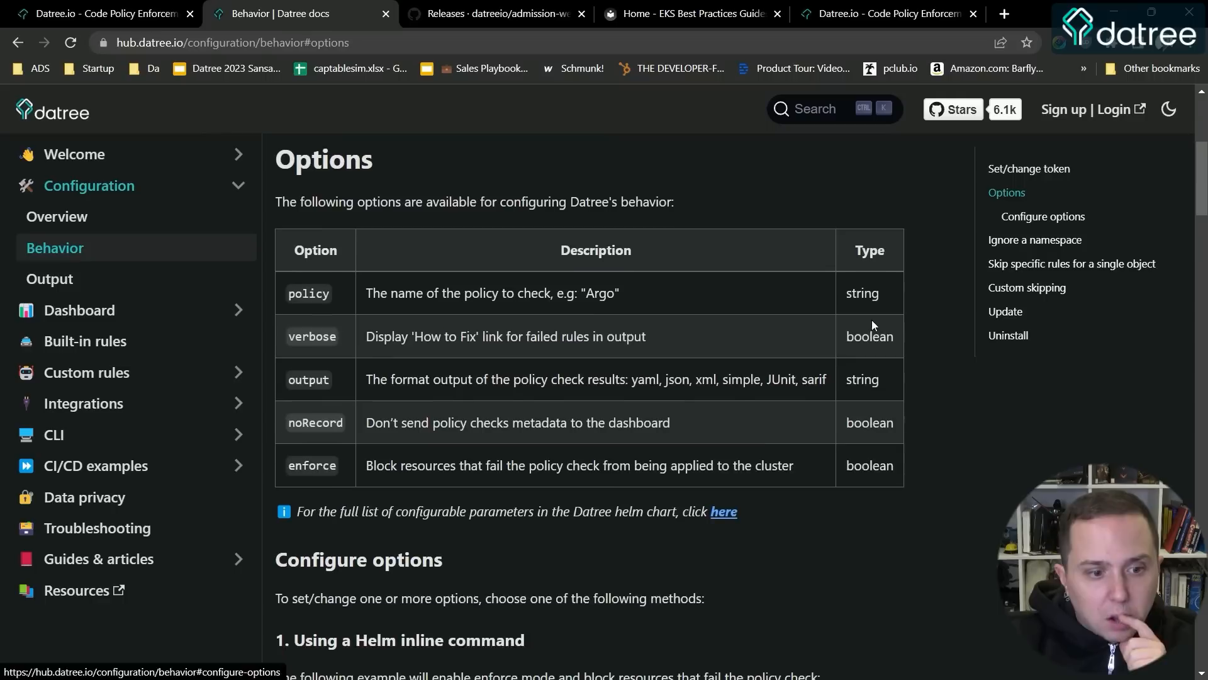
pyautogui.scroll(-3)
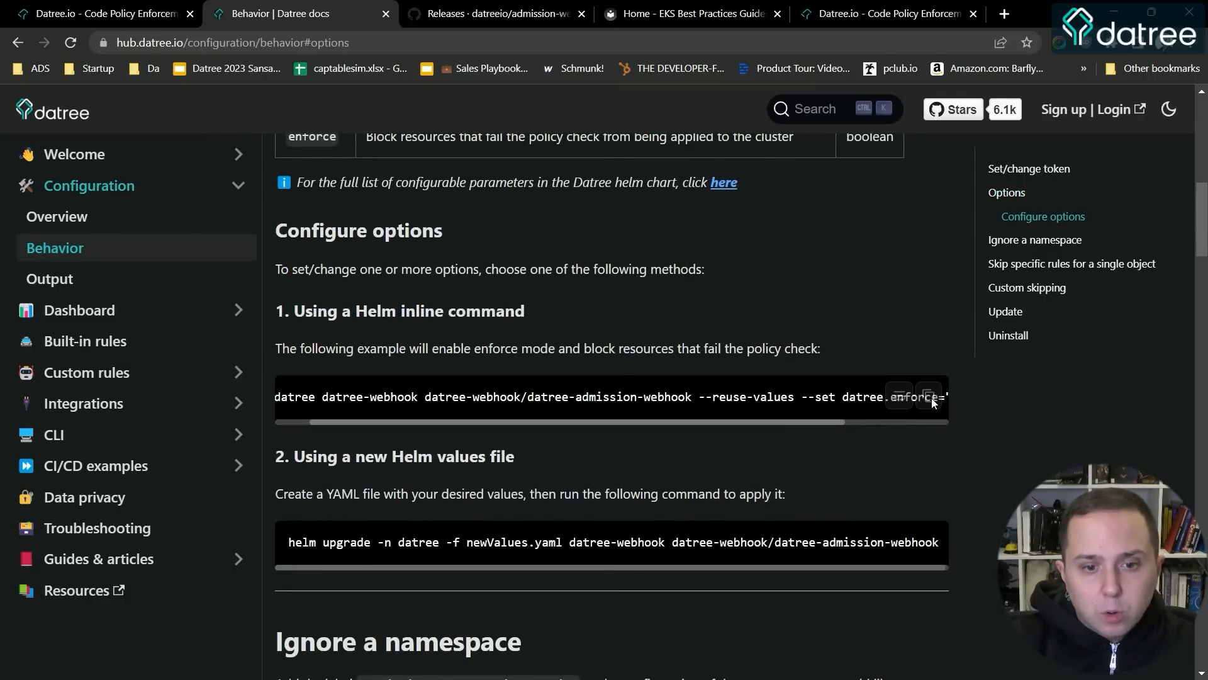
pyautogui.moveTo(805, 398)
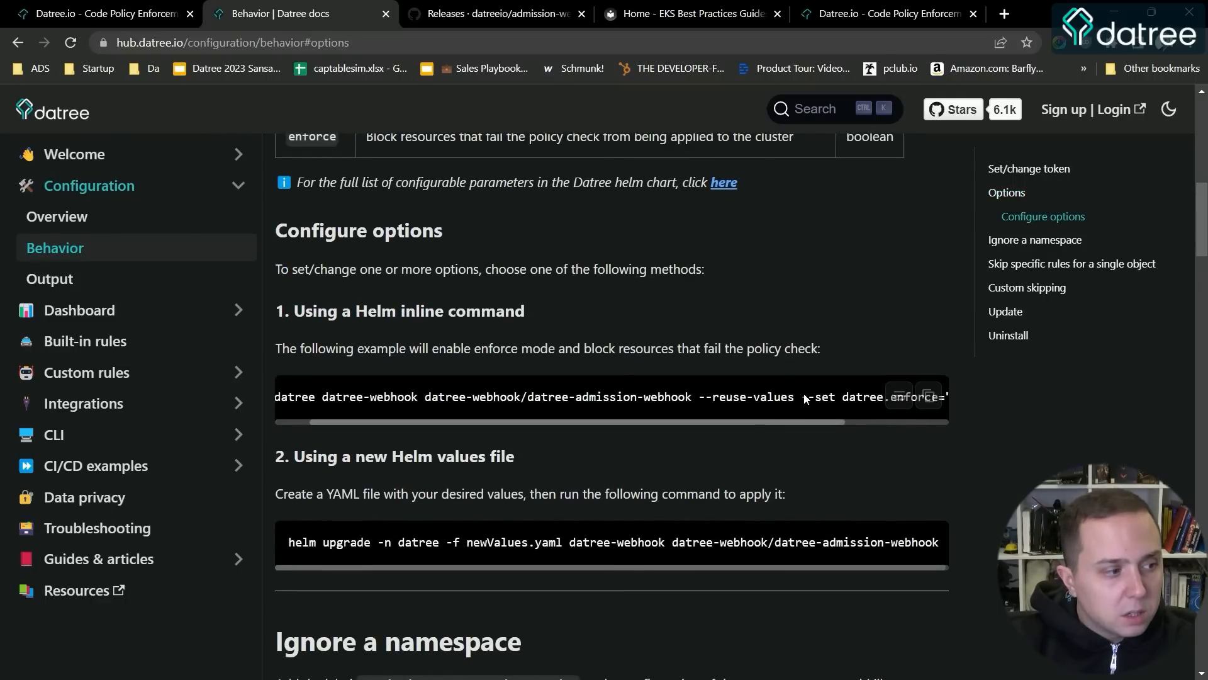
pyautogui.scroll(-3)
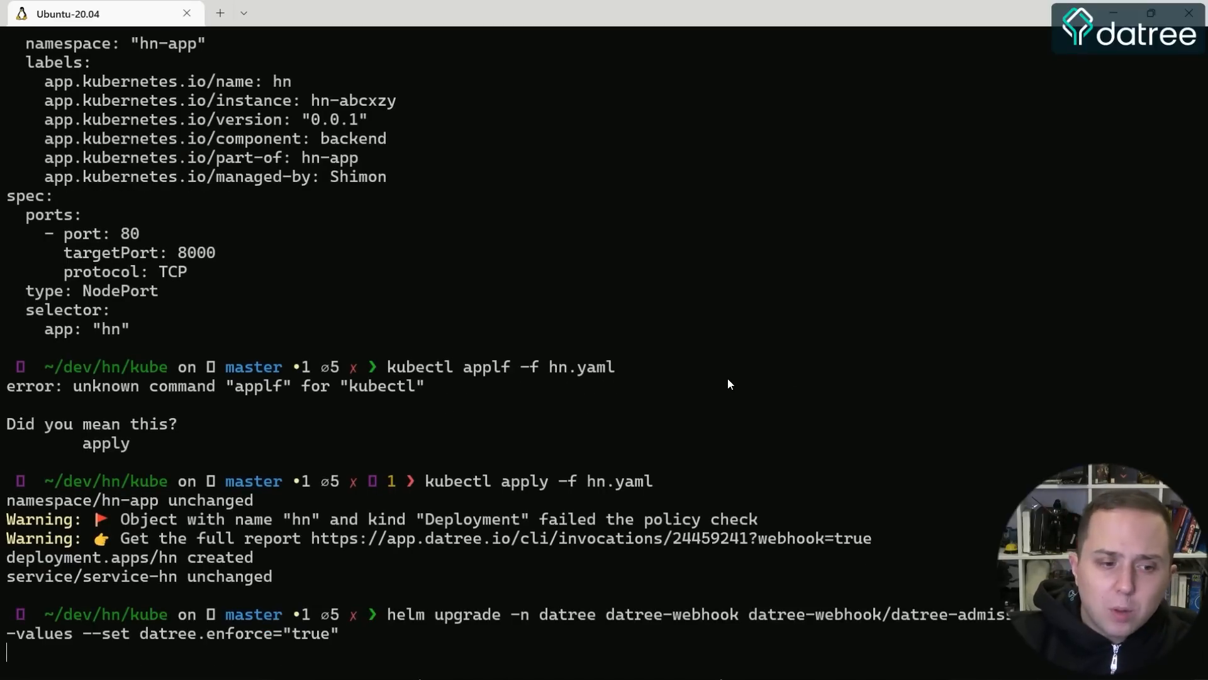
pyautogui.moveTo(243, 645)
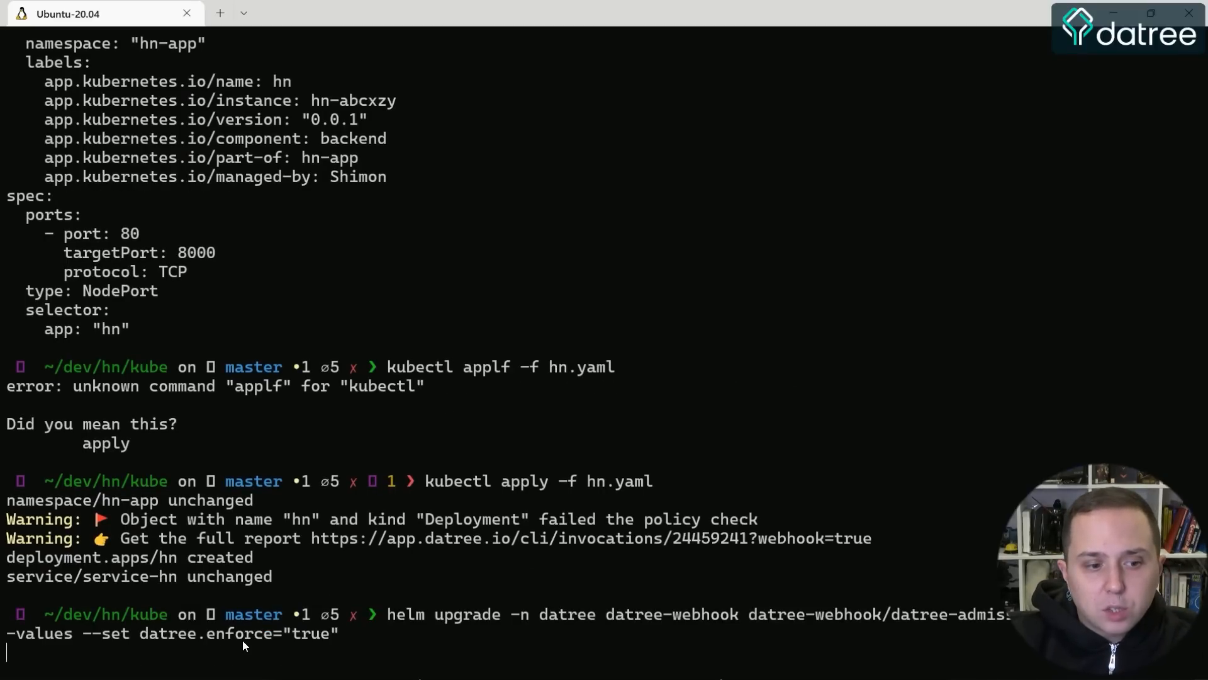
pyautogui.moveTo(625, 624)
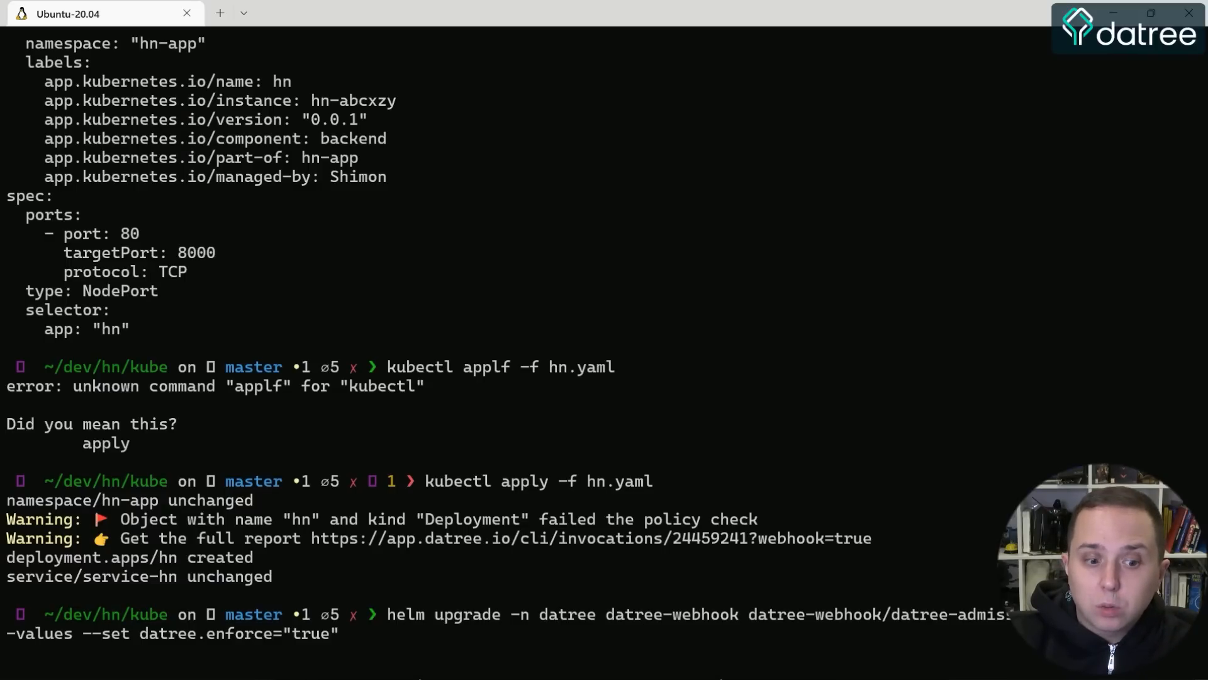
# - Clear the terminal after issuing helm upgrade with datree.enforce="true"
pyautogui.press('Return')
pyautogui.write('kubectl apply -f hn.yaml')
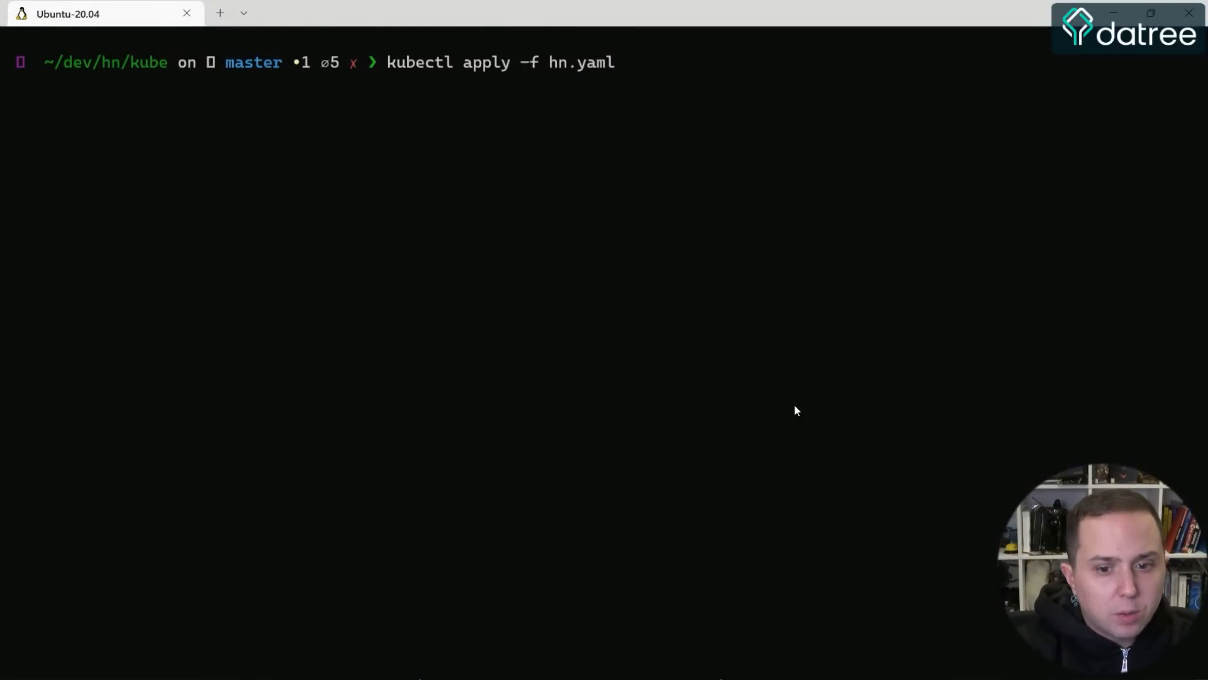
# - Re-apply hn.yaml, highlight 'denied the request', and scroll through failed rules and 0/1 summary
pyautogui.press('Return')
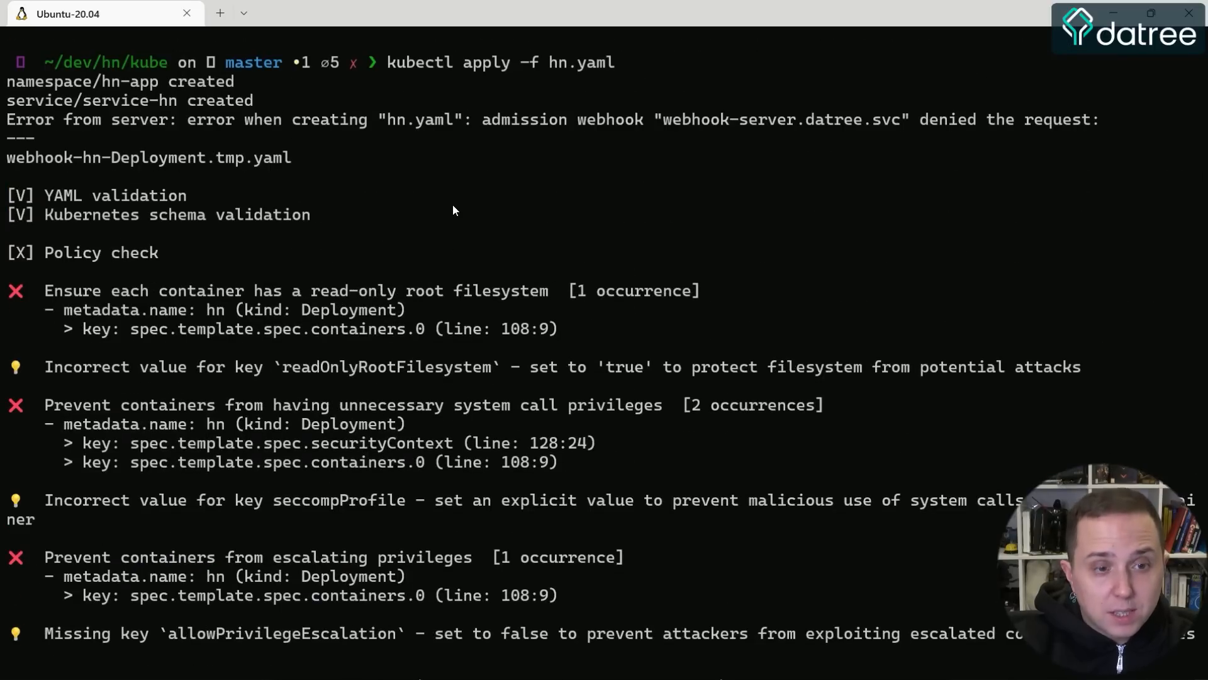
pyautogui.moveTo(385, 182)
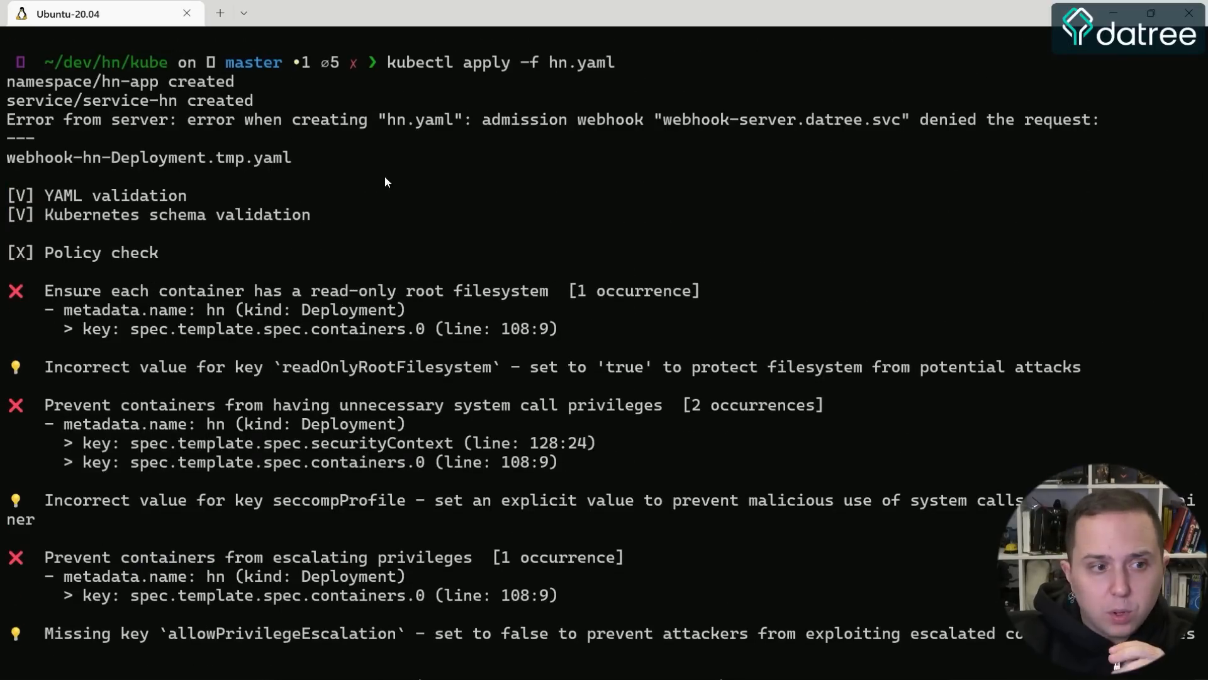
pyautogui.moveTo(65, 137)
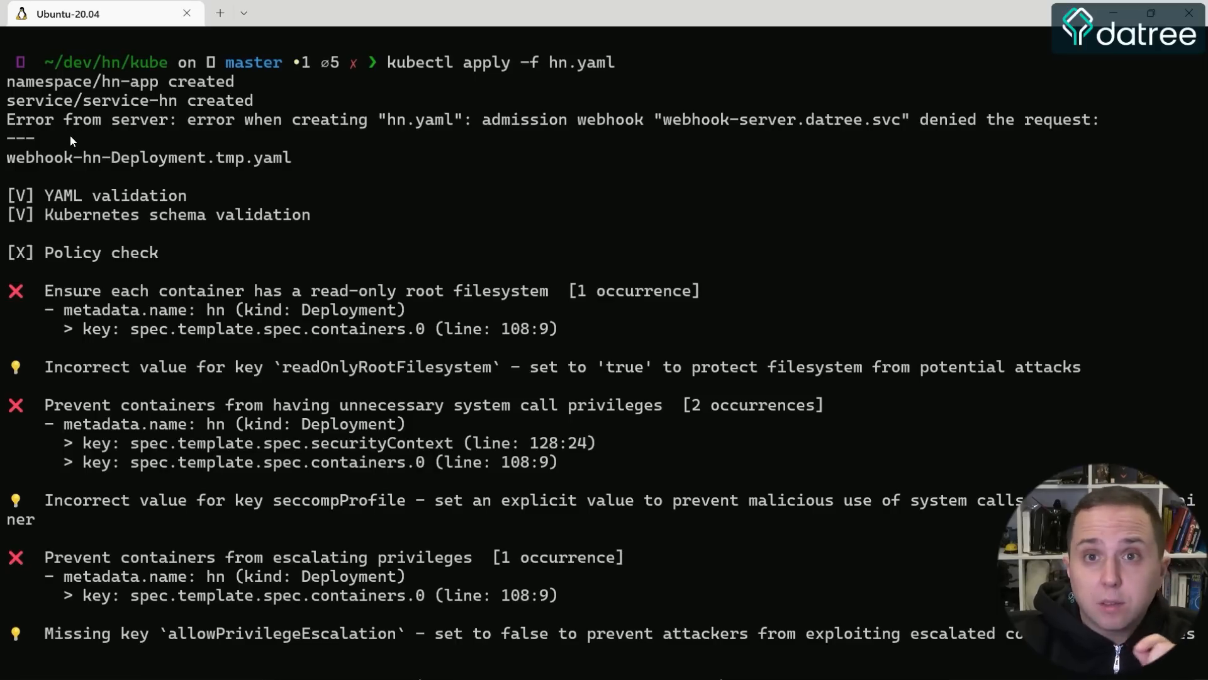
pyautogui.moveTo(17, 121)
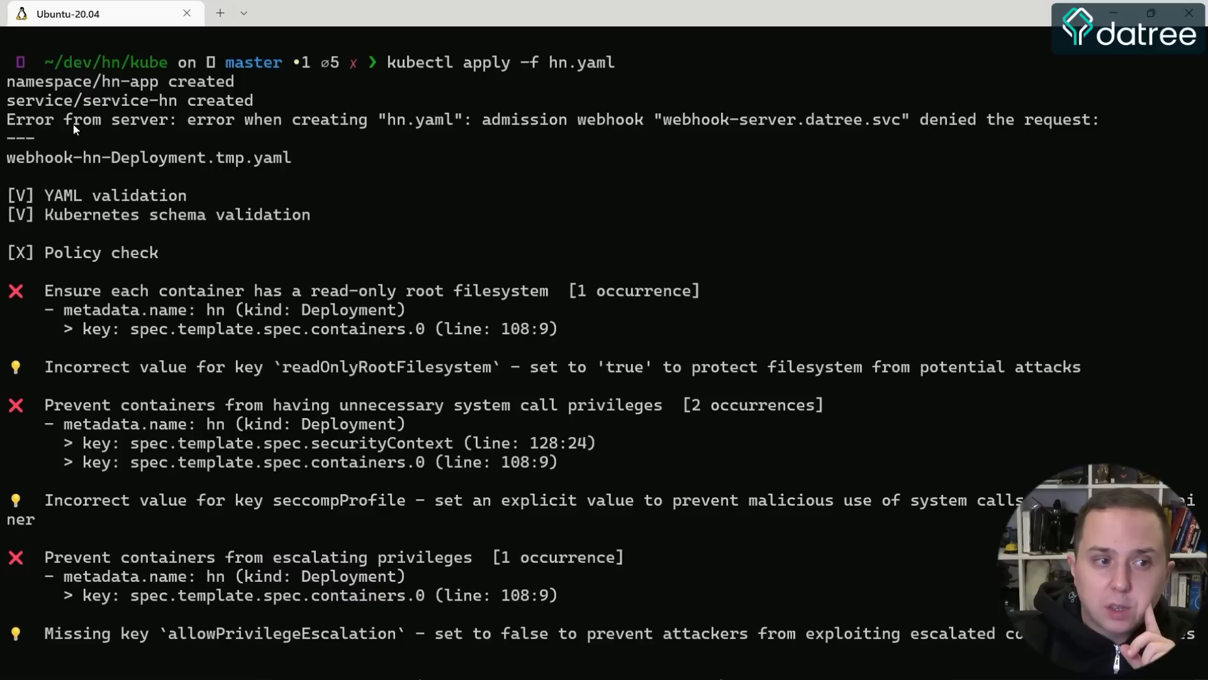
pyautogui.doubleClick(528, 119)
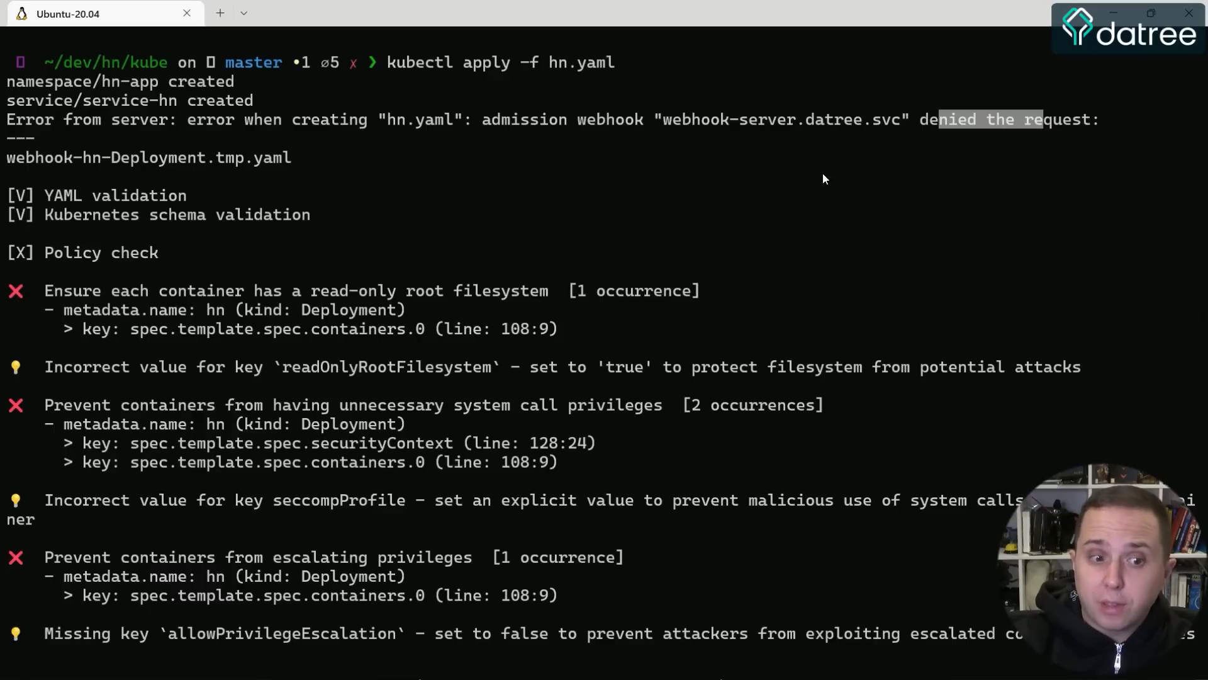
pyautogui.moveTo(738, 254)
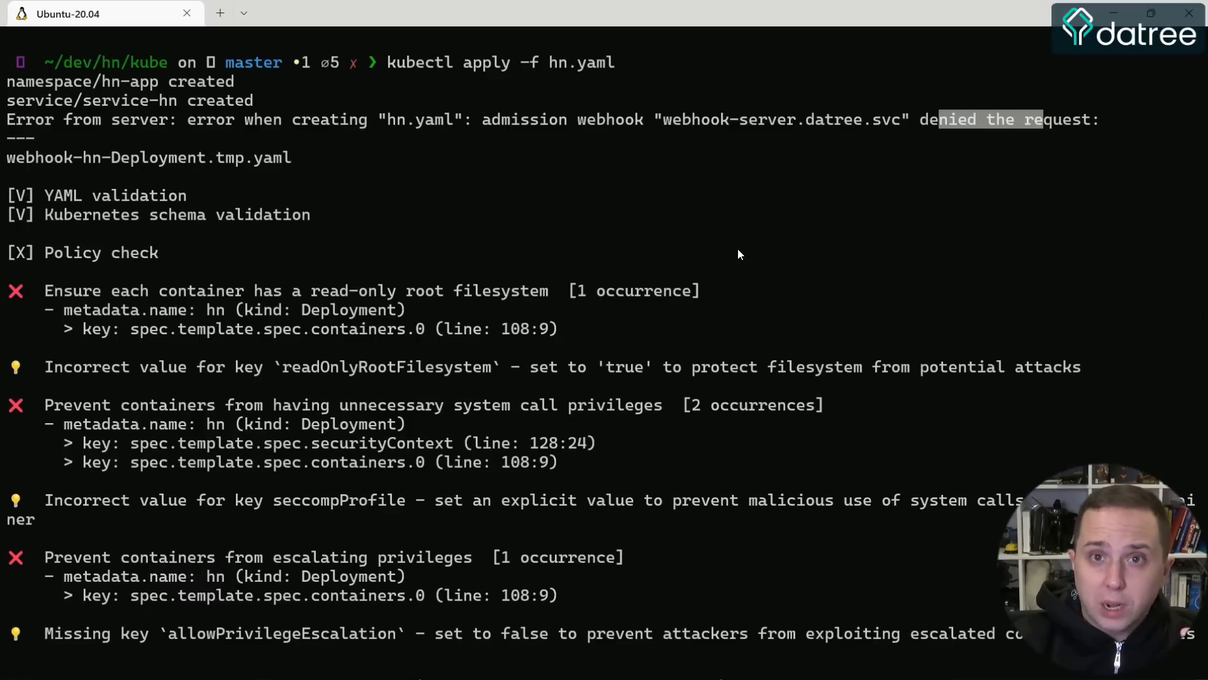
pyautogui.scroll(-3)
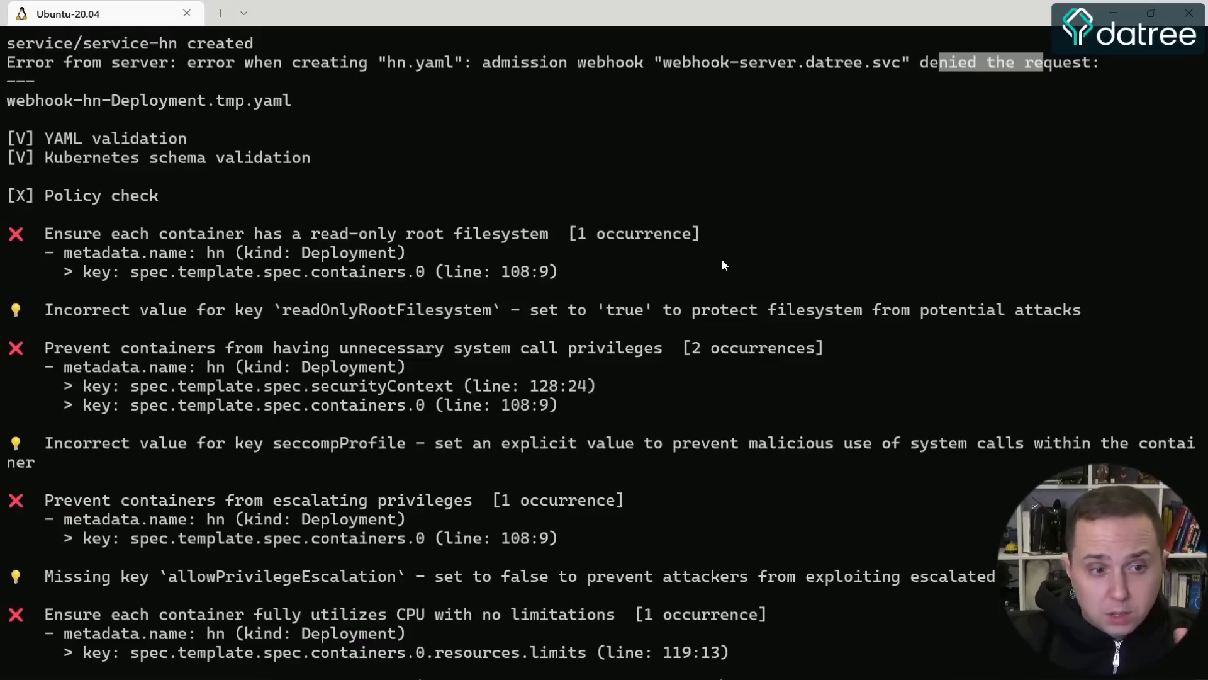
pyautogui.moveTo(355, 429)
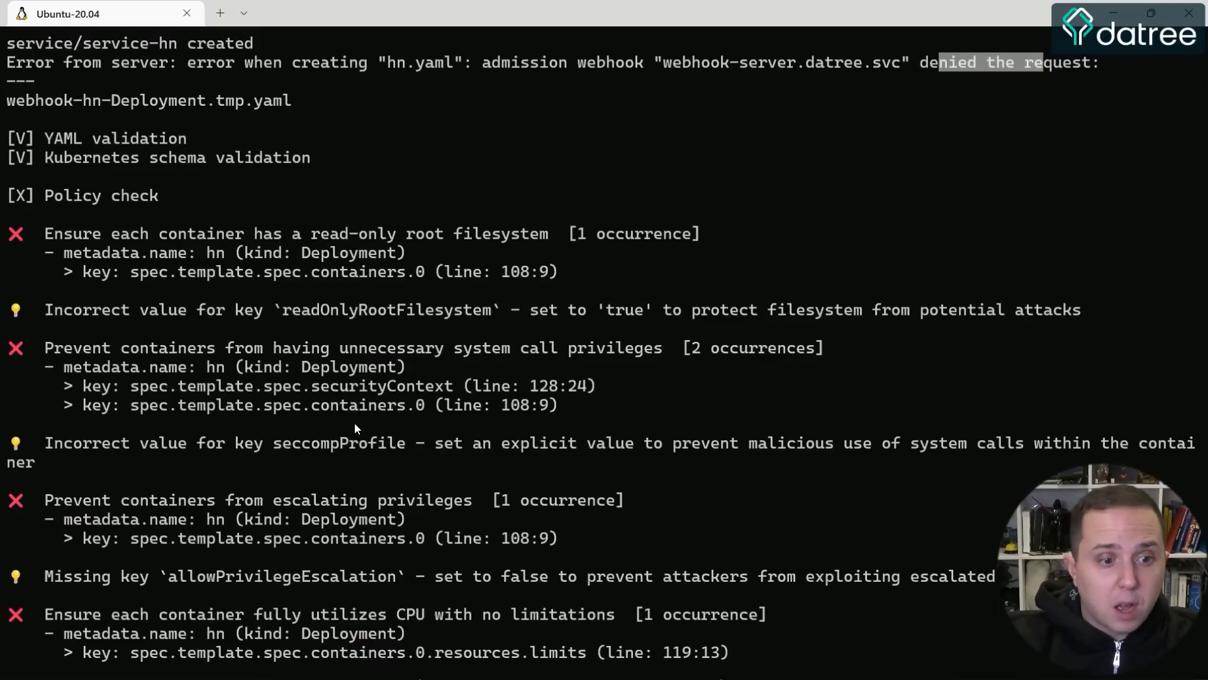
pyautogui.moveTo(332, 328)
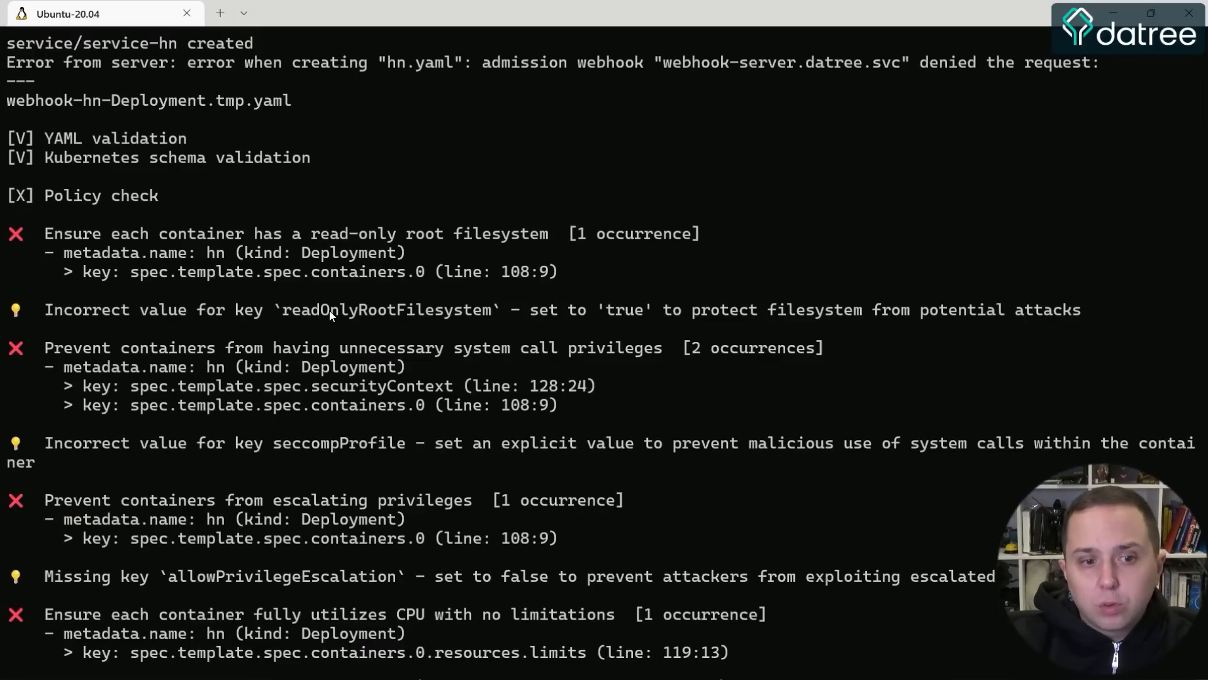
pyautogui.scroll(-3)
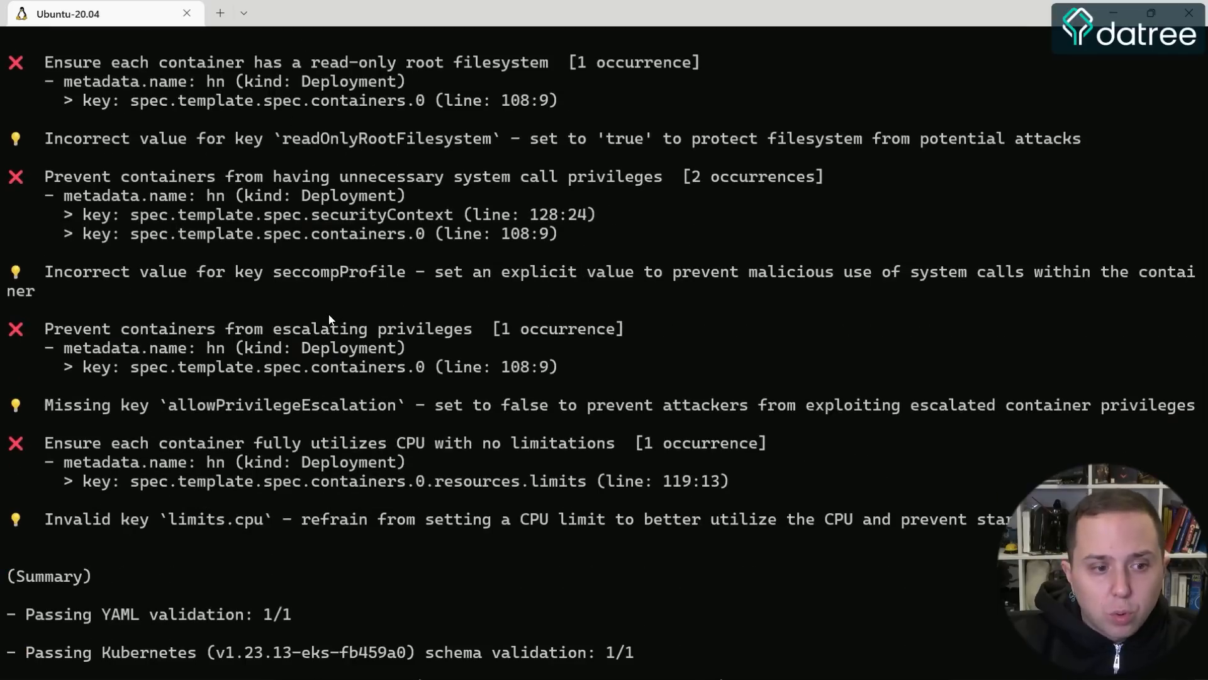
pyautogui.moveTo(283, 409)
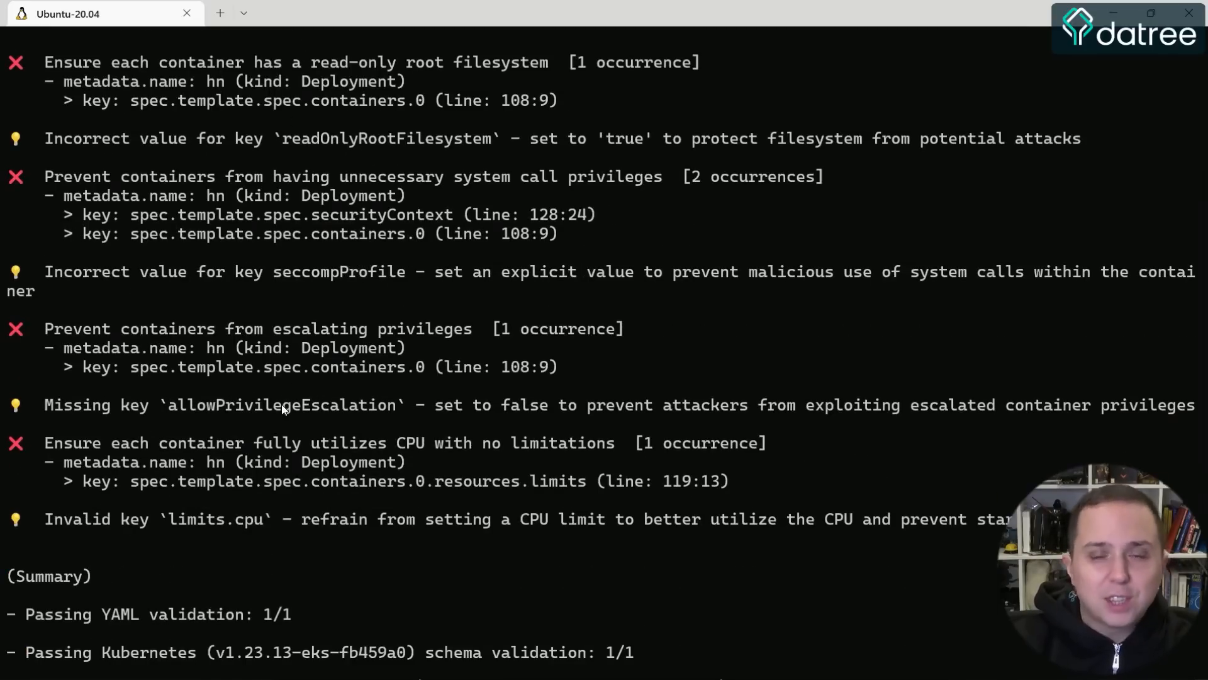
pyautogui.scroll(-3)
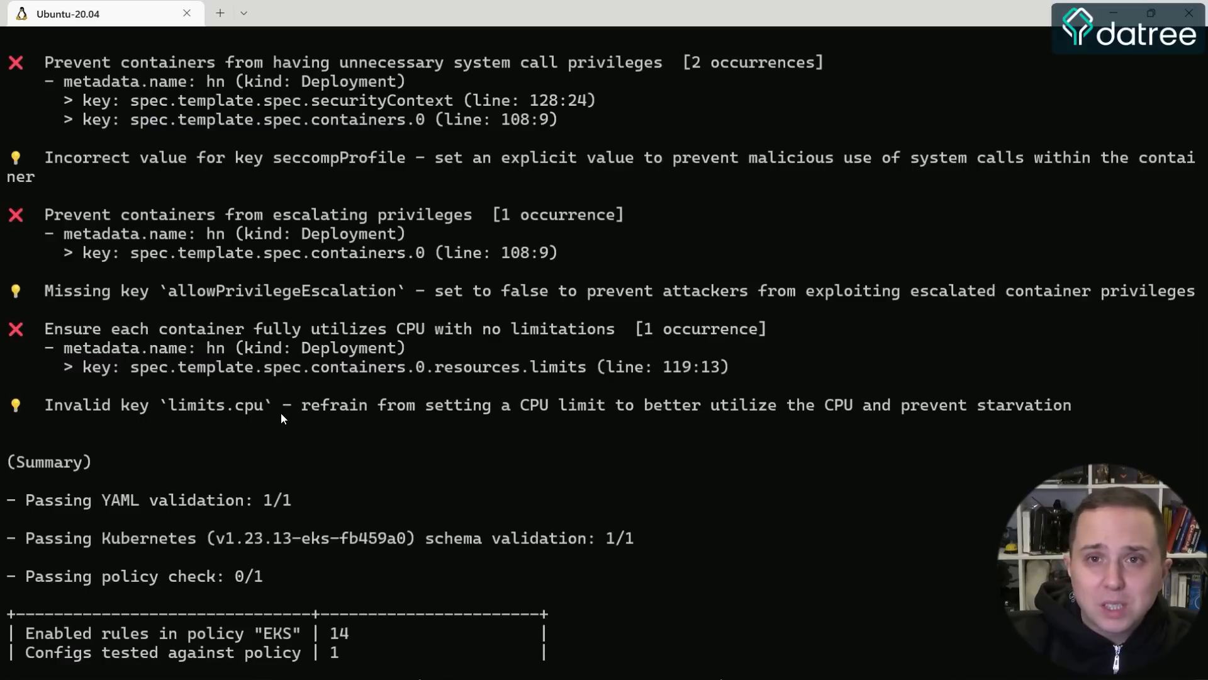
pyautogui.scroll(-3)
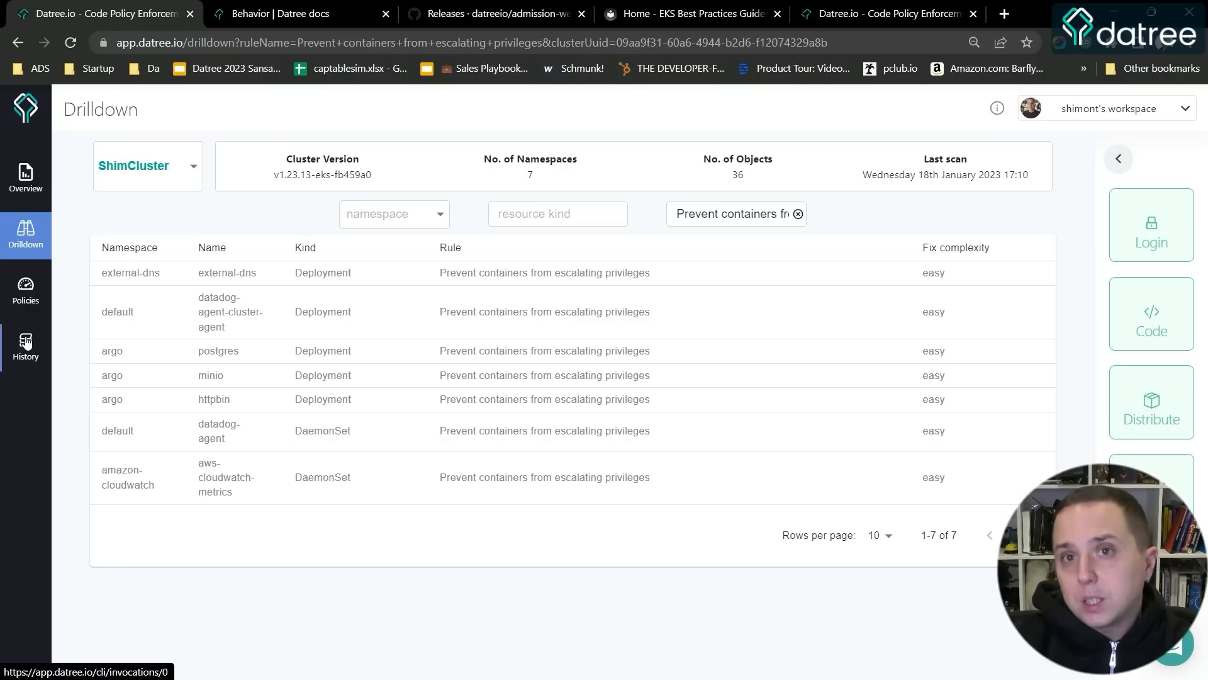
pyautogui.moveTo(25, 231)
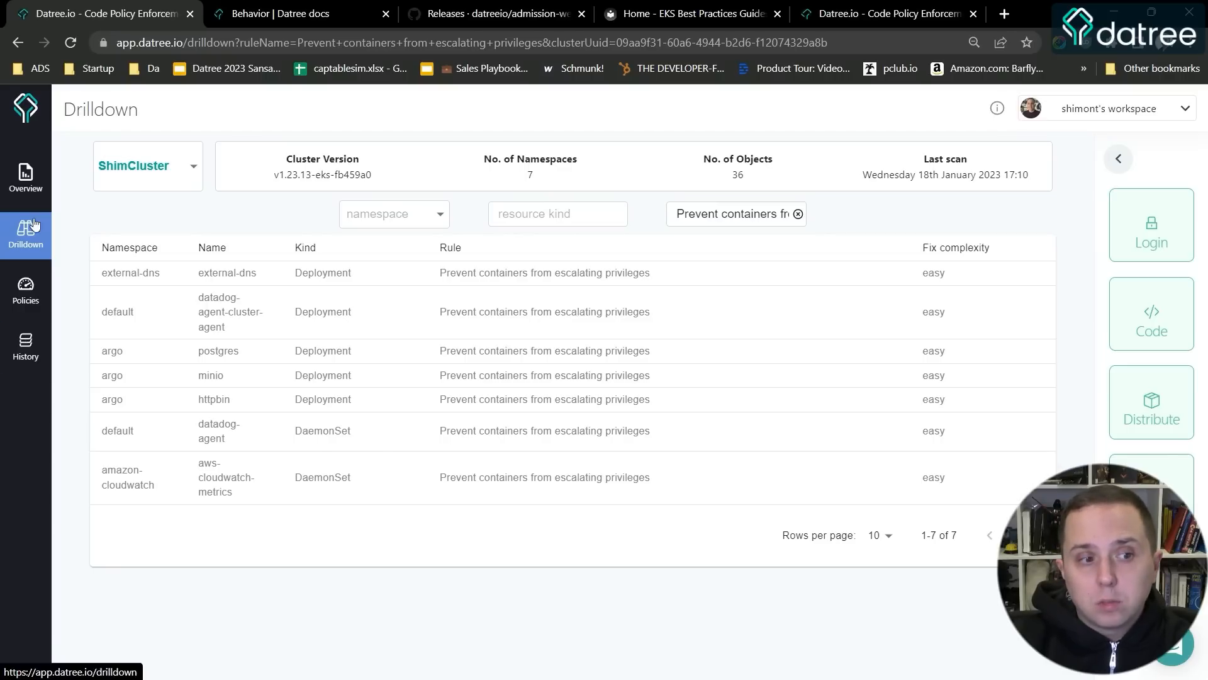
# - Return to the Datree Overview dashboard showing ShimCluster's D score
pyautogui.click(25, 177)
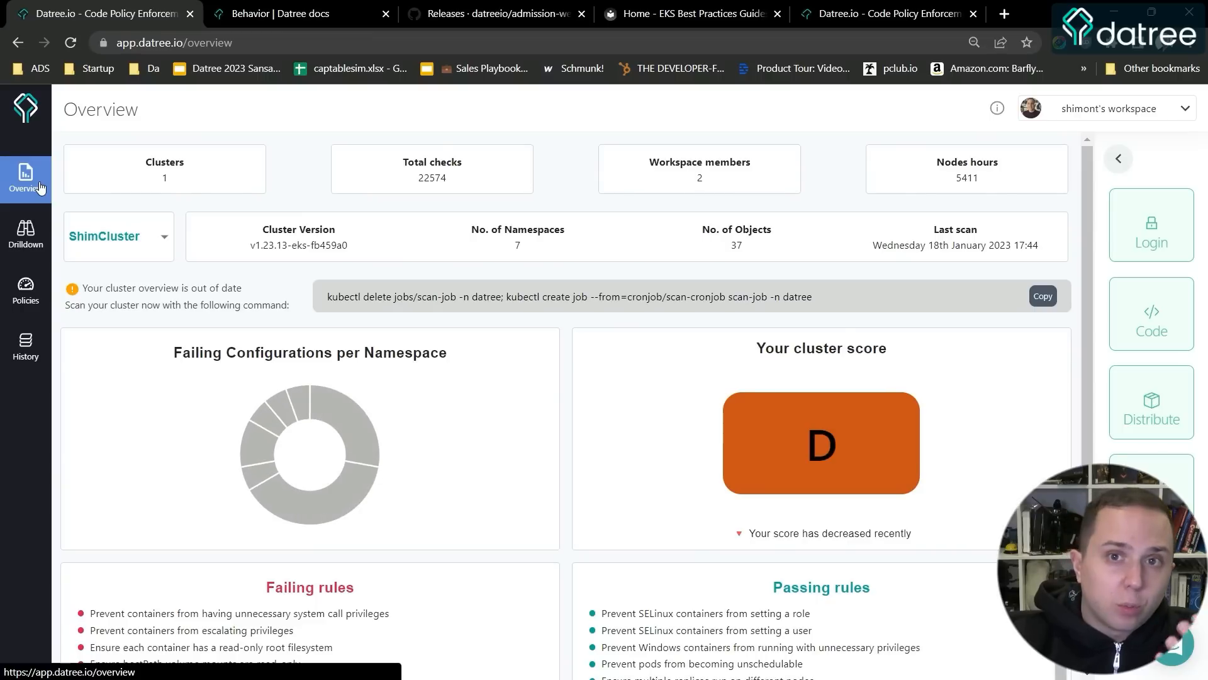